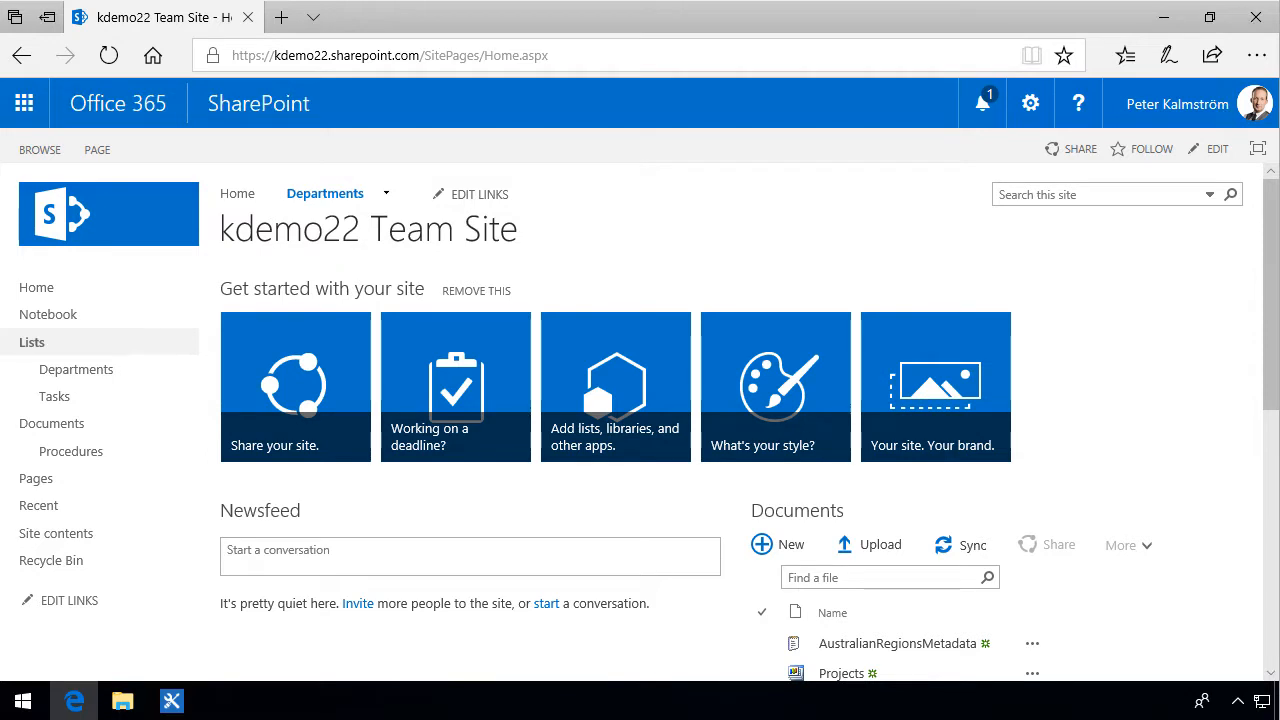
Show the Procedures document library and expand the site's lists (Departments, Tasks)
left_click(72, 452)
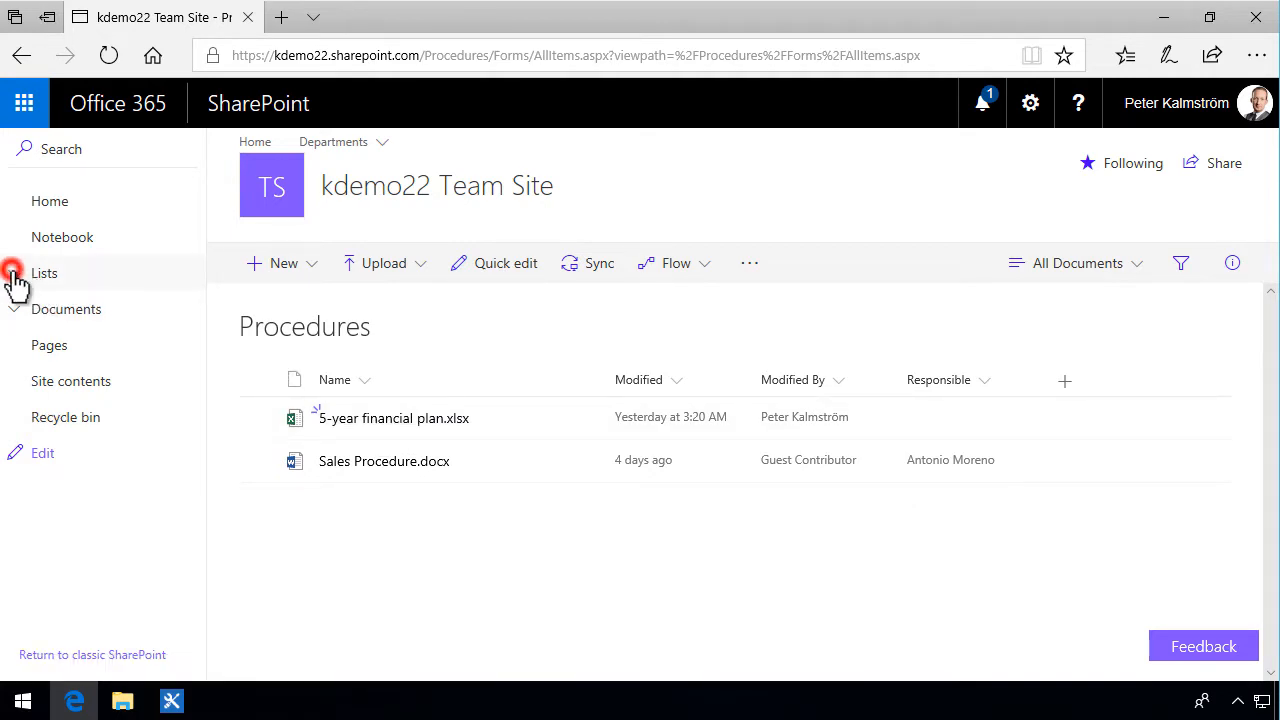
left_click(16, 272)
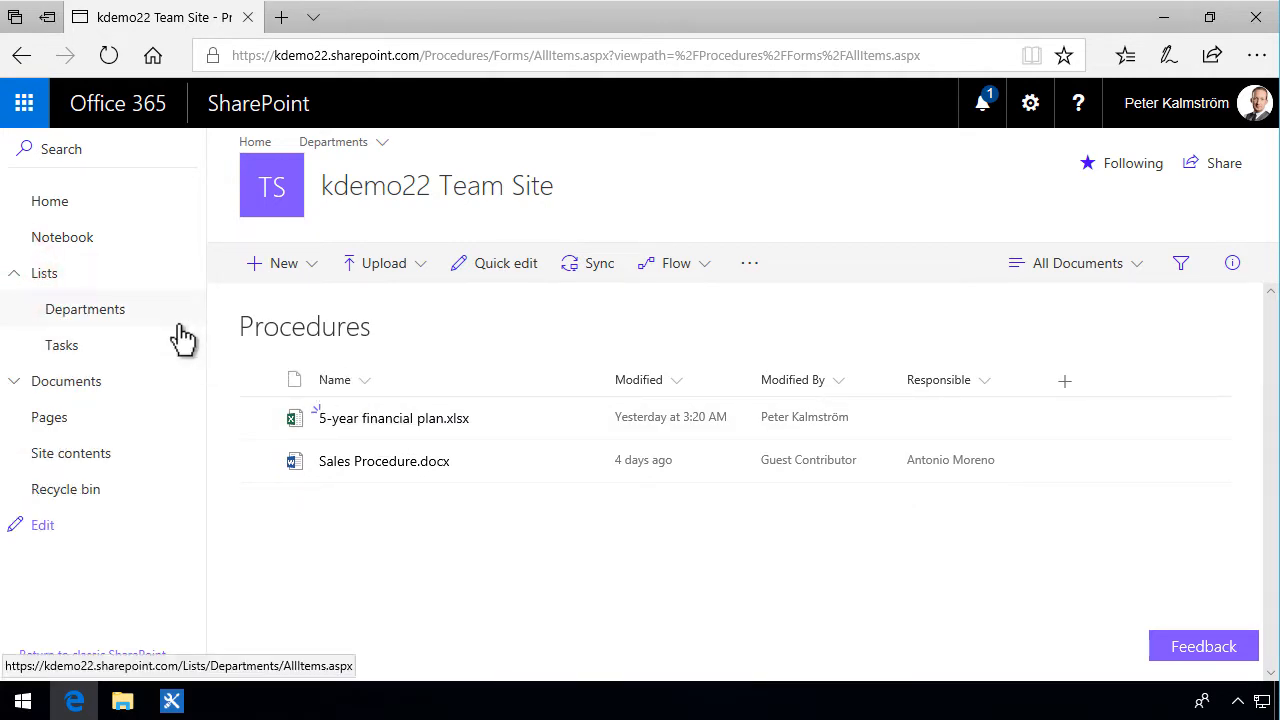
mouse_move(228, 344)
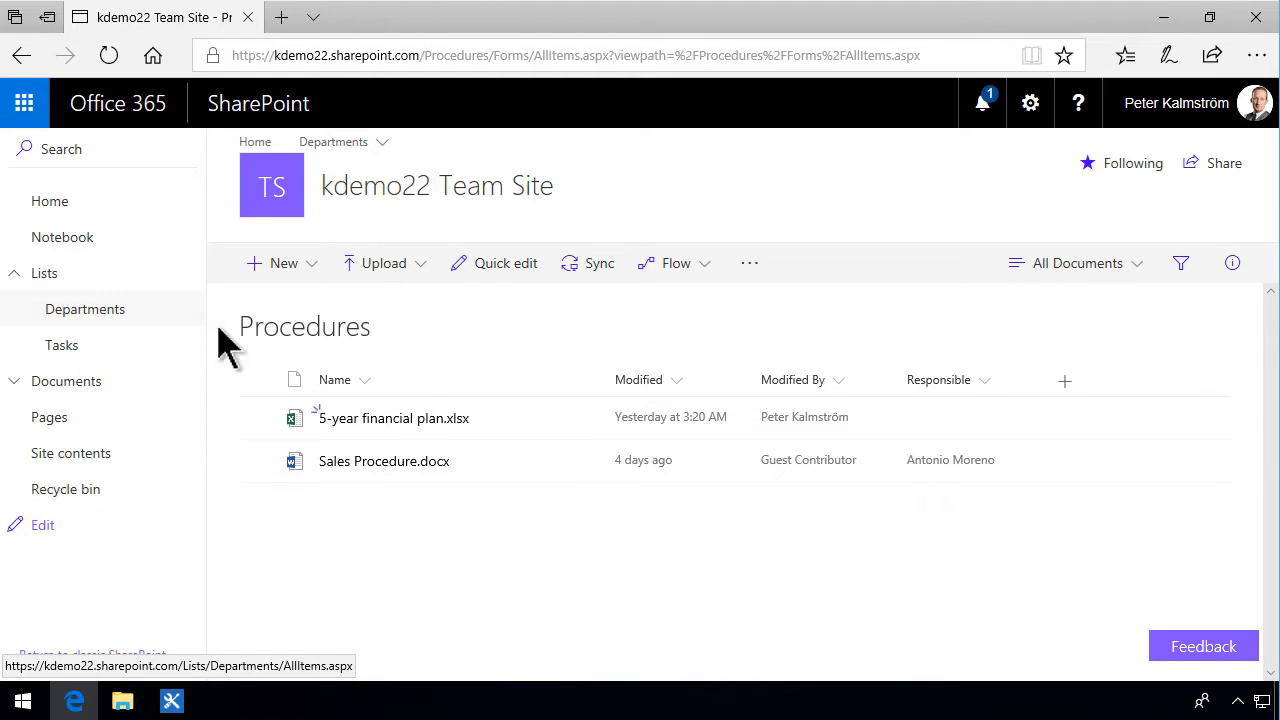
mouse_move(256, 544)
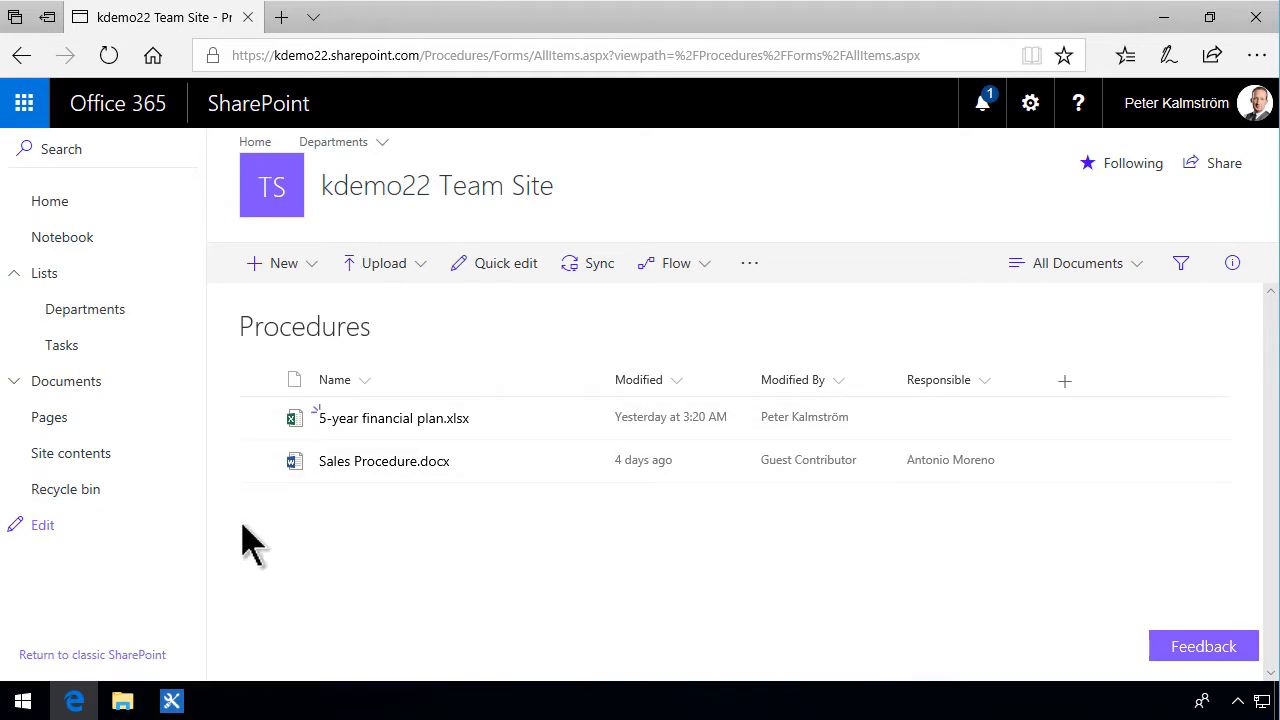
mouse_move(370, 560)
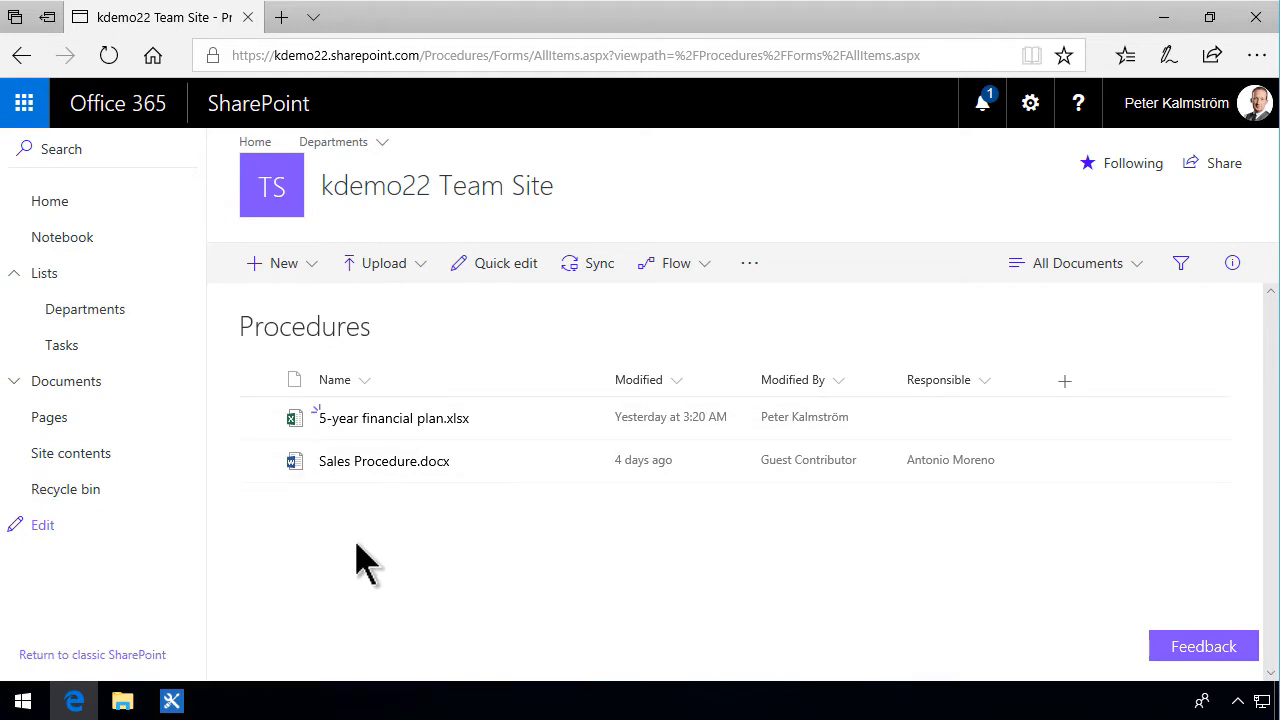
mouse_move(320, 580)
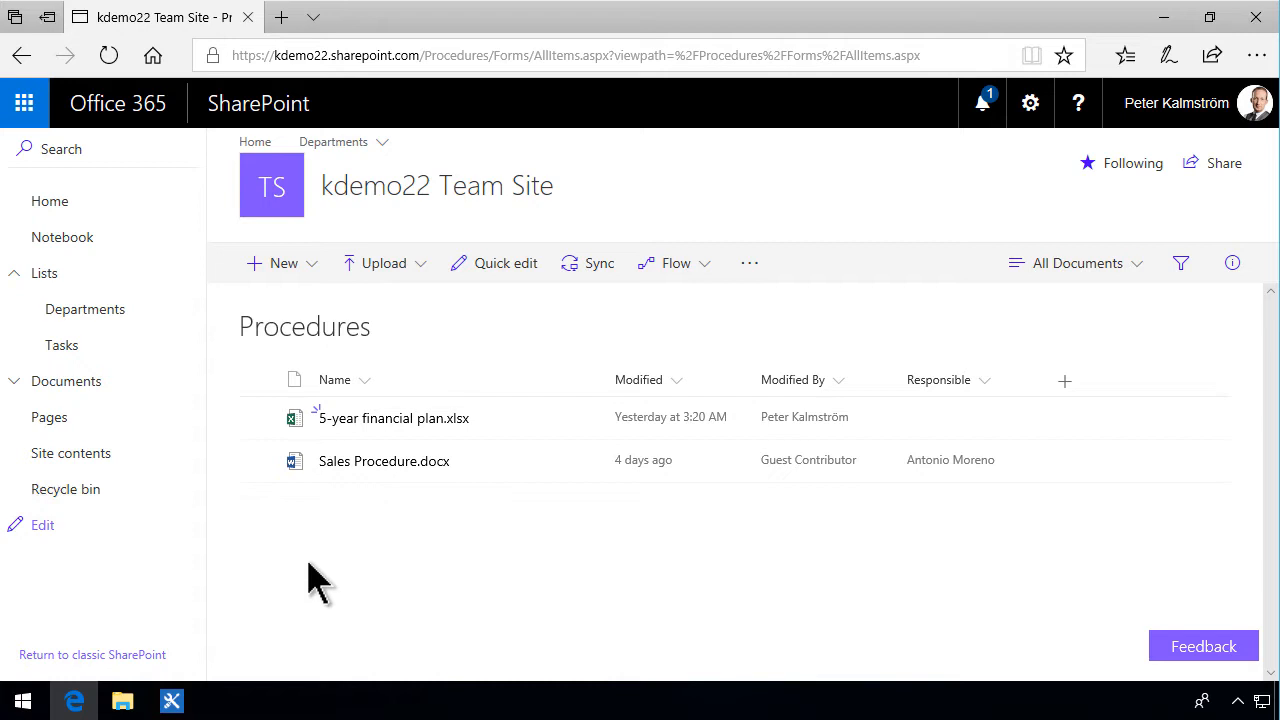
mouse_move(260, 600)
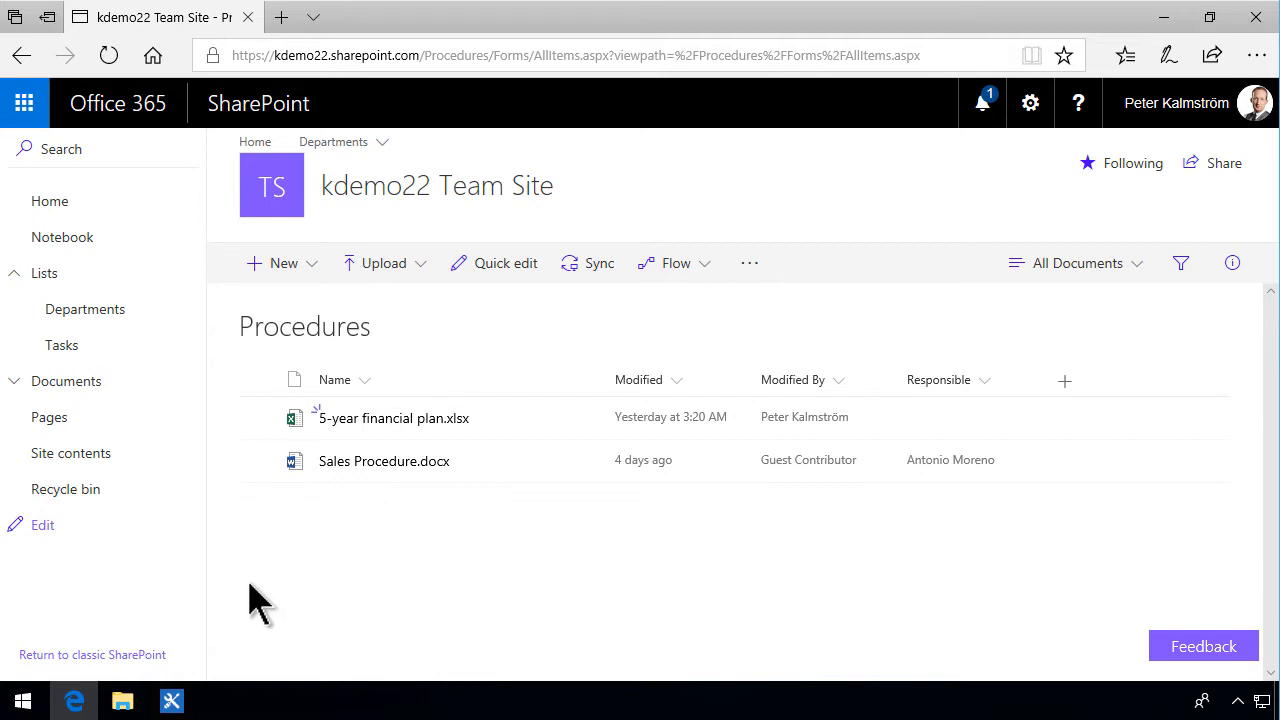
mouse_move(172, 700)
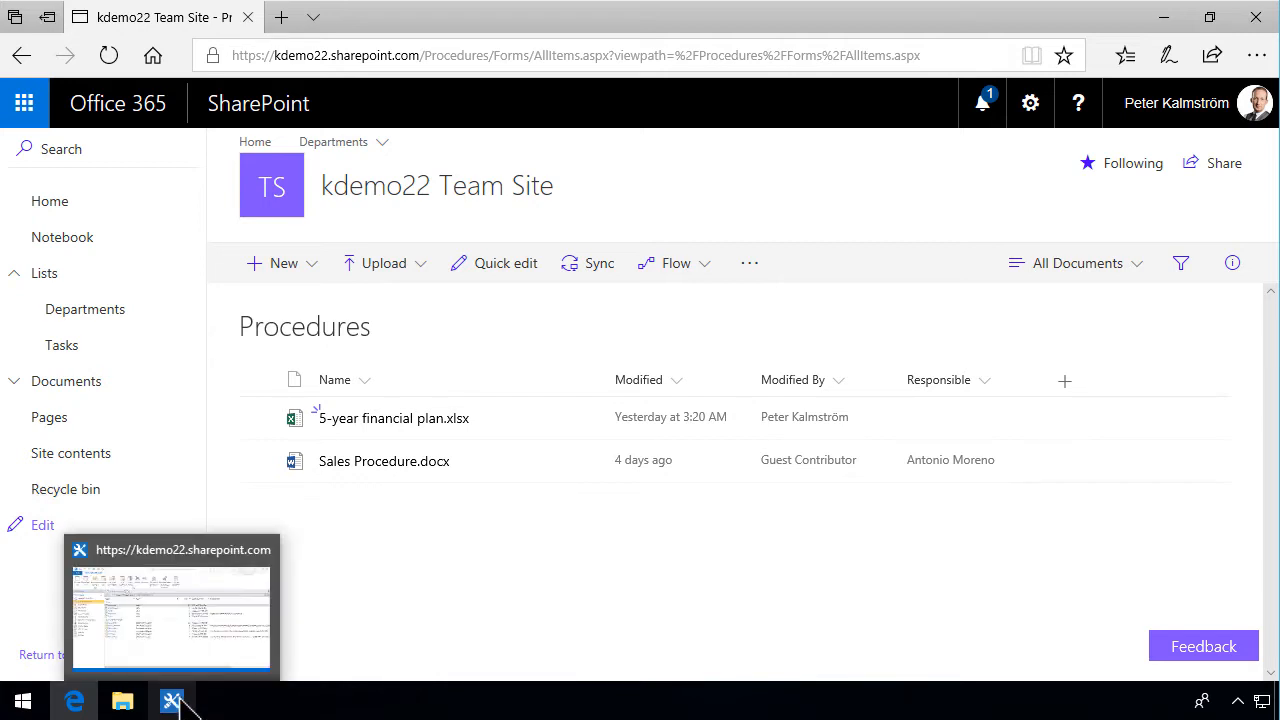
Switch to SharePoint Designer and bring up the Procedures library's settings page
left_click(170, 700)
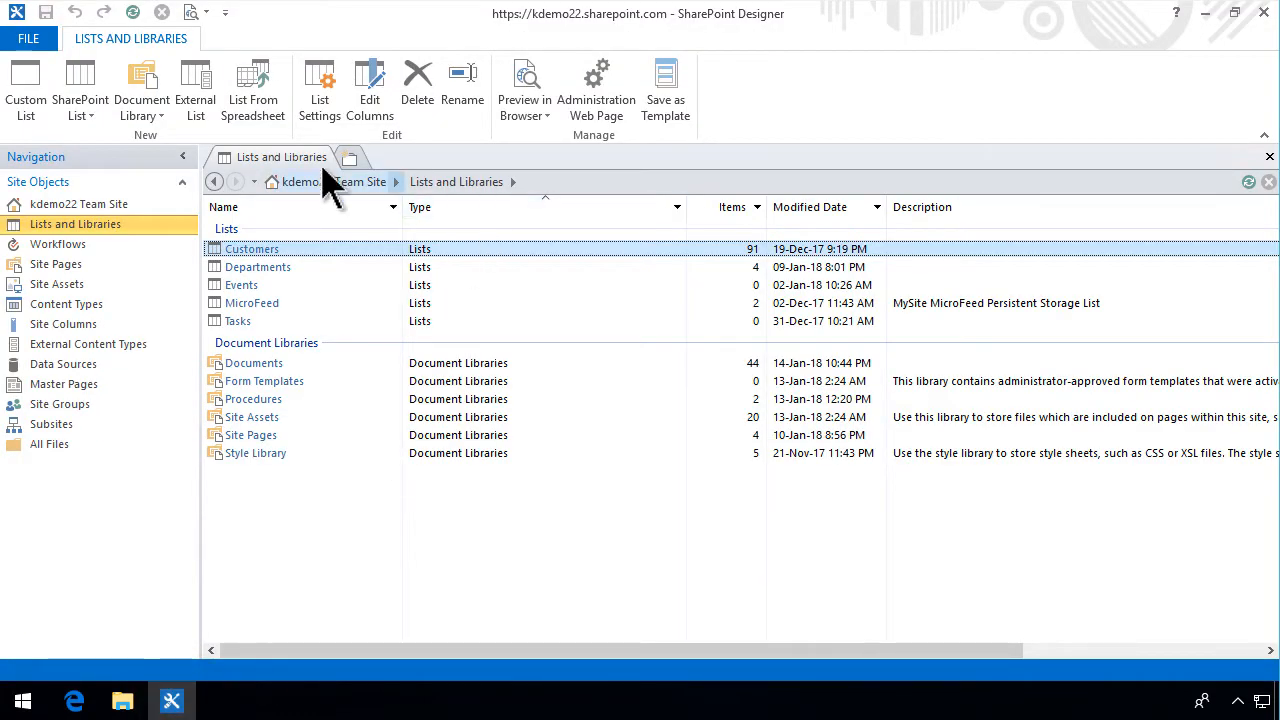
mouse_move(600, 30)
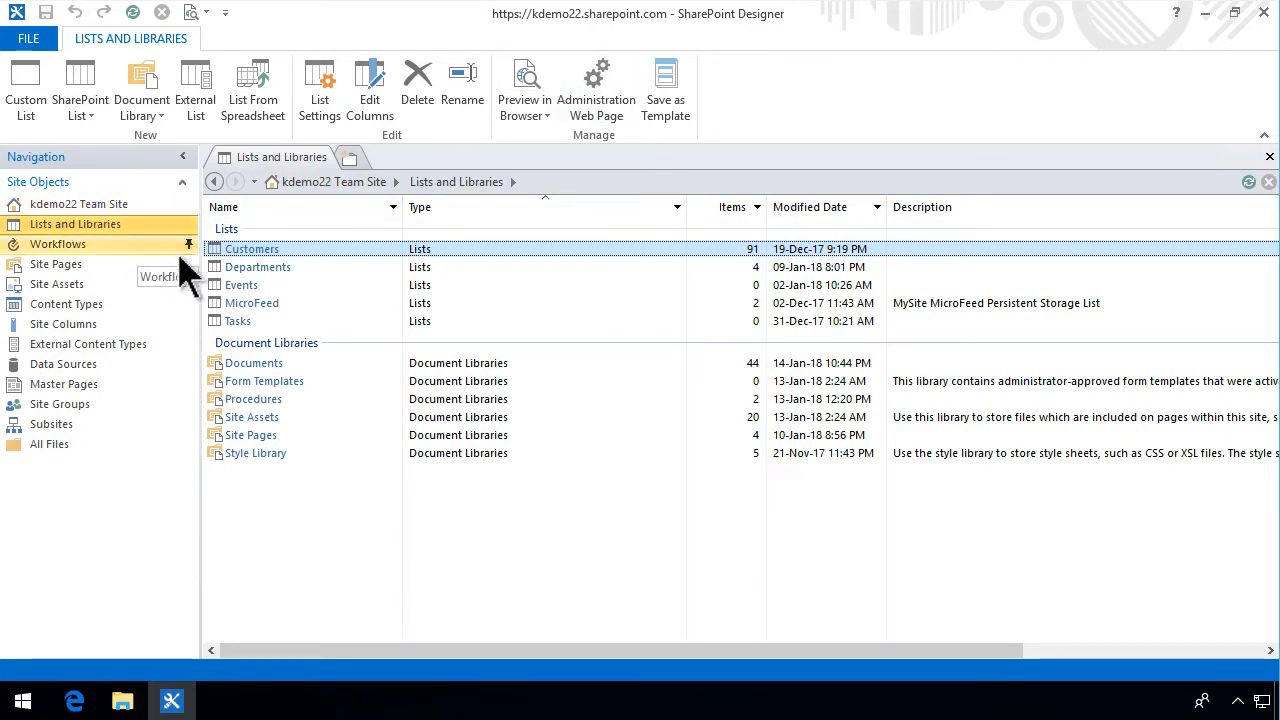
double_click(254, 398)
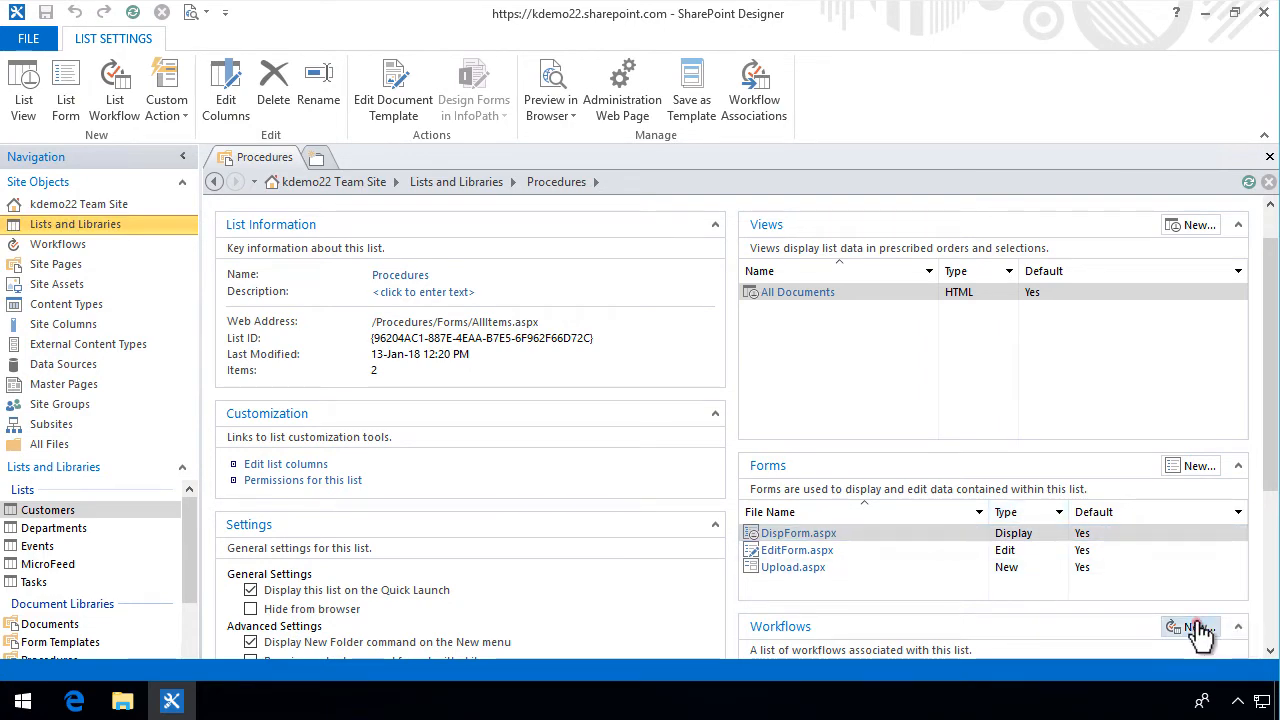
Start a new list workflow named EmailNotify, described 'Let me know when a new proce...'
left_click(1200, 628)
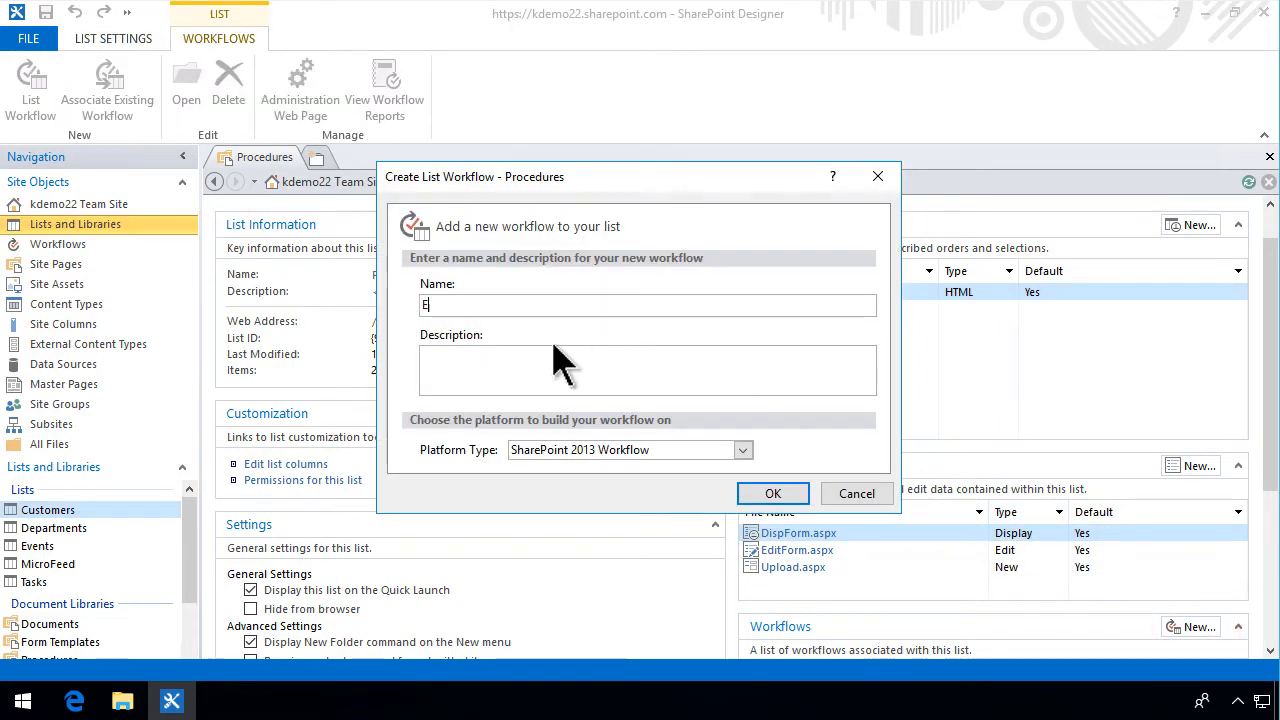
type("mailNotify")
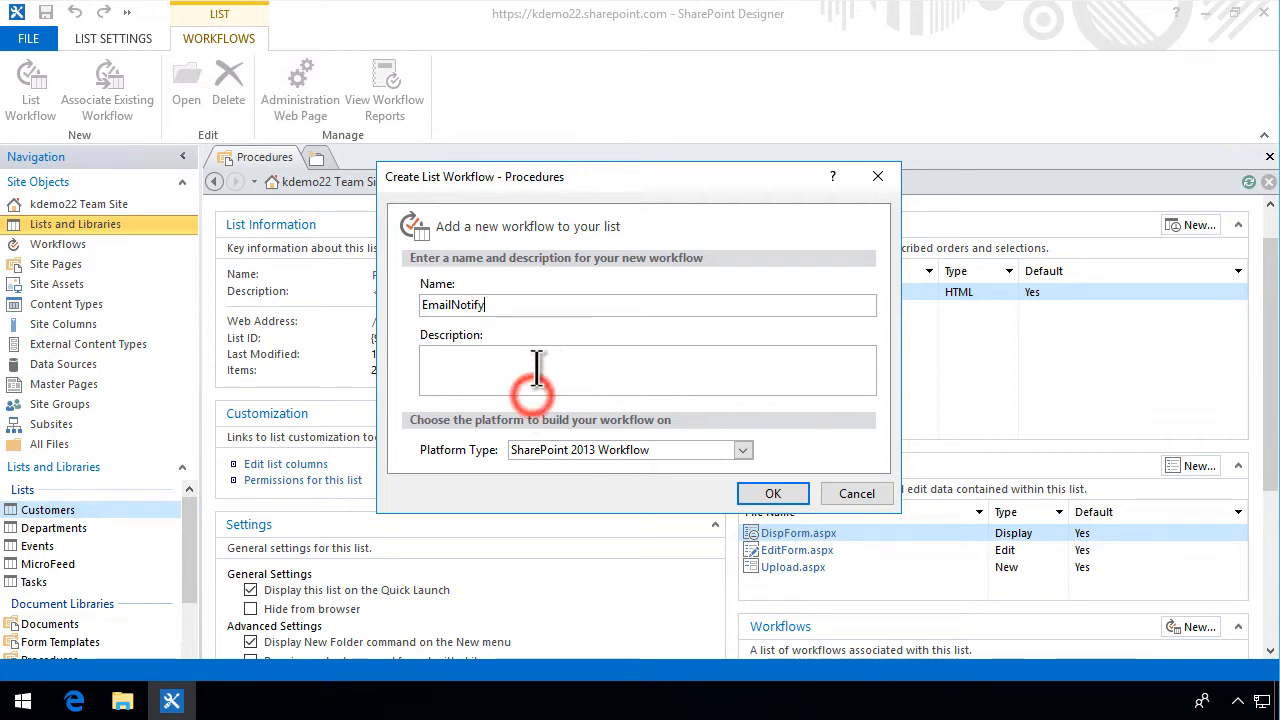
type("Let me")
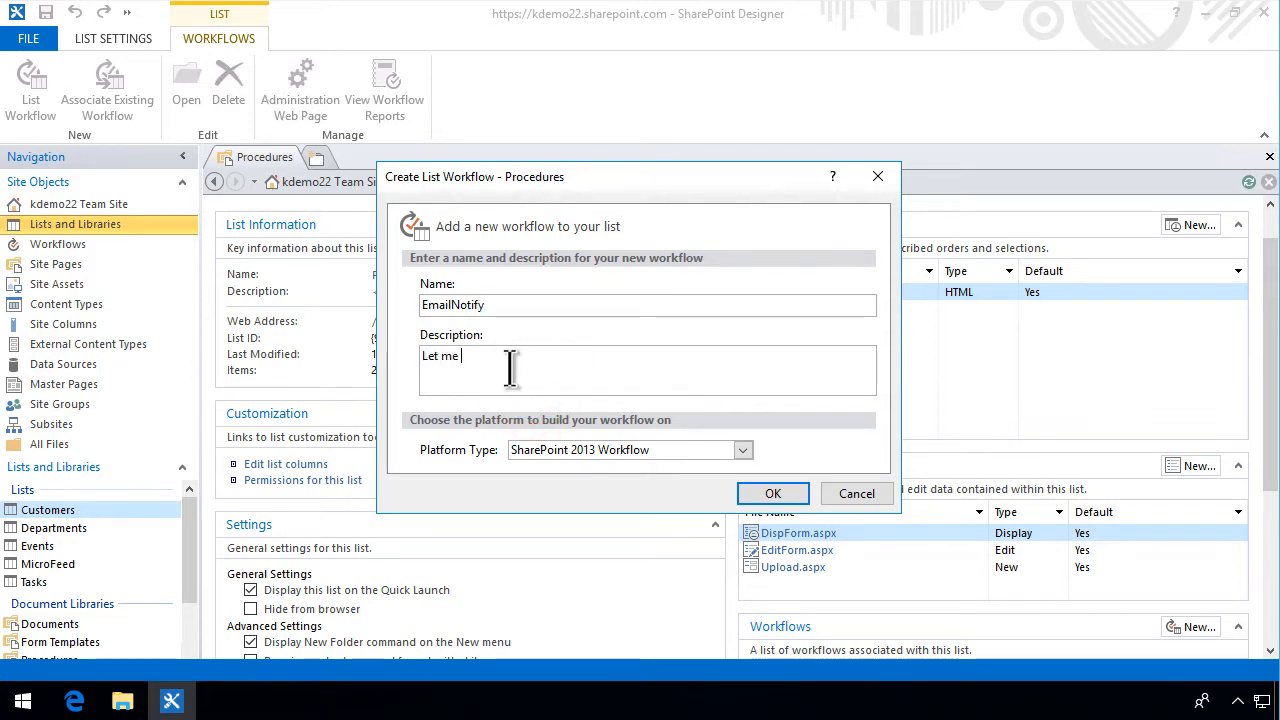
type("know when a")
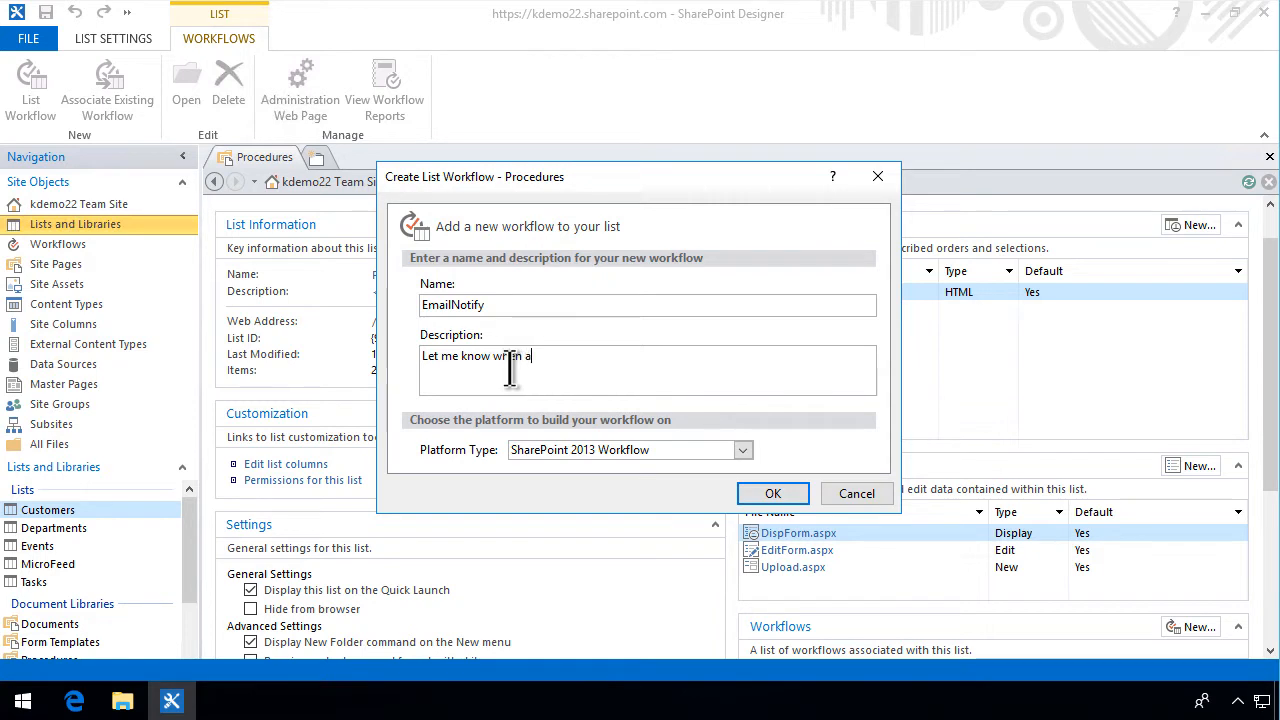
type("new procedure is added")
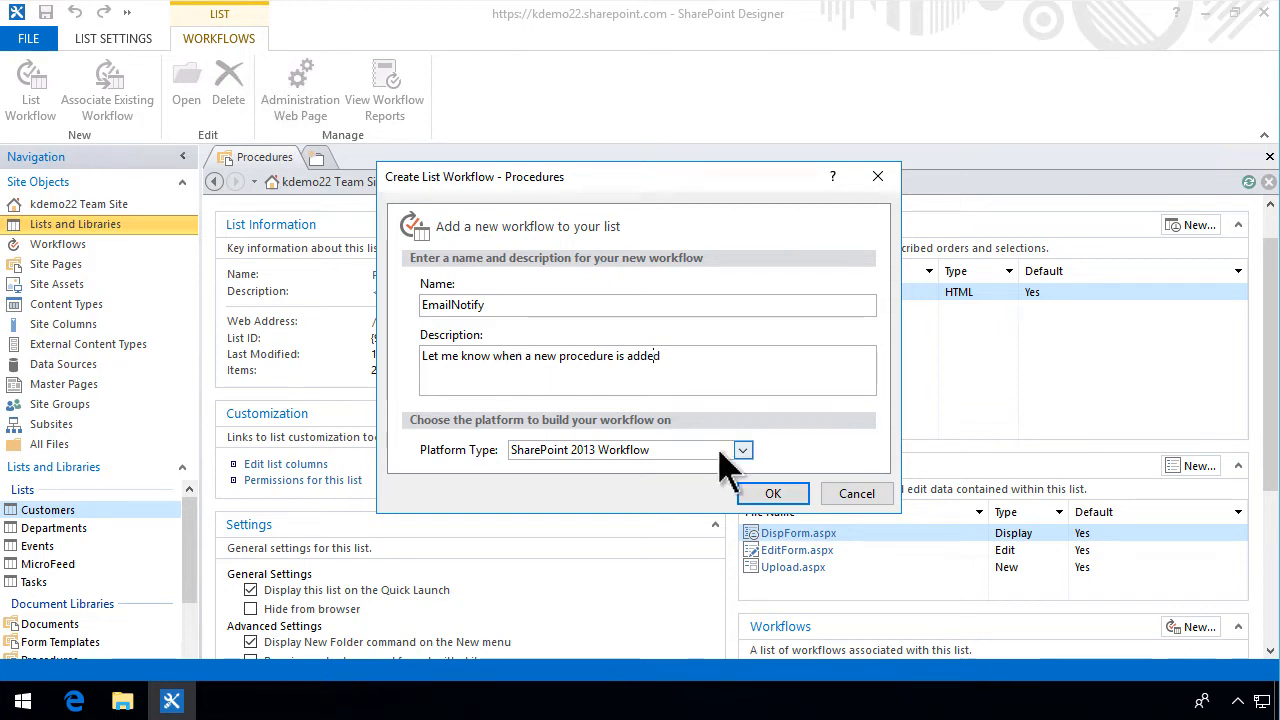
Set Platform Type to SharePoint 2010 Workflow and confirm creating EmailNotify
left_click(742, 450)
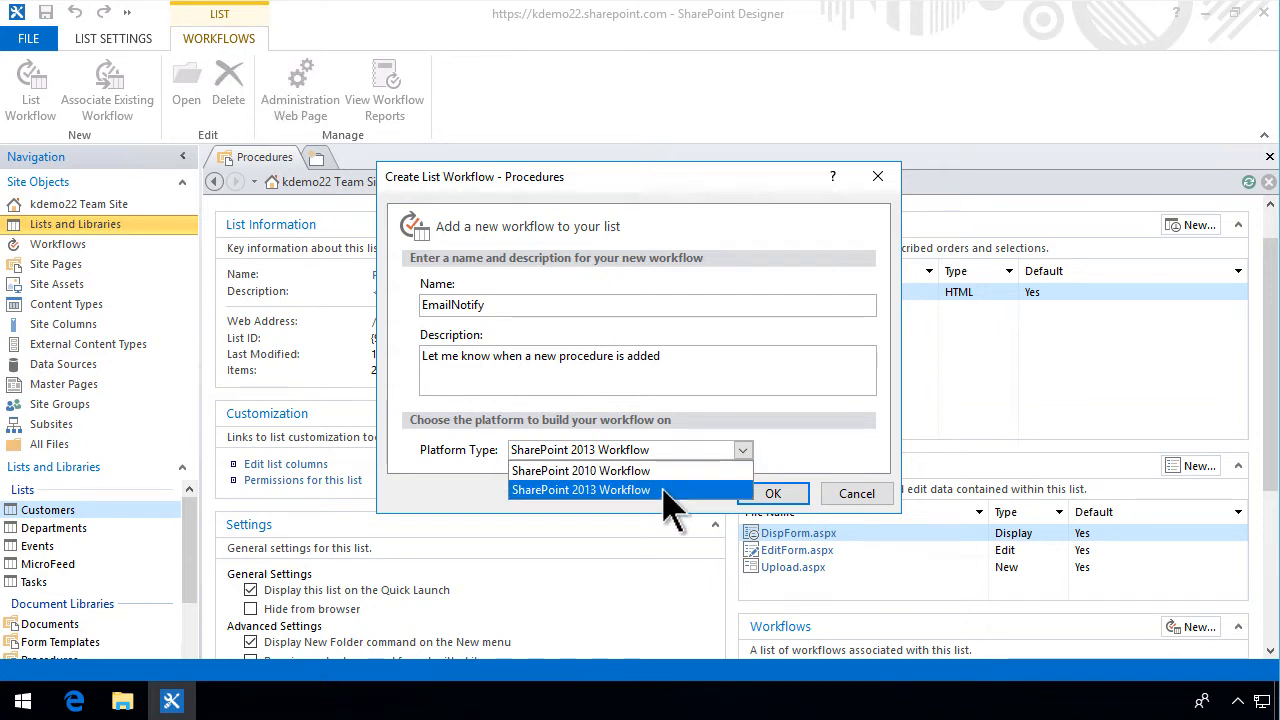
mouse_move(580, 470)
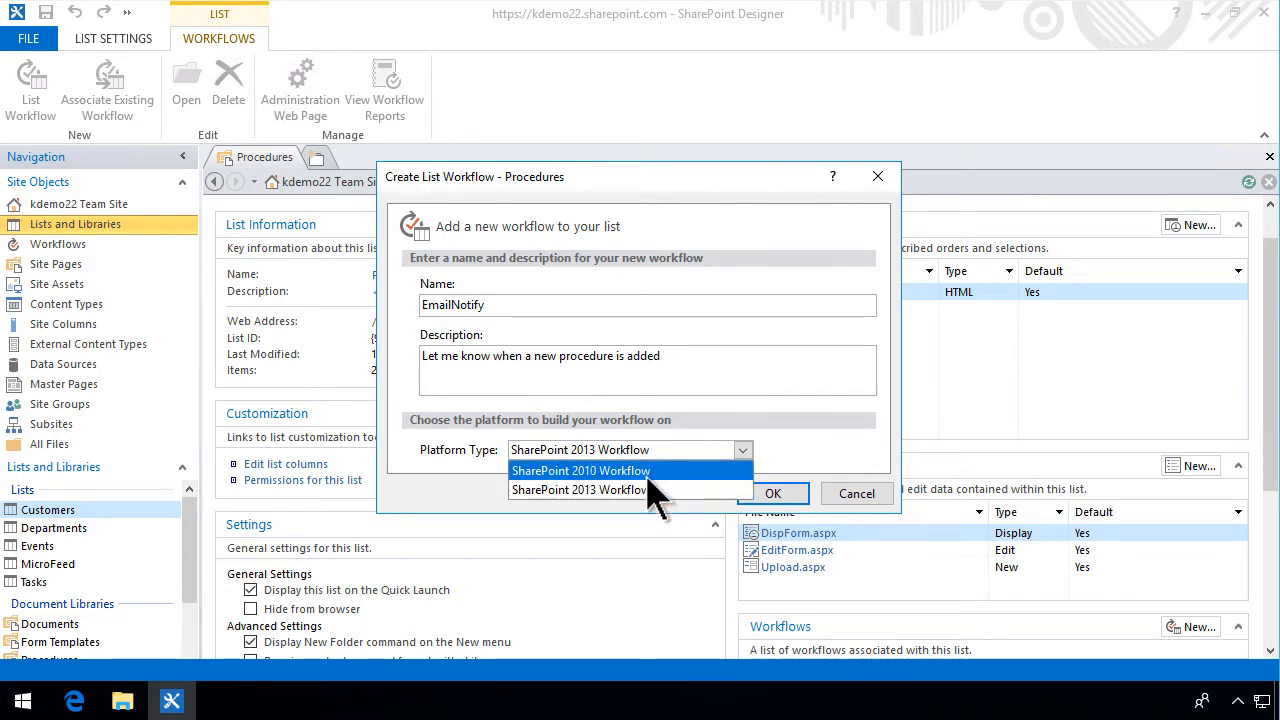
left_click(580, 470)
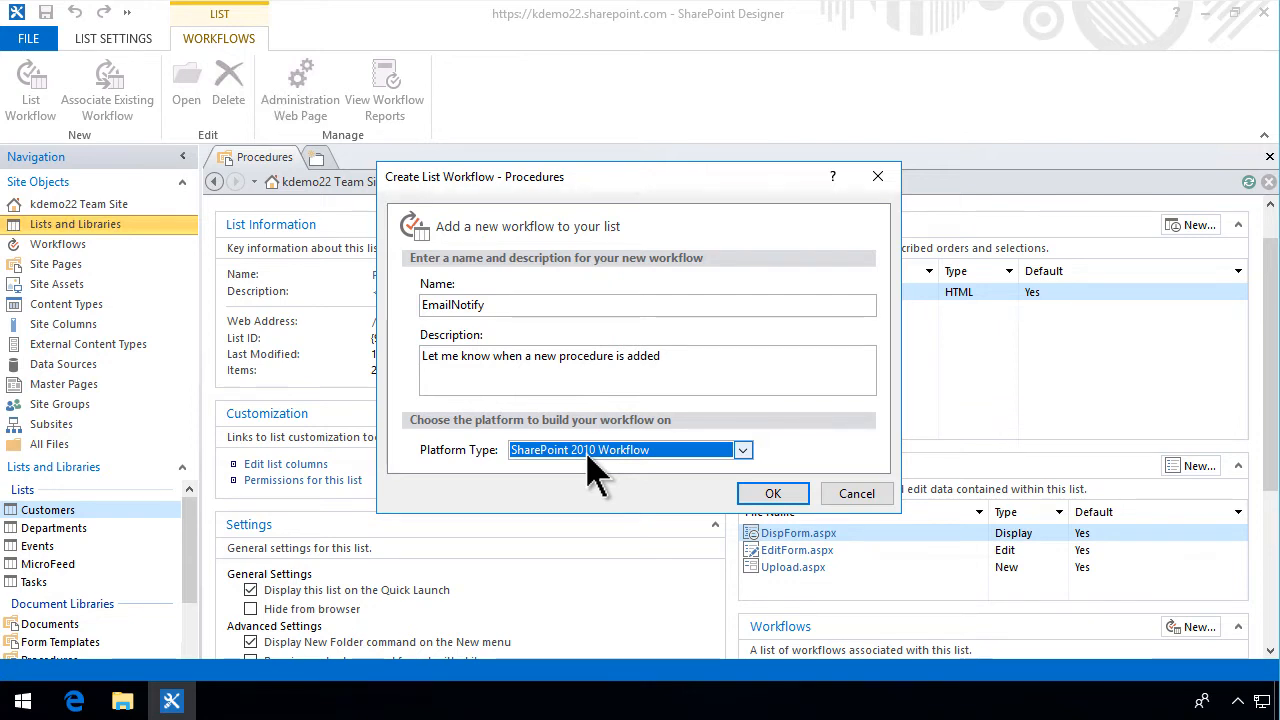
left_click(742, 448)
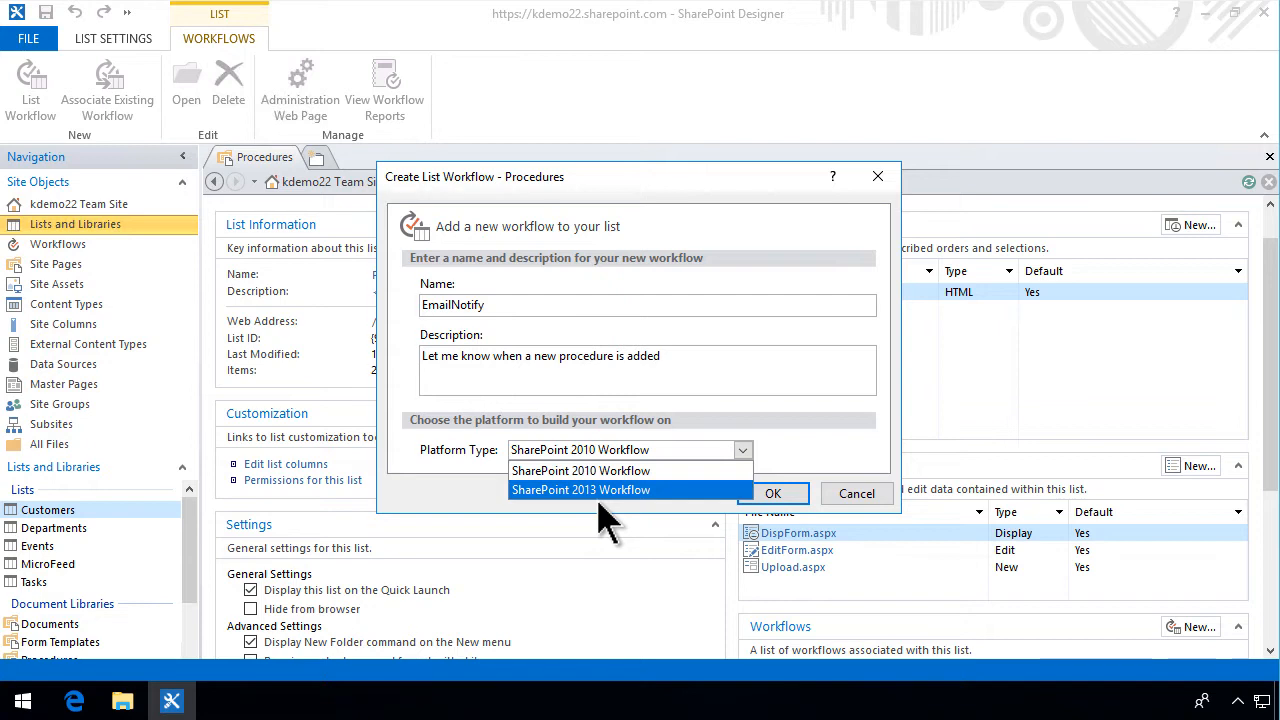
mouse_move(580, 470)
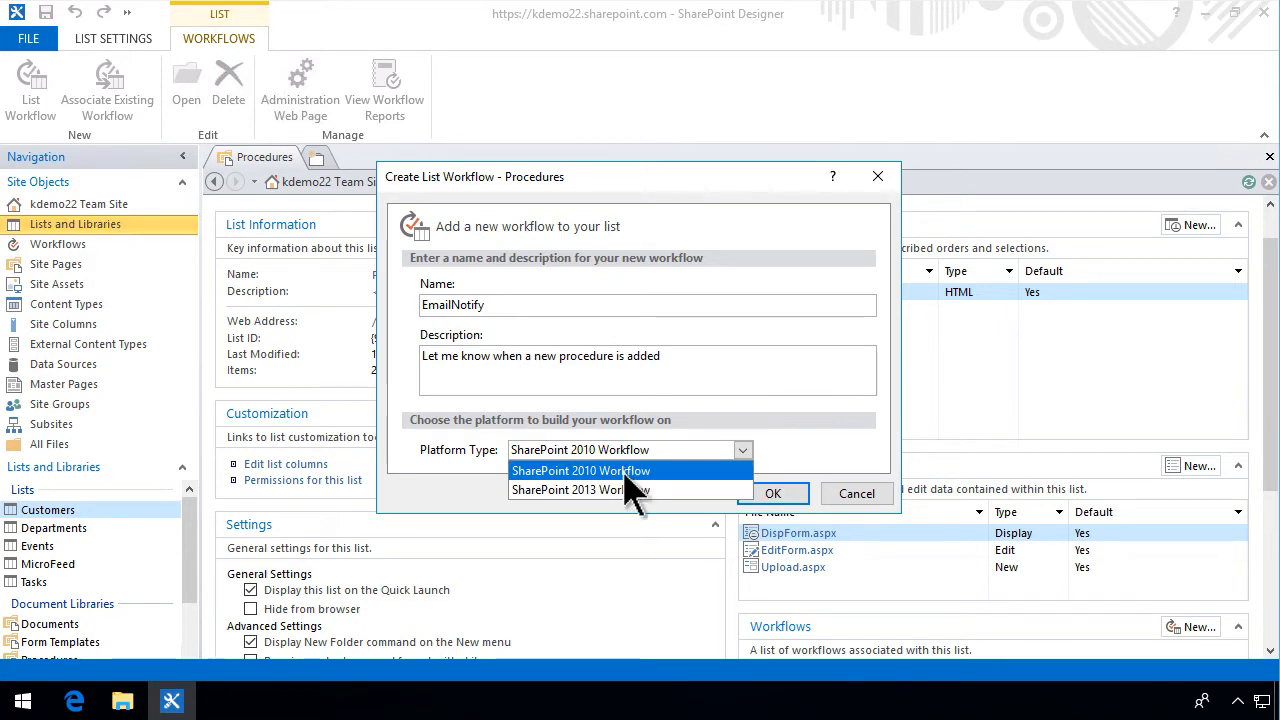
left_click(580, 470)
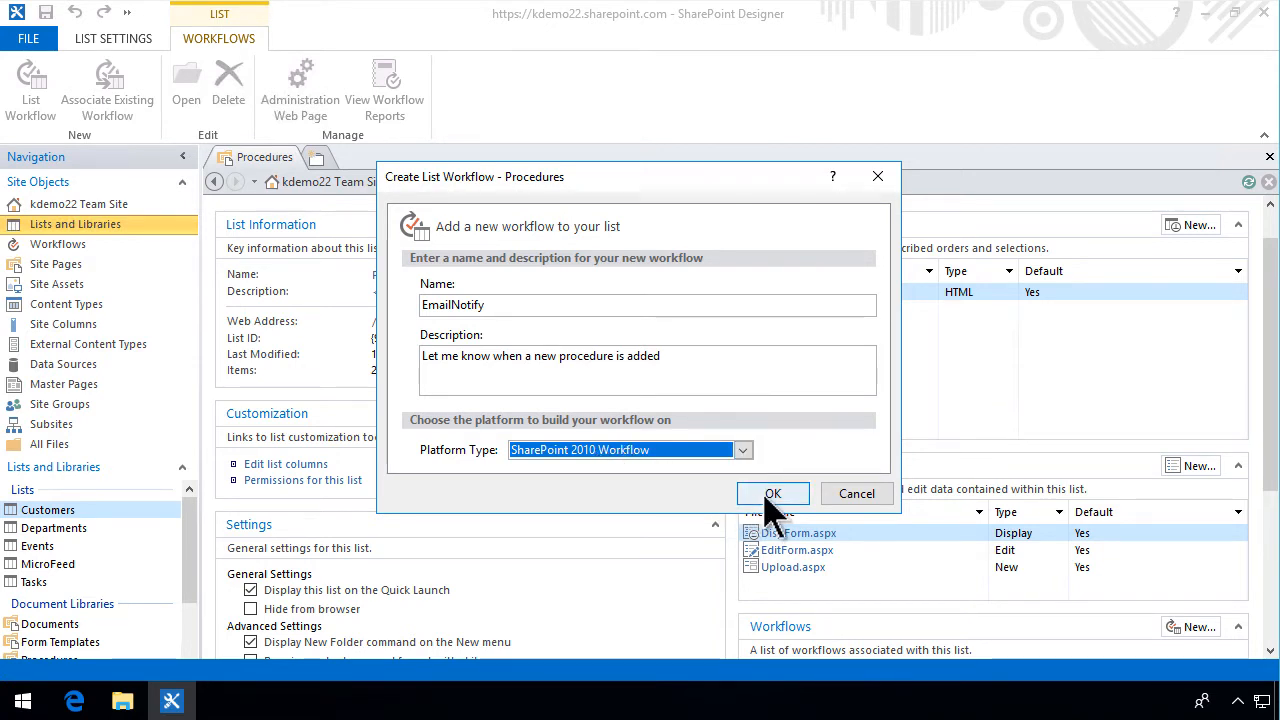
left_click(772, 492)
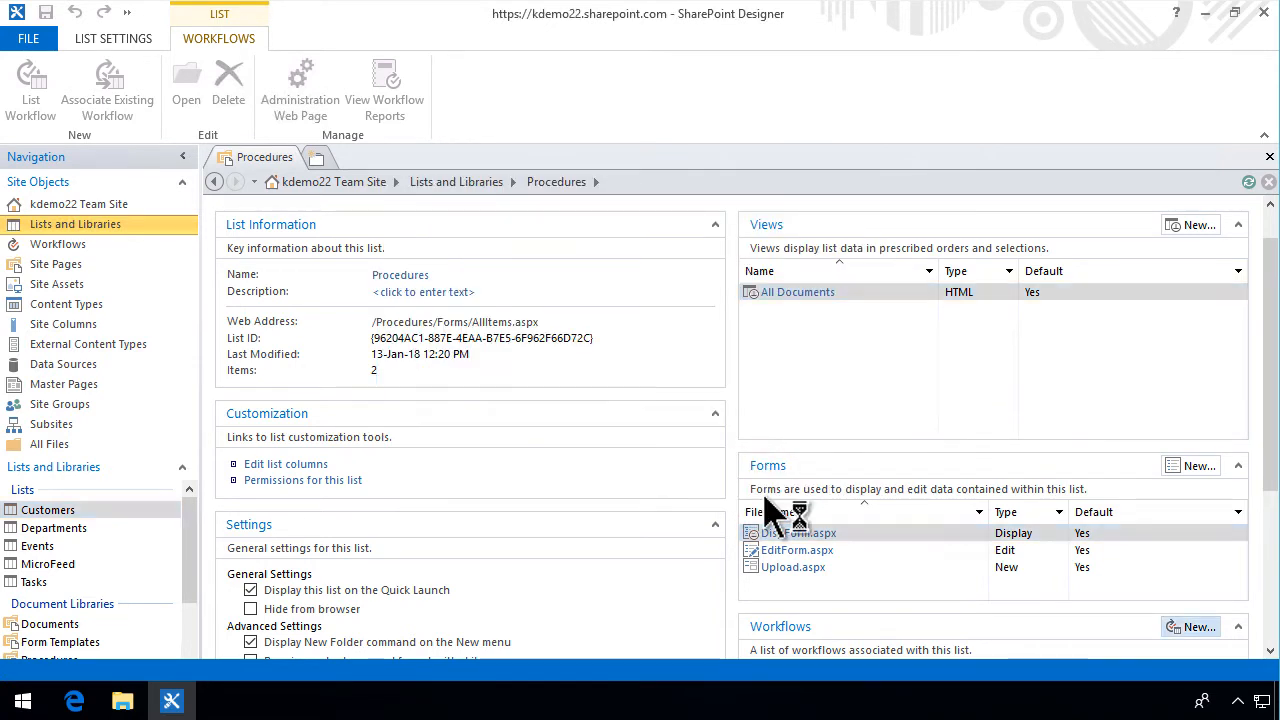
Edit EmailNotify and add a Send an Email action to Step 1
double_click(796, 532)
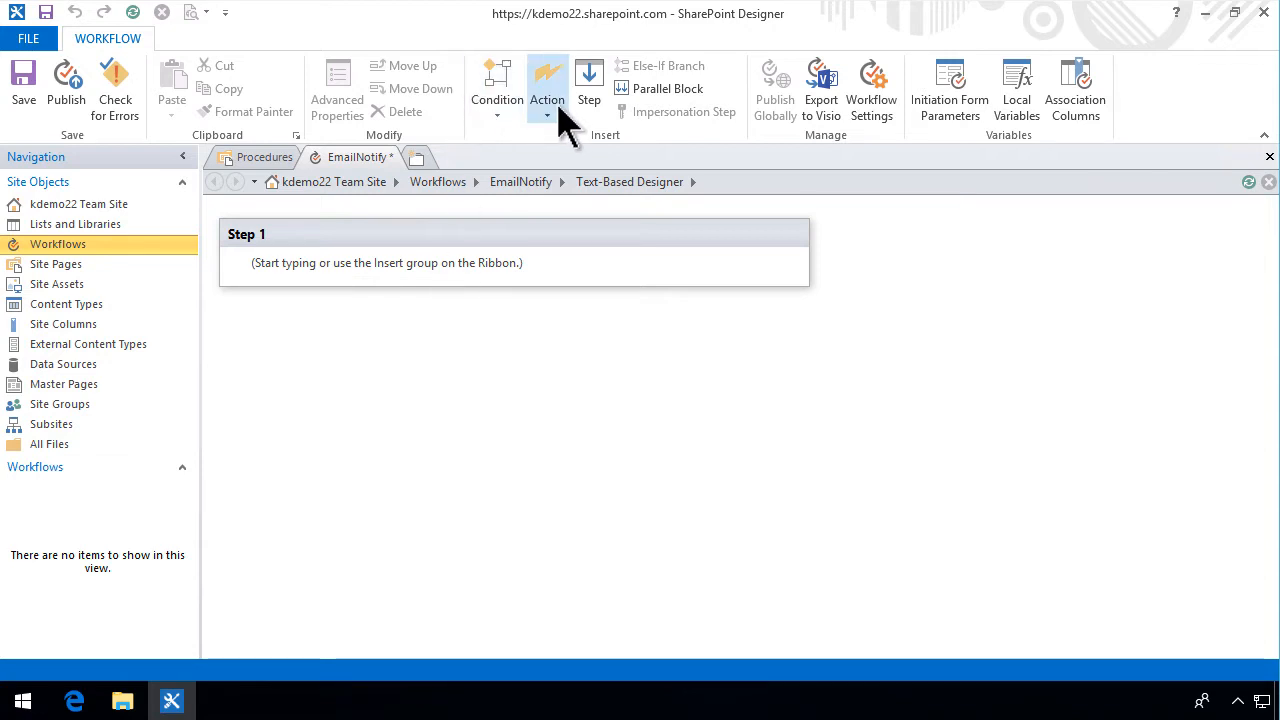
left_click(548, 90)
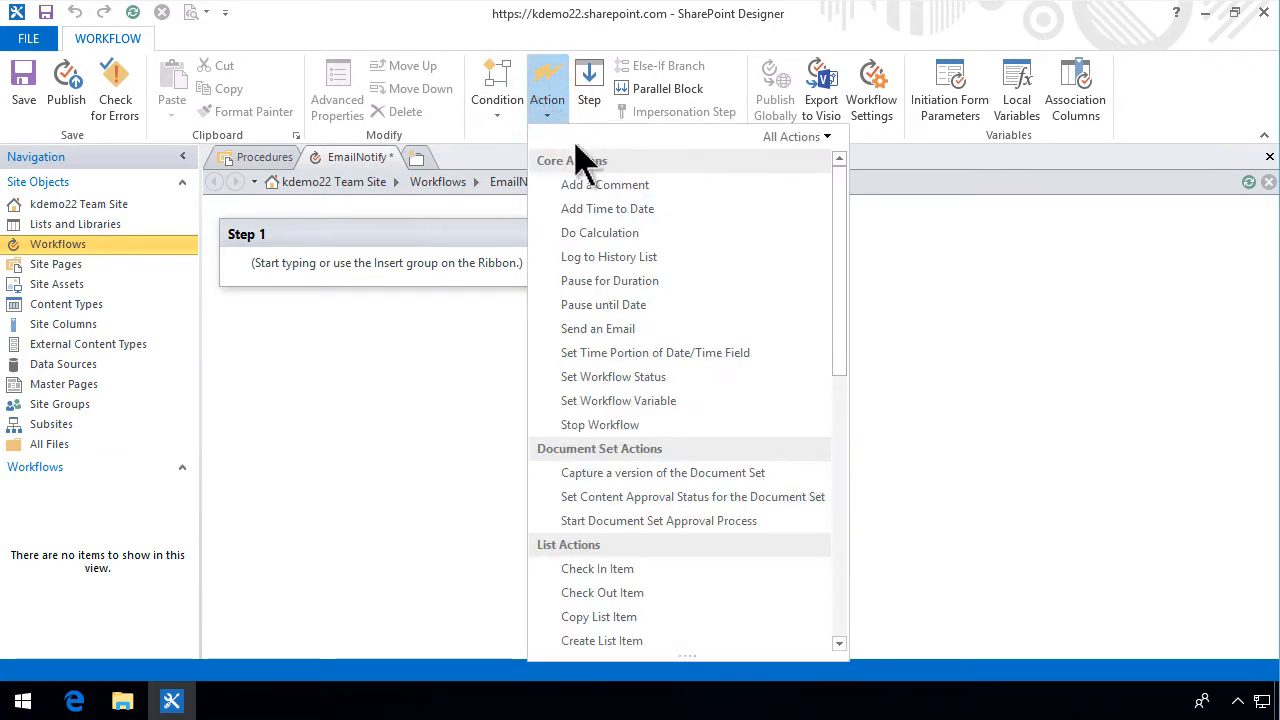
mouse_move(596, 328)
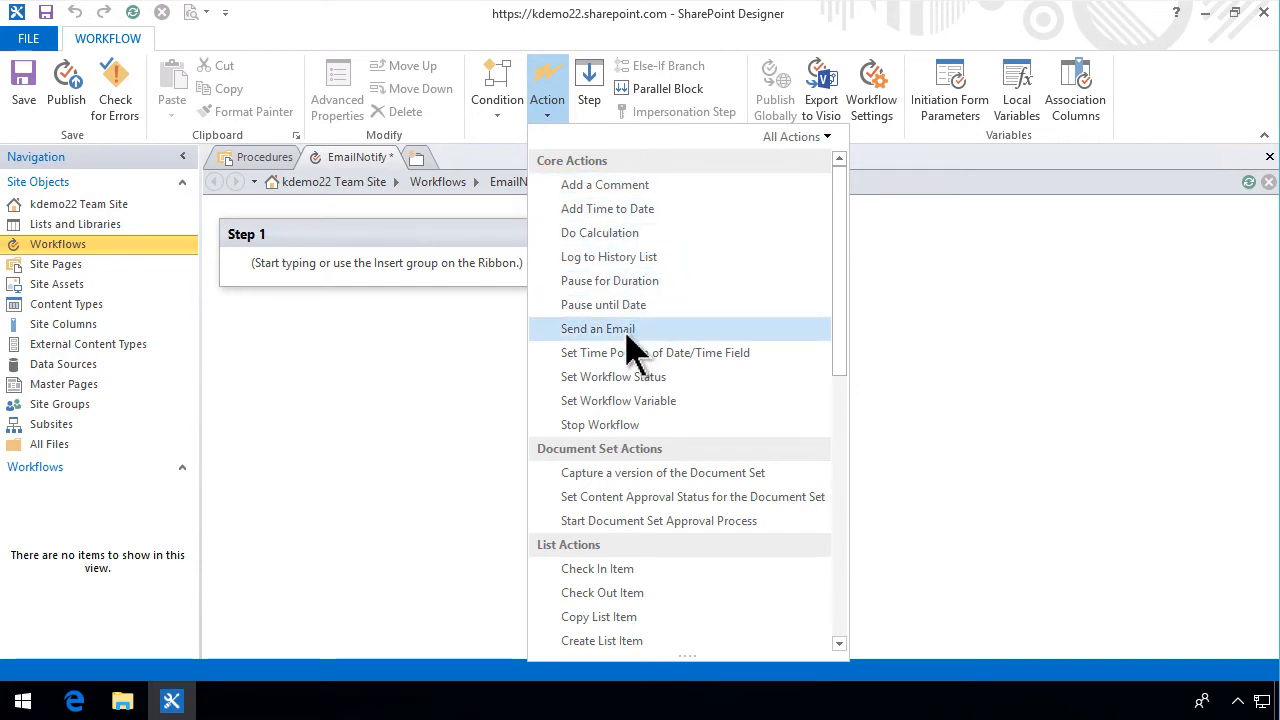
left_click(596, 328)
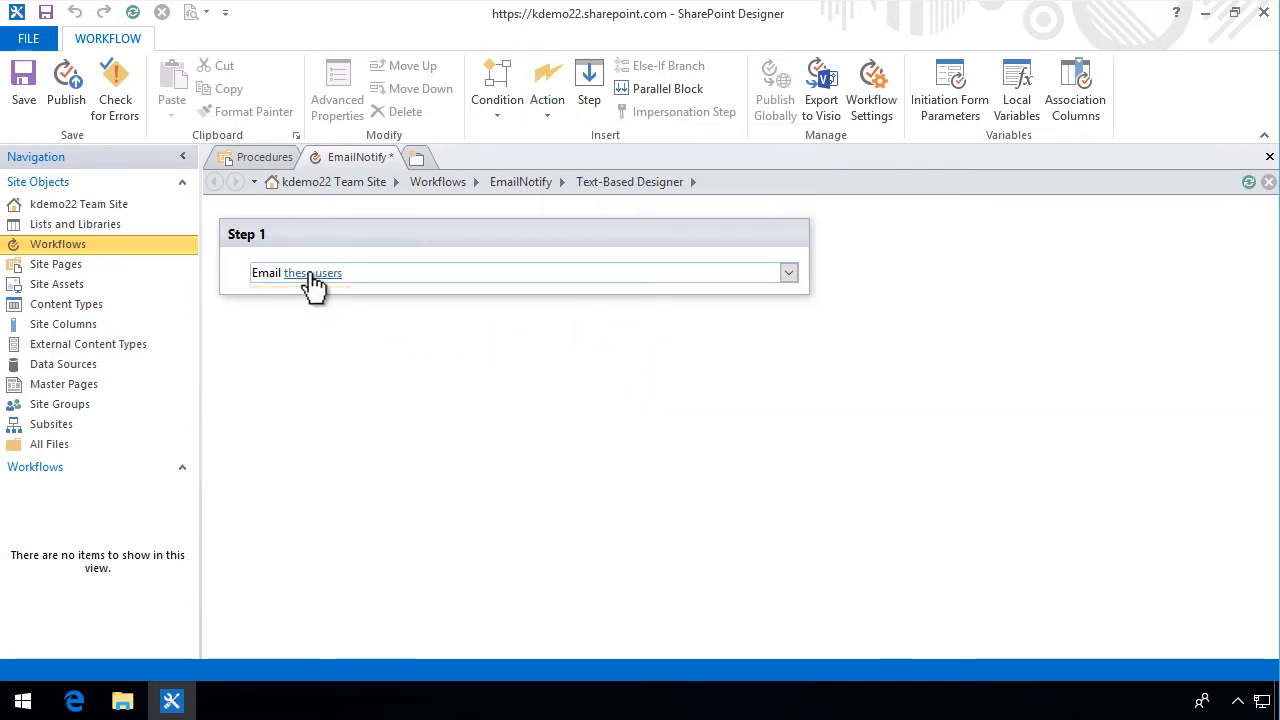
Follow the 'these users' link to define the email message
left_click(296, 272)
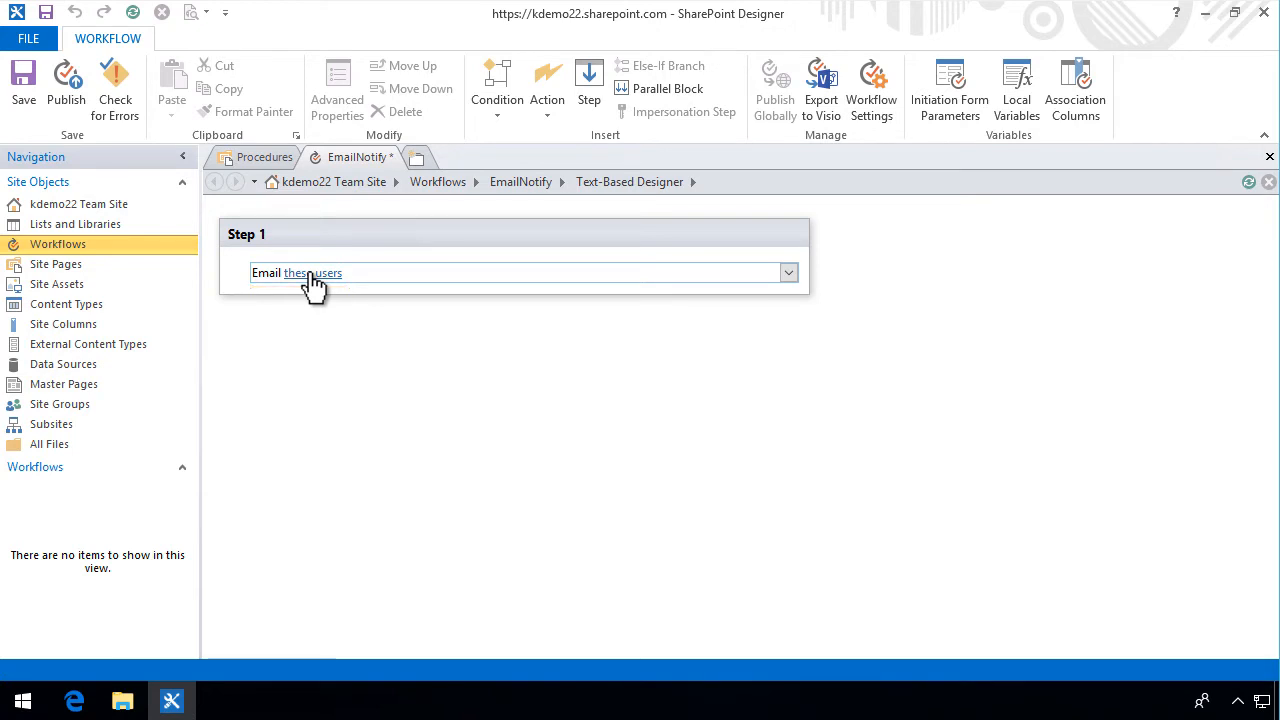
left_click(308, 272)
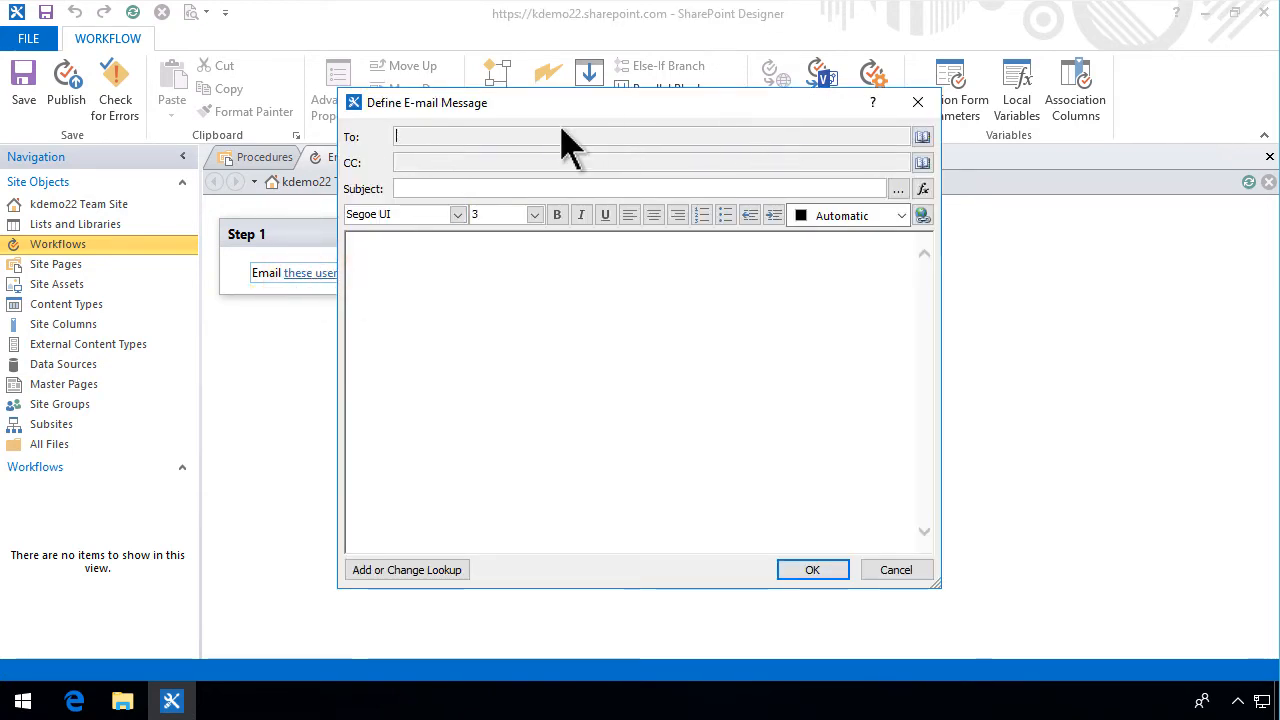
Add Peter Kalmström as a recipient by his typed peter@ email address
left_click(460, 136)
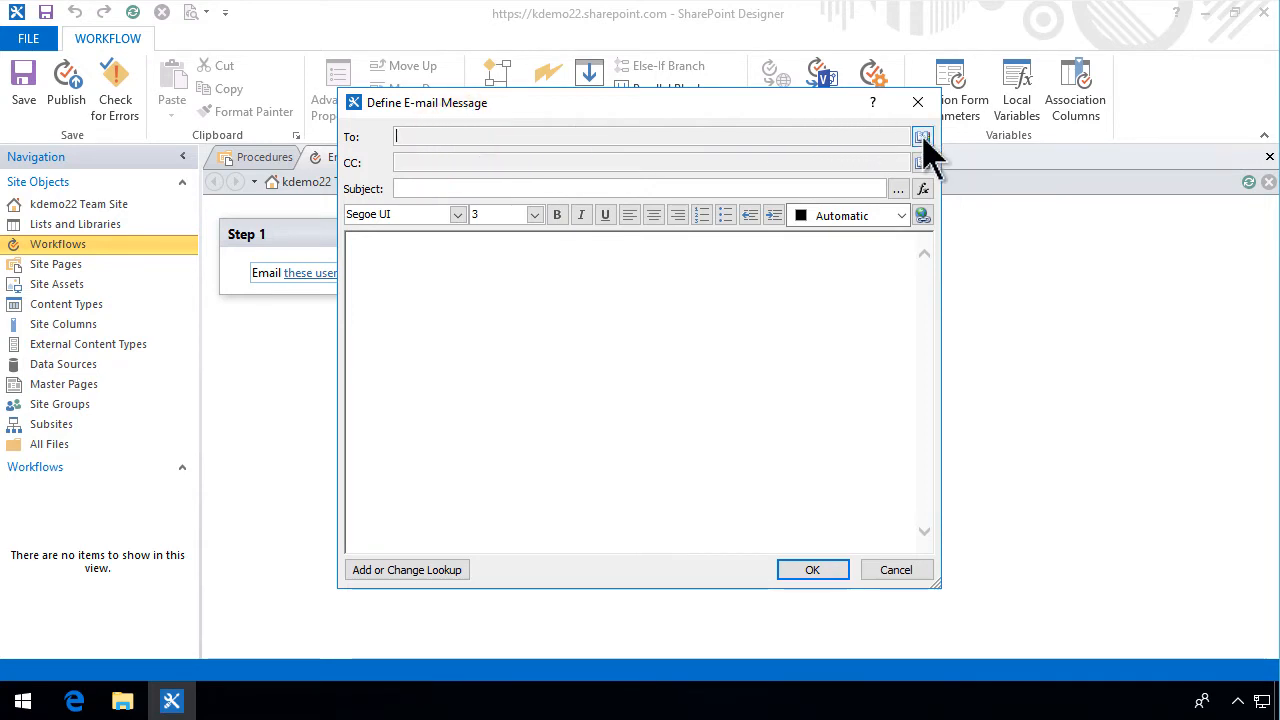
left_click(920, 136)
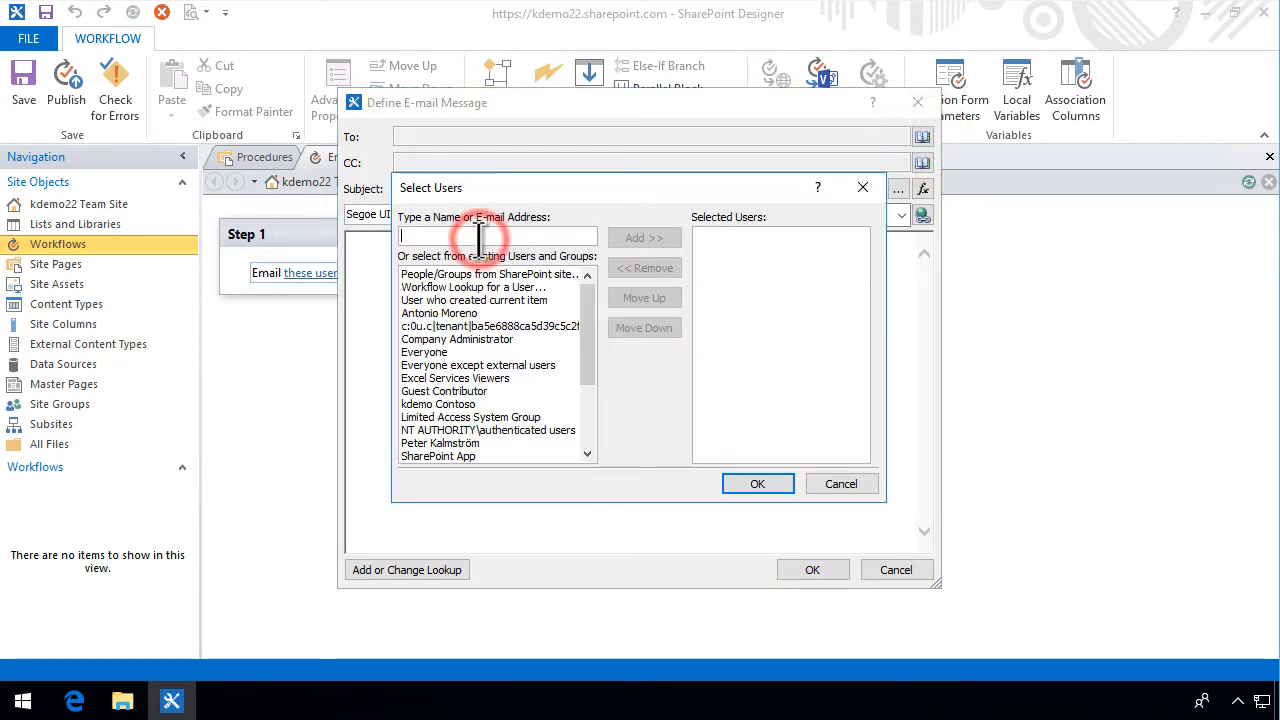
type("pe")
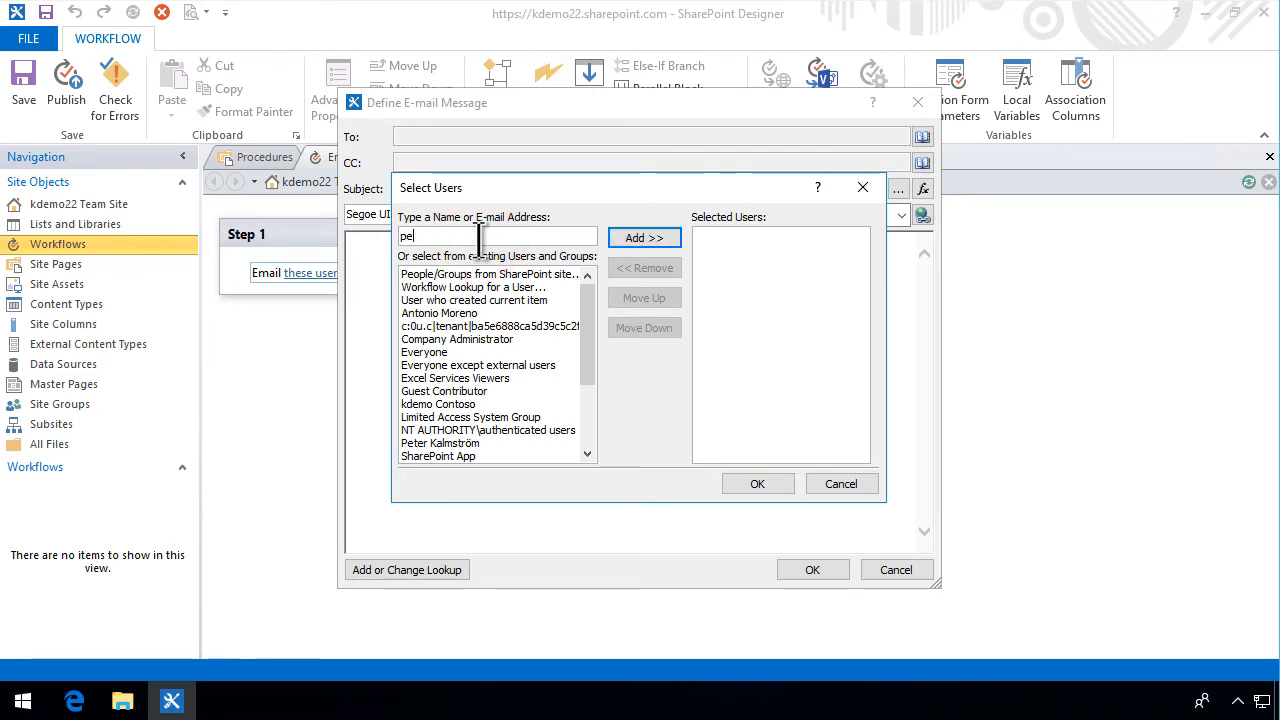
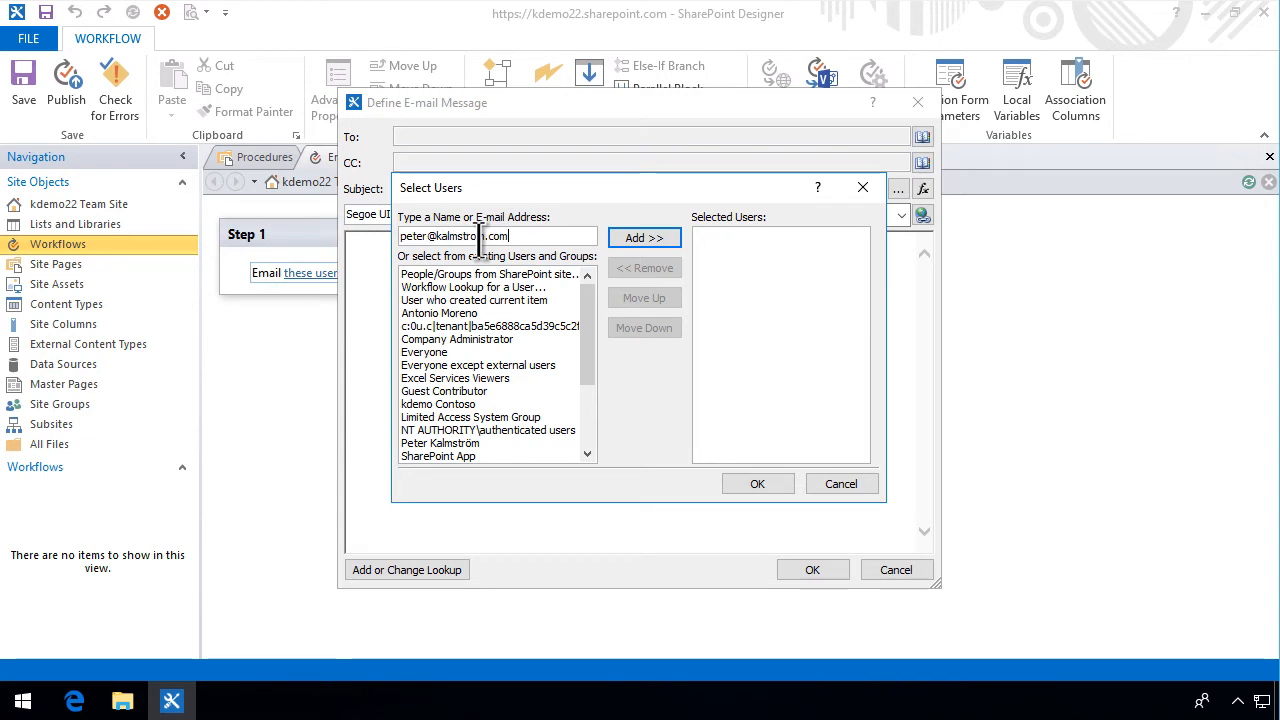
left_click(644, 236)
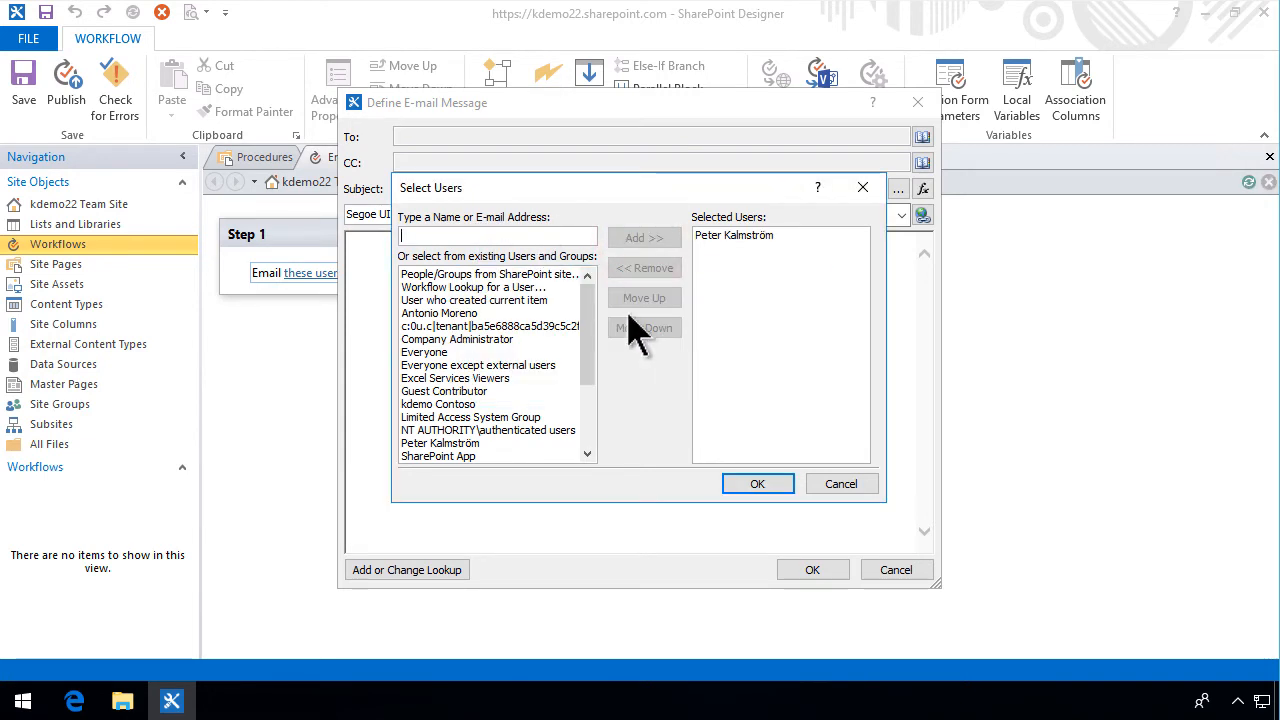
Add Antonio Moreno and the Team Site Members group as recipients
left_click(496, 236)
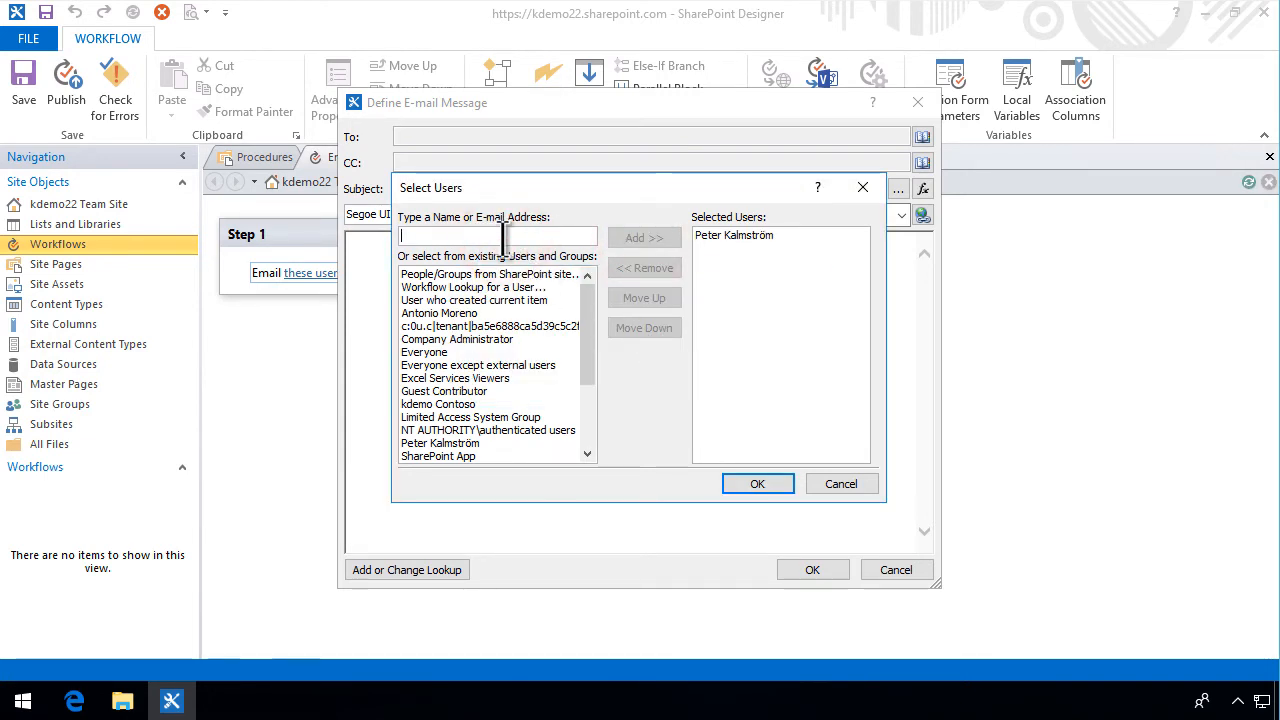
left_click(644, 236)
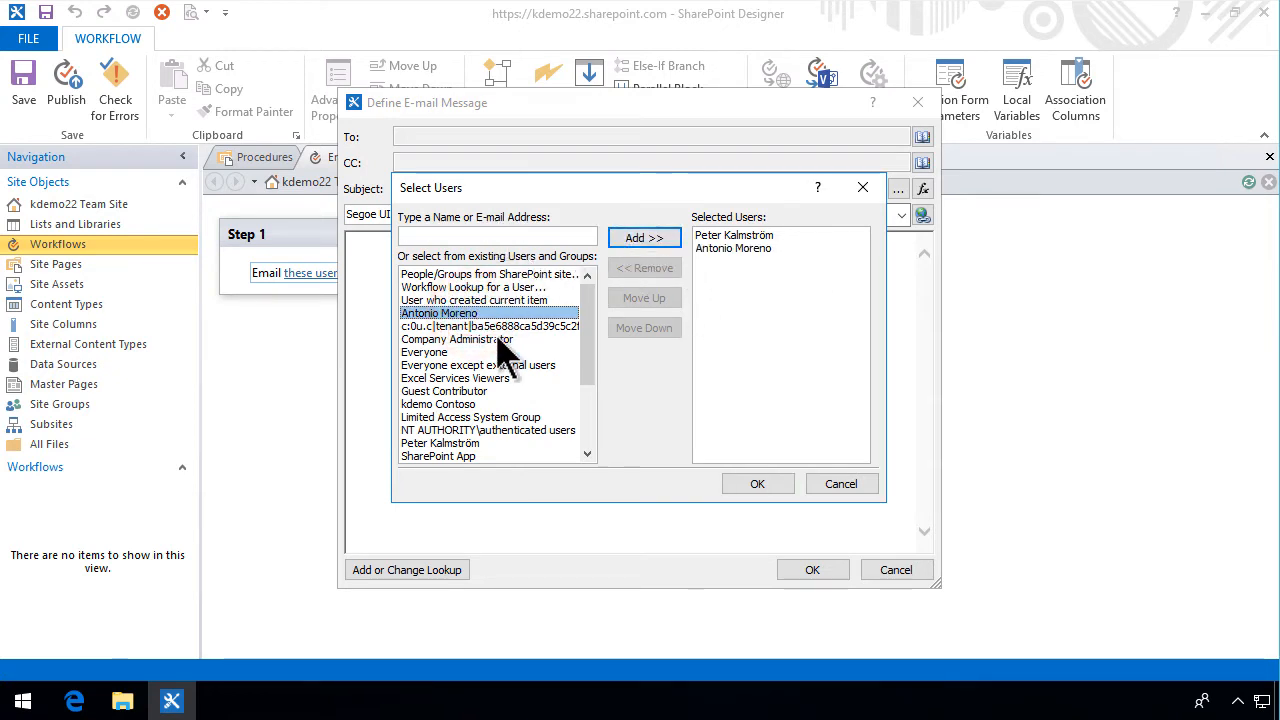
scroll("down", 3)
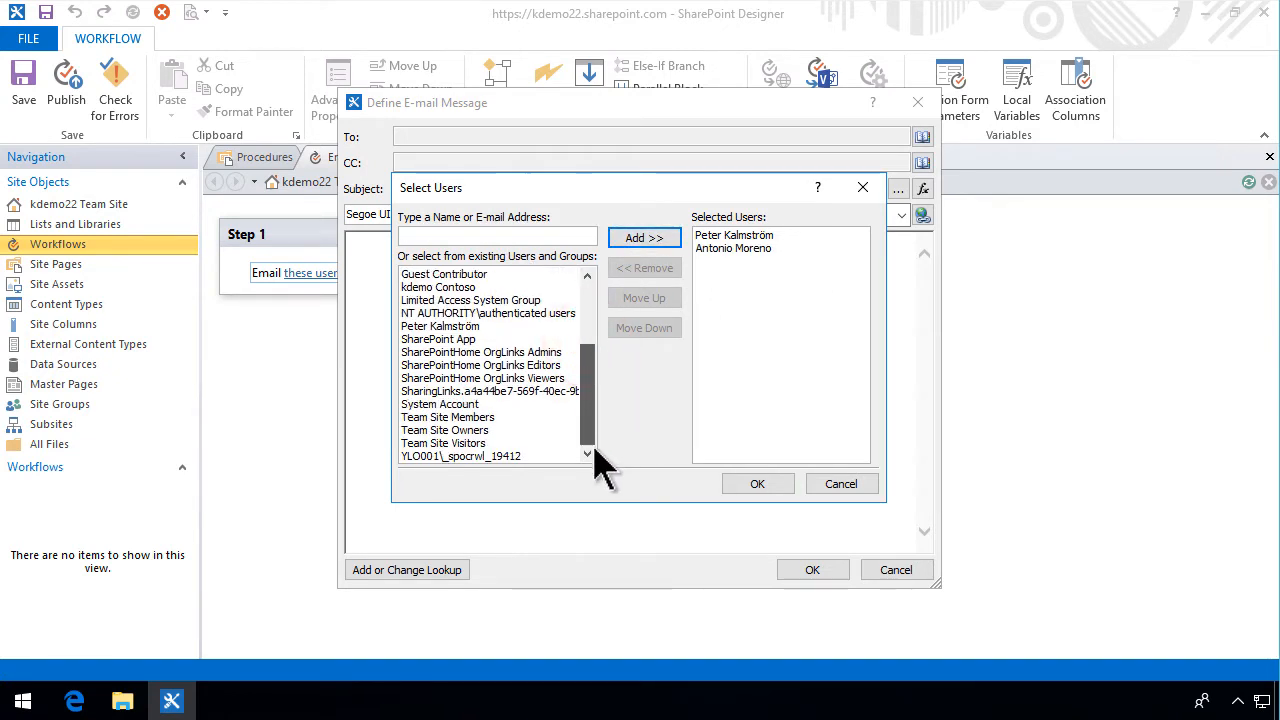
left_click(448, 418)
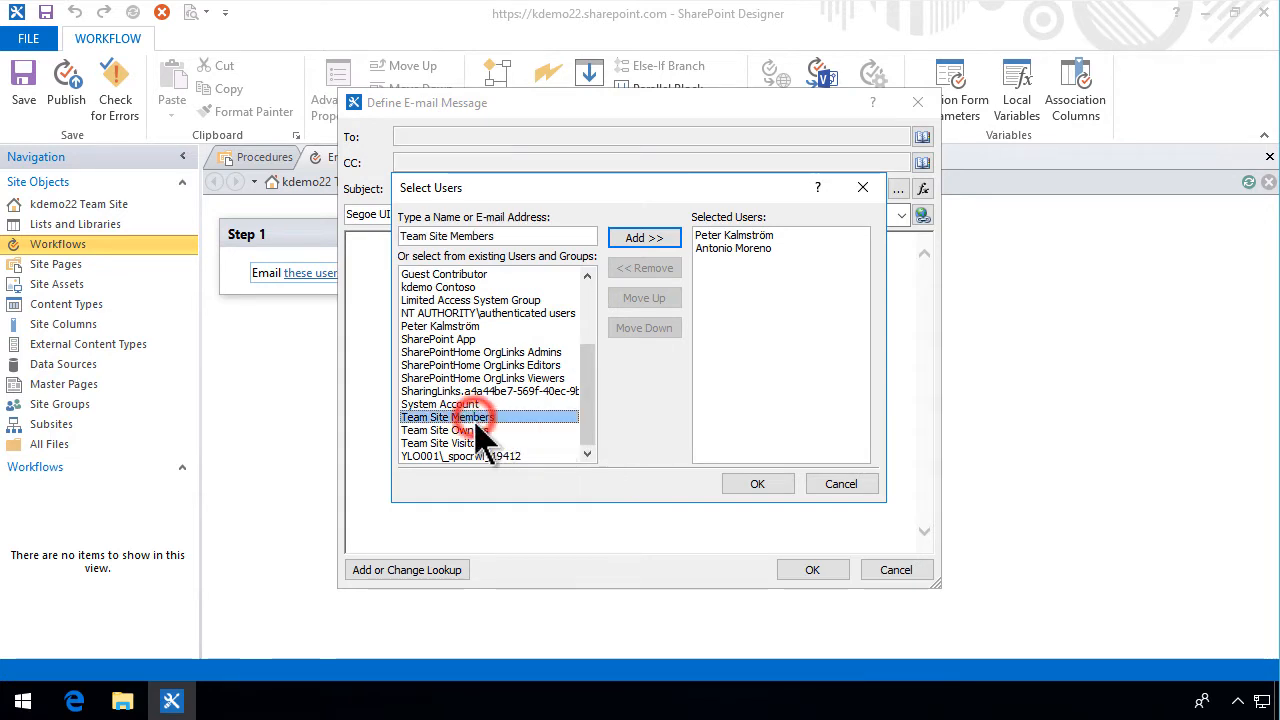
left_click(756, 482)
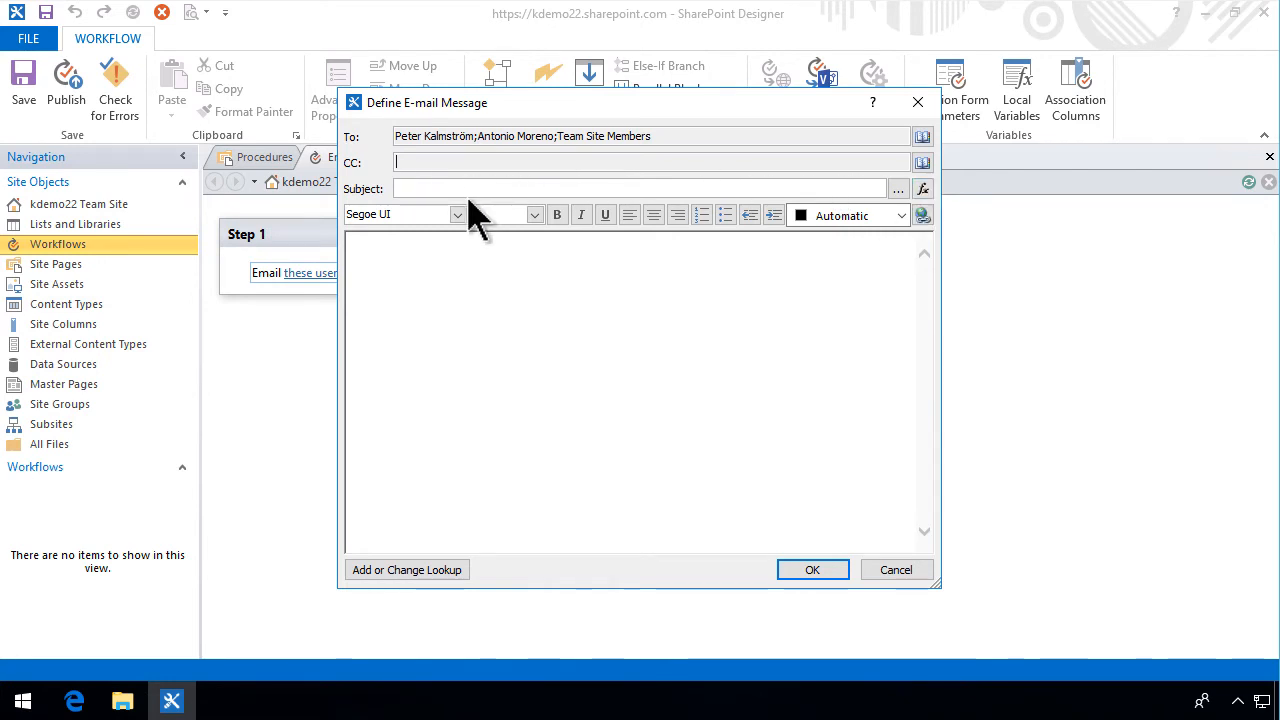
Enter 'New procedure' as the subject and extend it to 'New procedure :' in String Builder
type("New procedure")
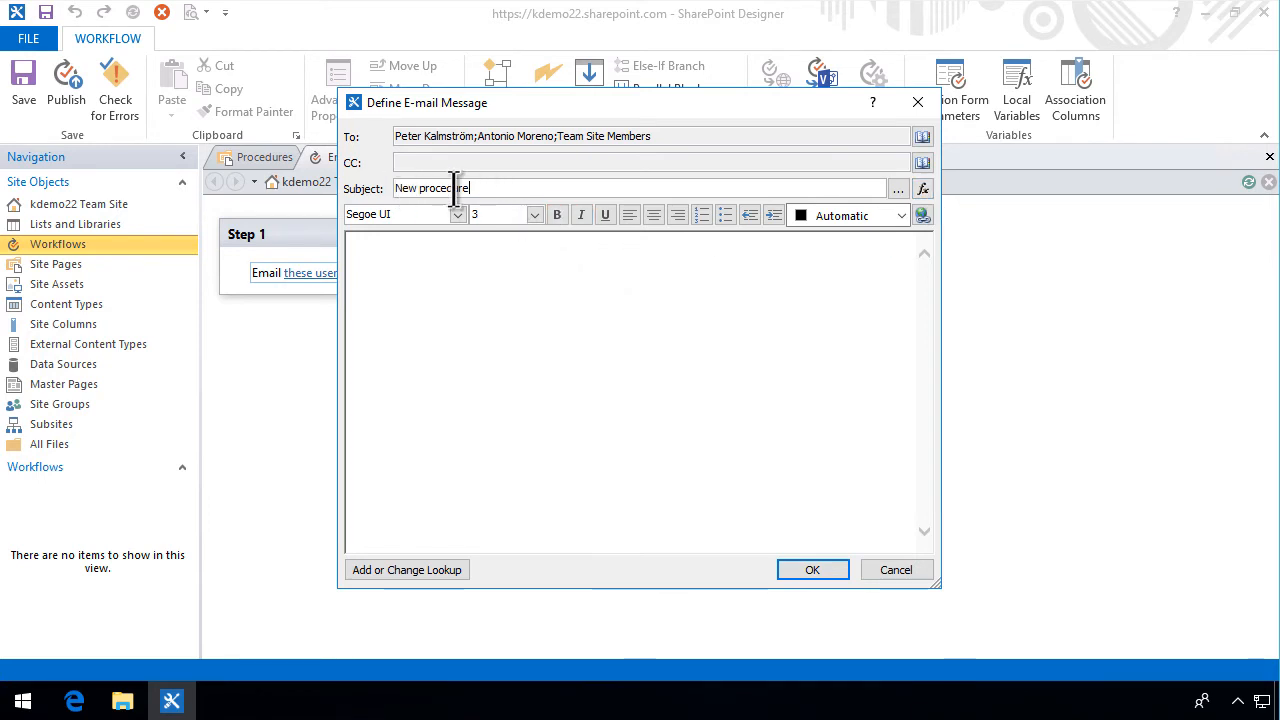
left_click(896, 188)
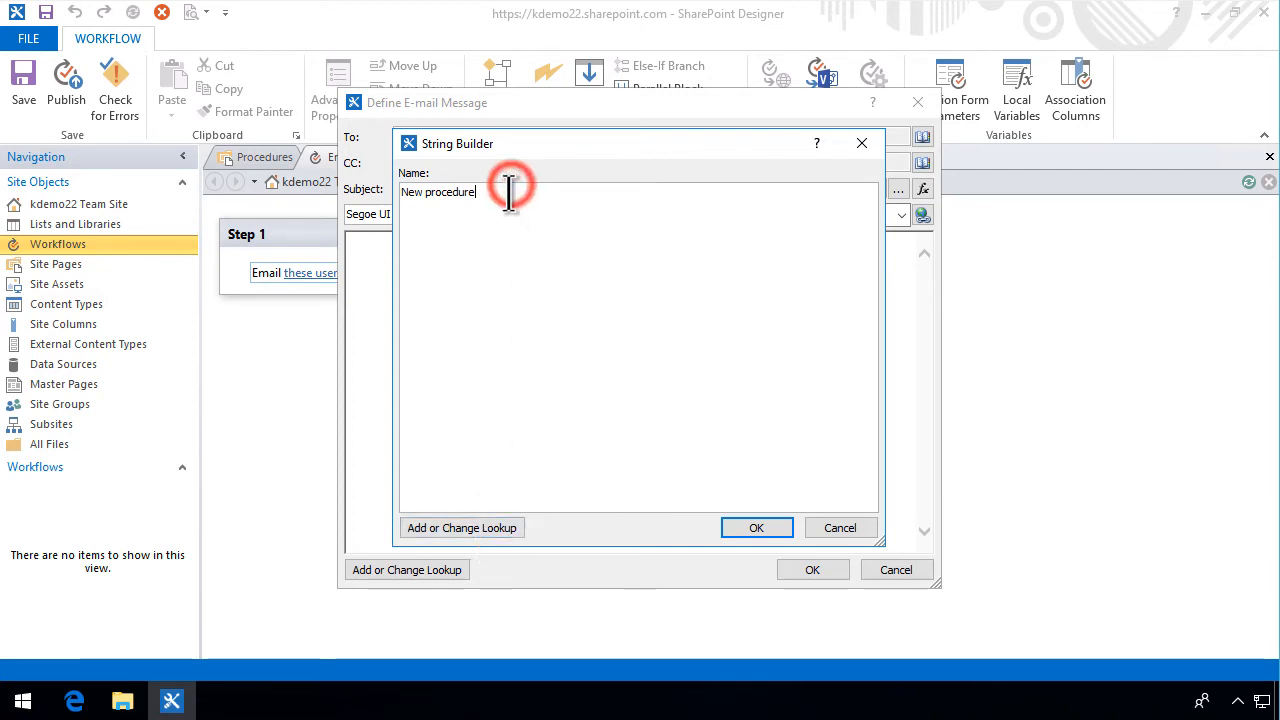
type(":")
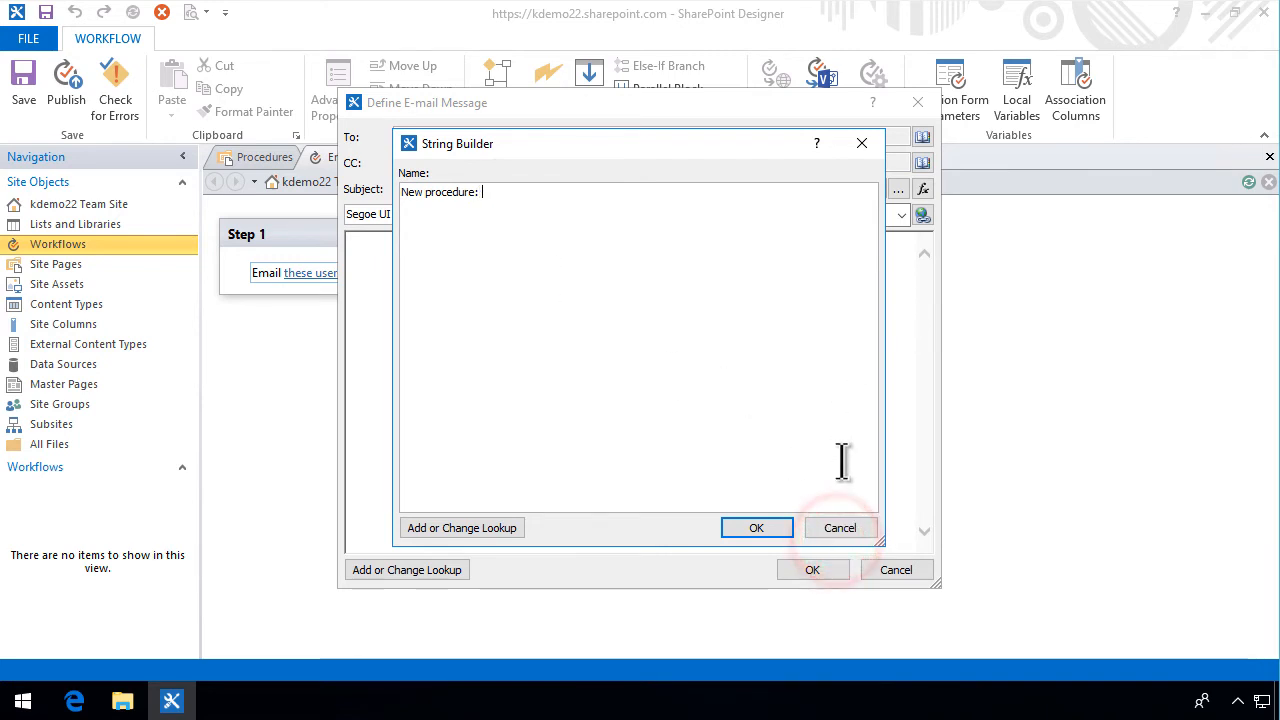
left_click(756, 528)
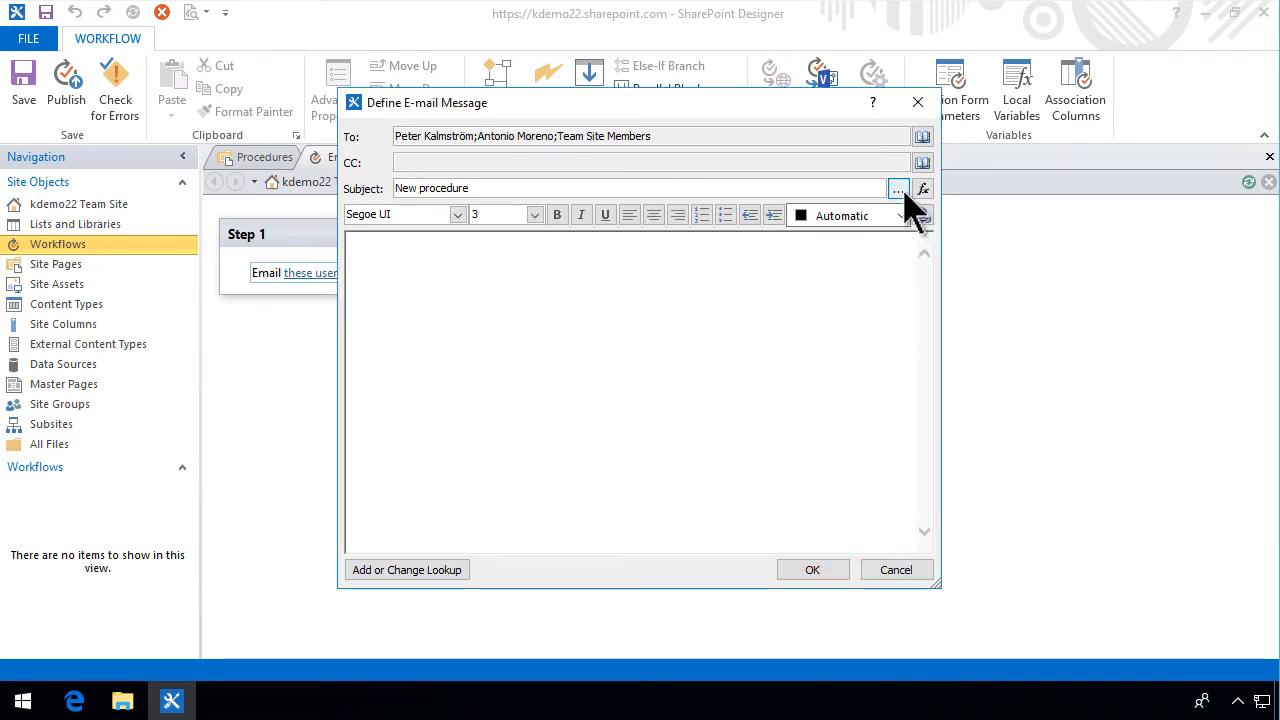
left_click(898, 188)
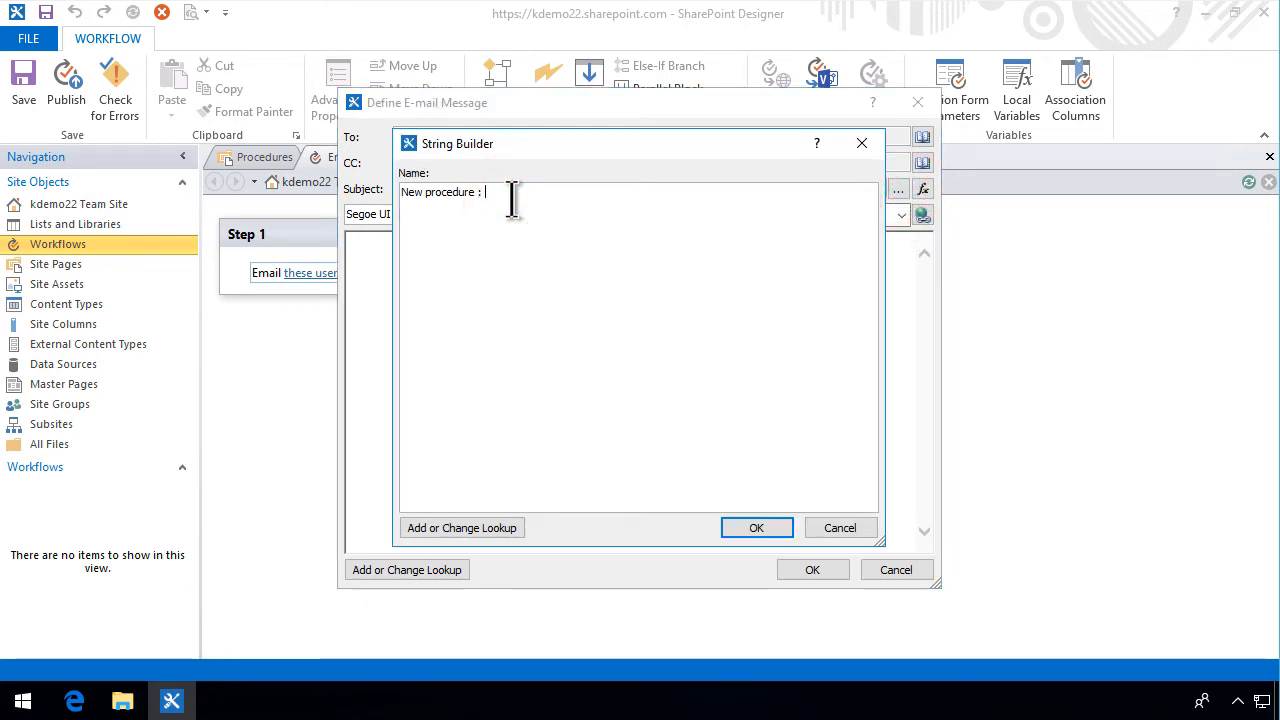
mouse_move(518, 198)
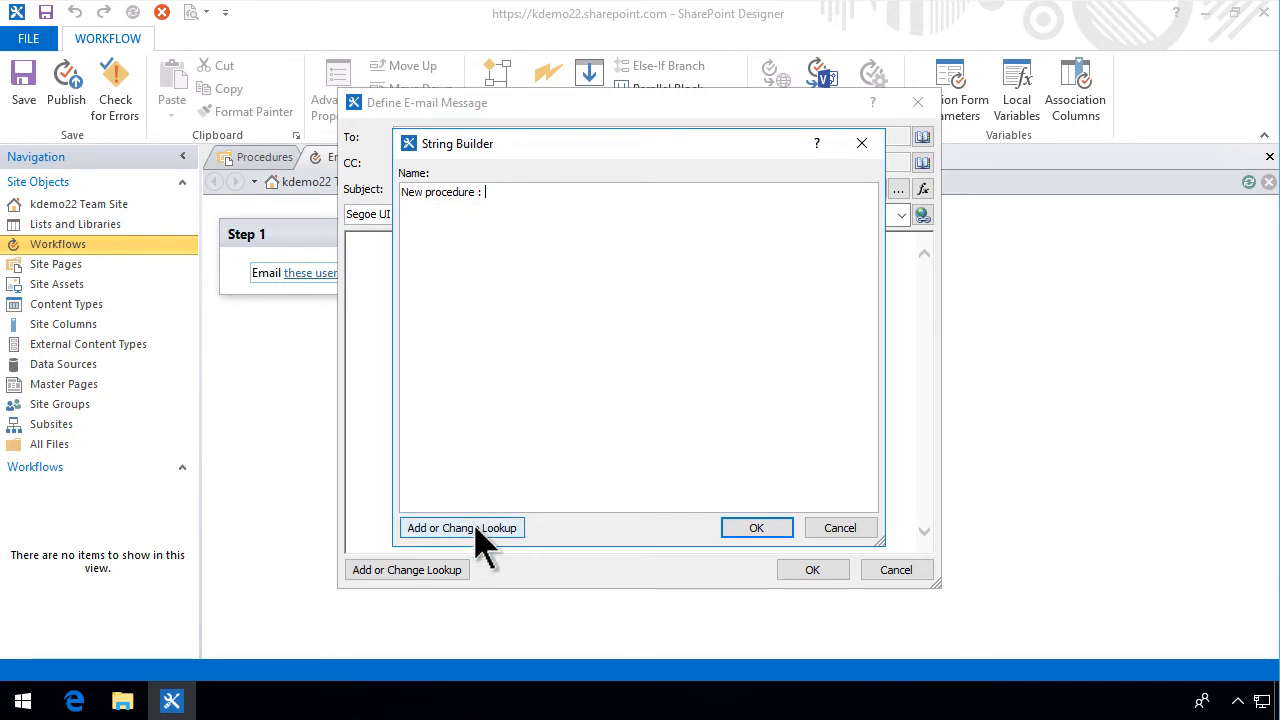
Append a Current Item Name lookup to the subject
left_click(460, 528)
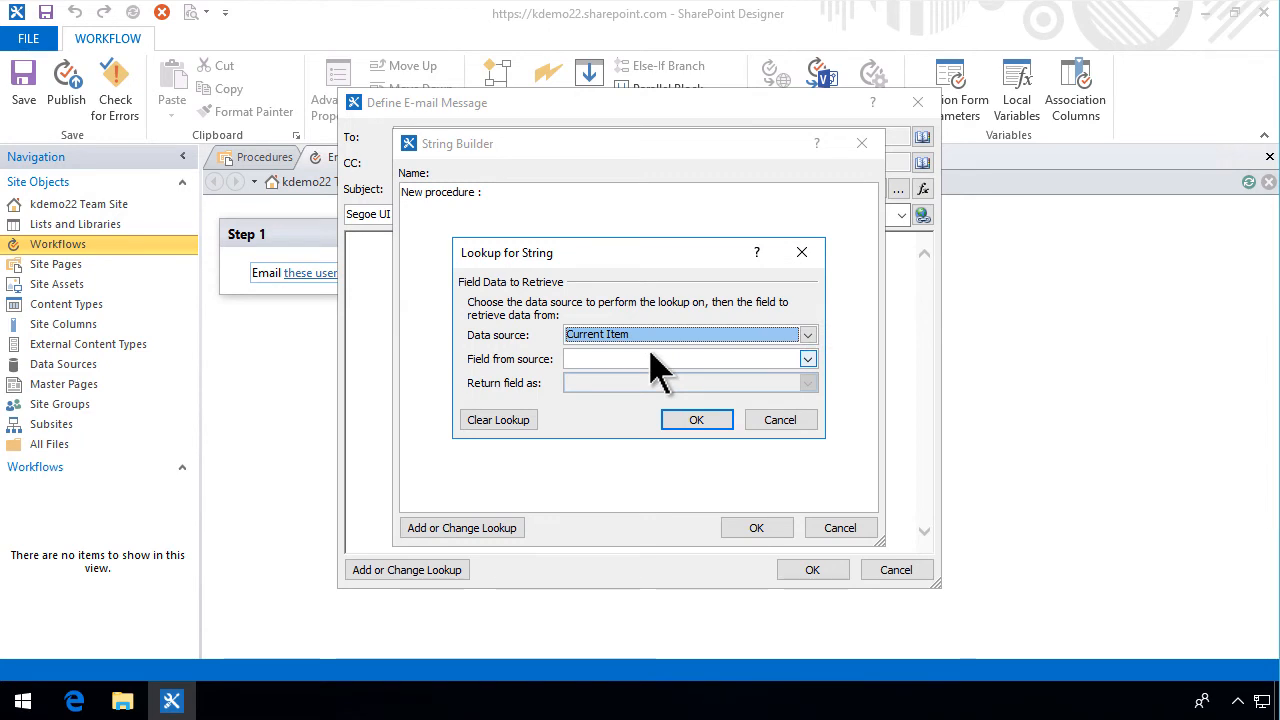
left_click(808, 360)
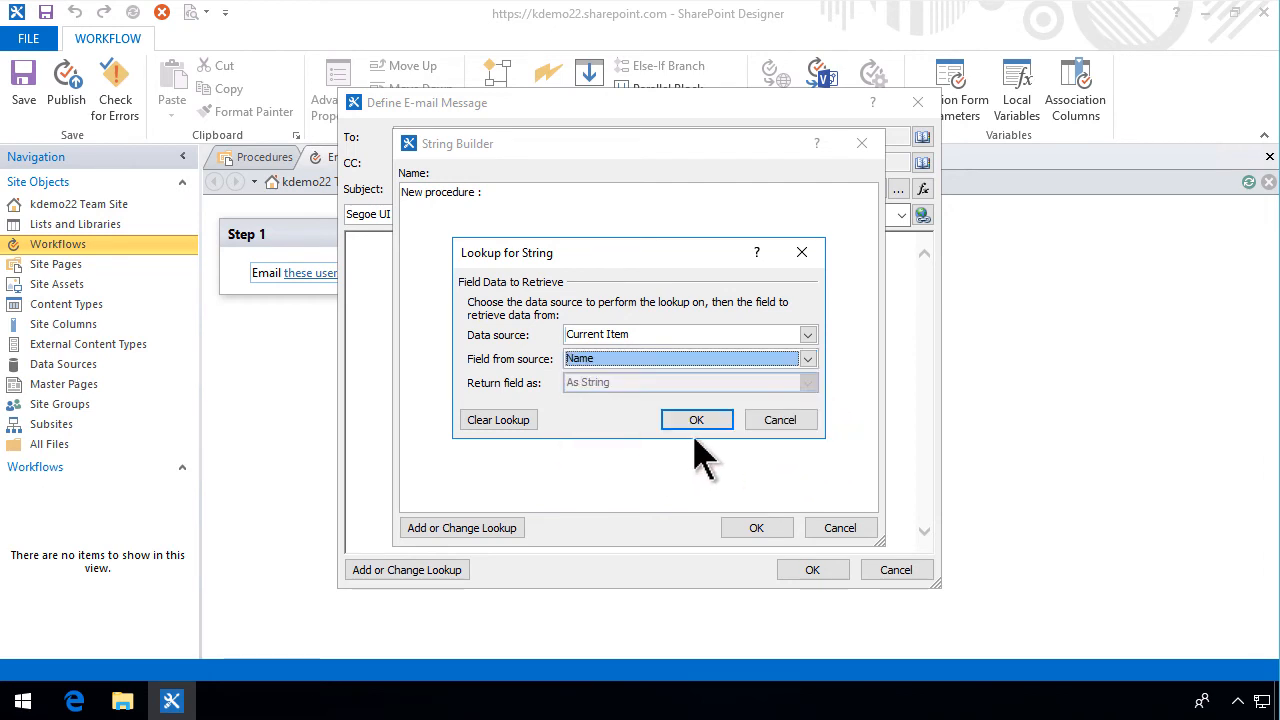
left_click(696, 420)
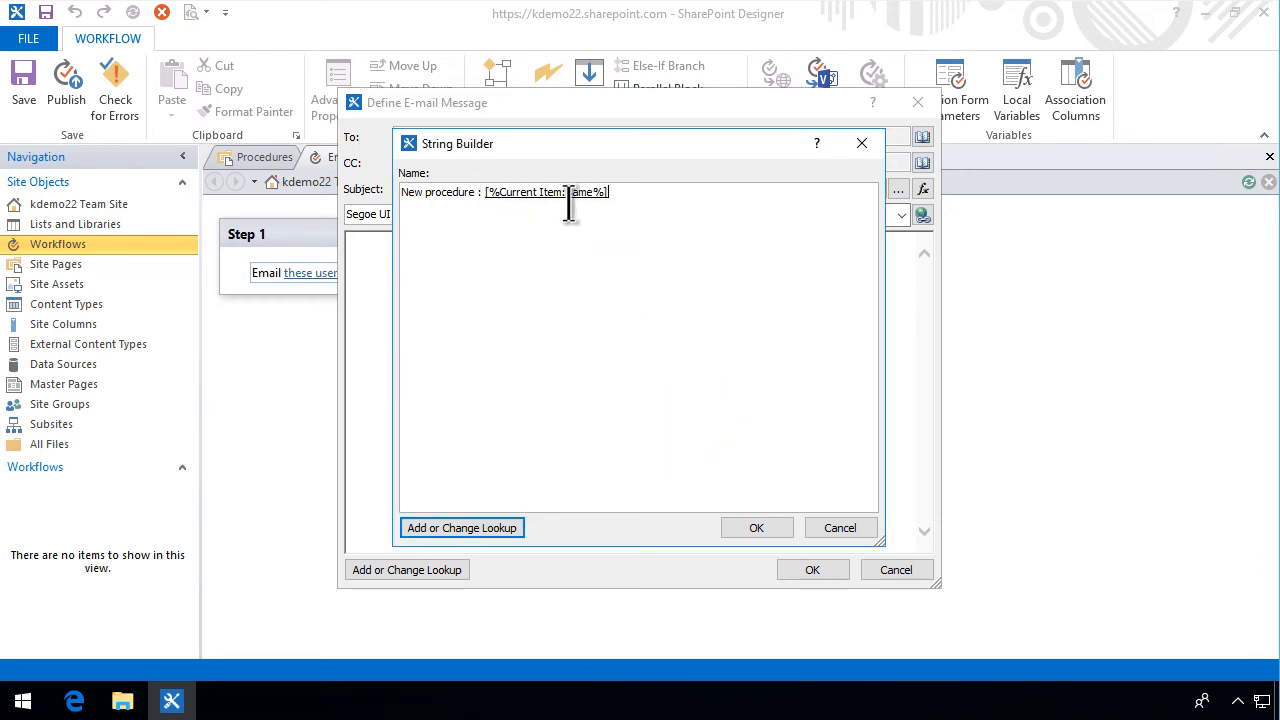
Apply the subject and write 'It was created by:' in the email body
left_click(756, 528)
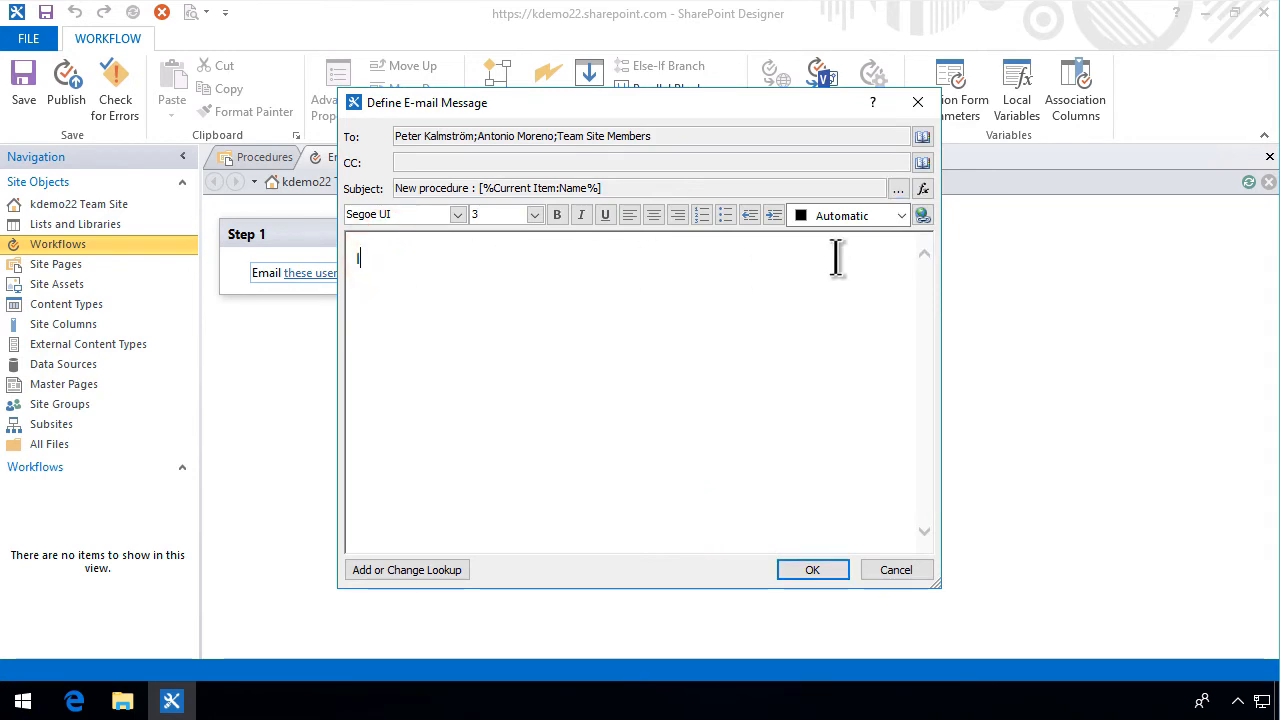
type("It was crea")
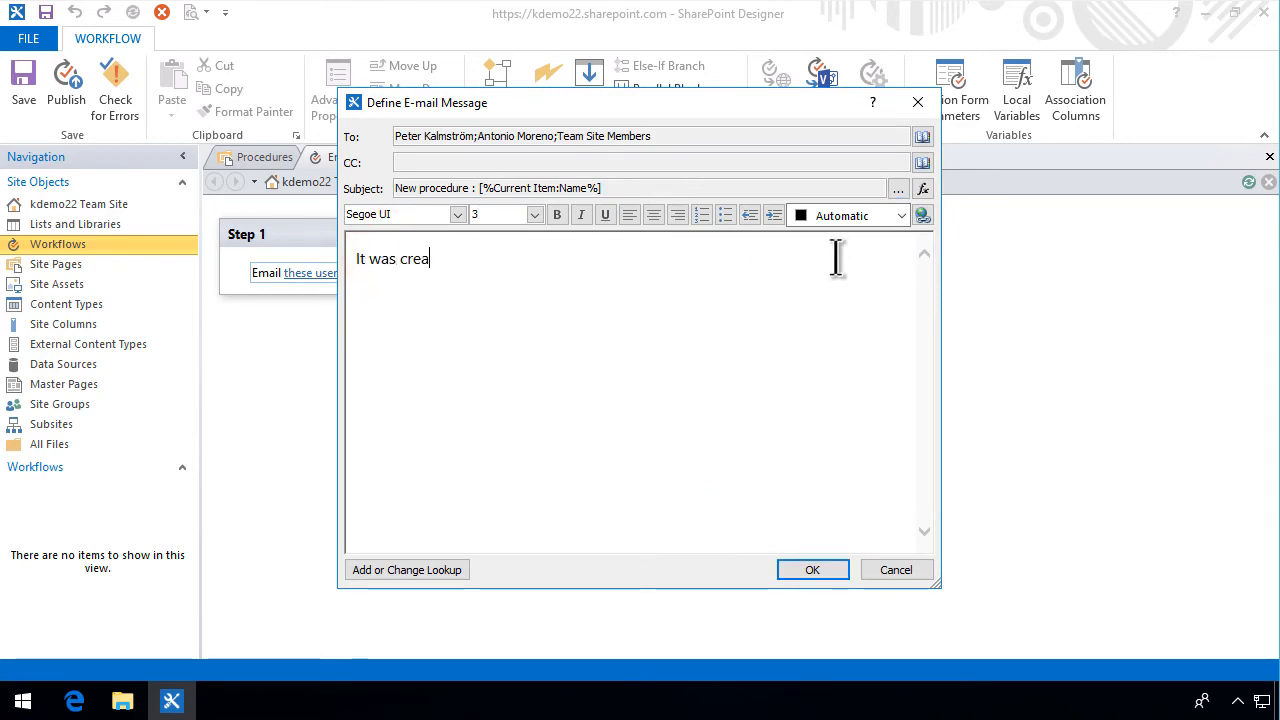
type("ted by")
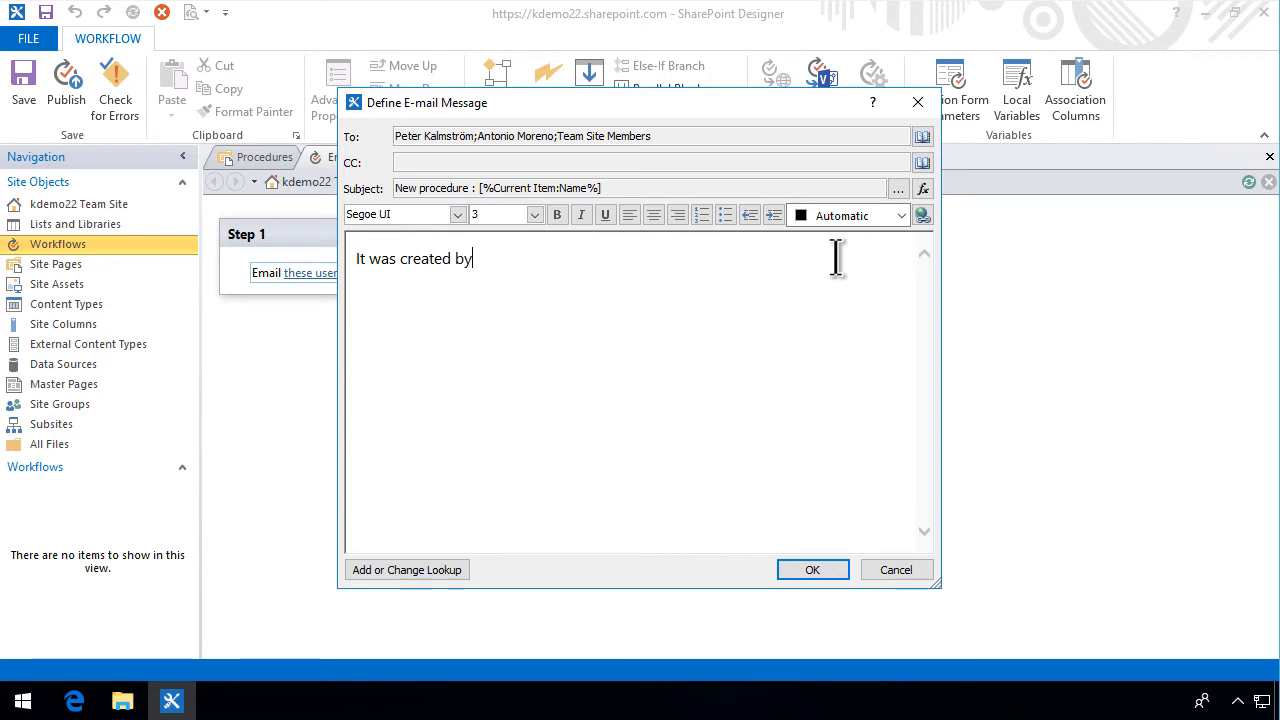
type(":")
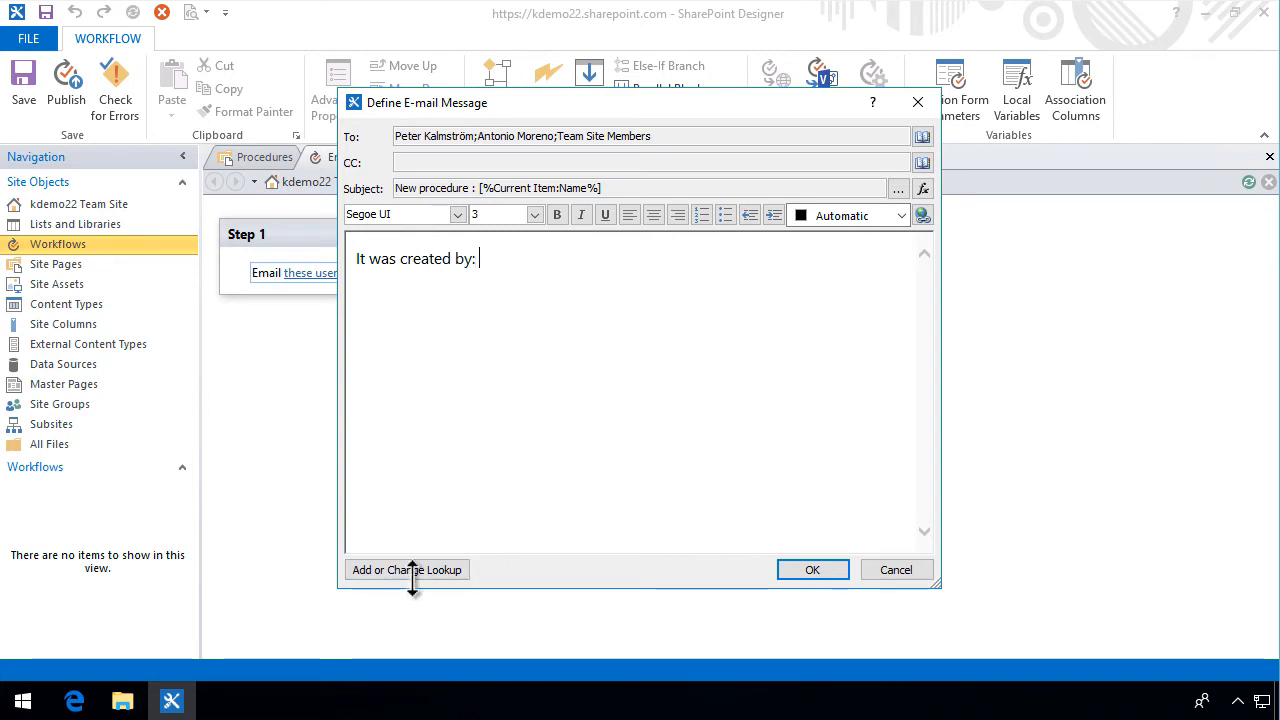
Append Current Item Created By as Display Name and confirm the email message
left_click(408, 568)
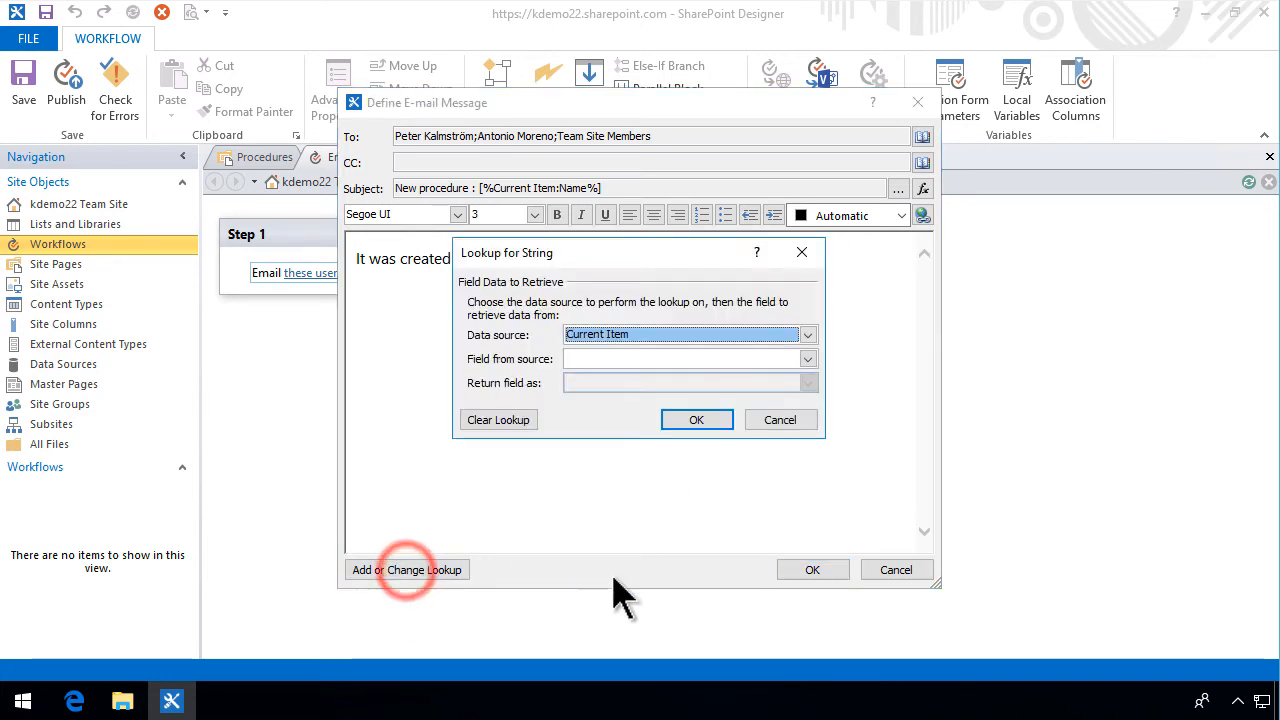
left_click(808, 358)
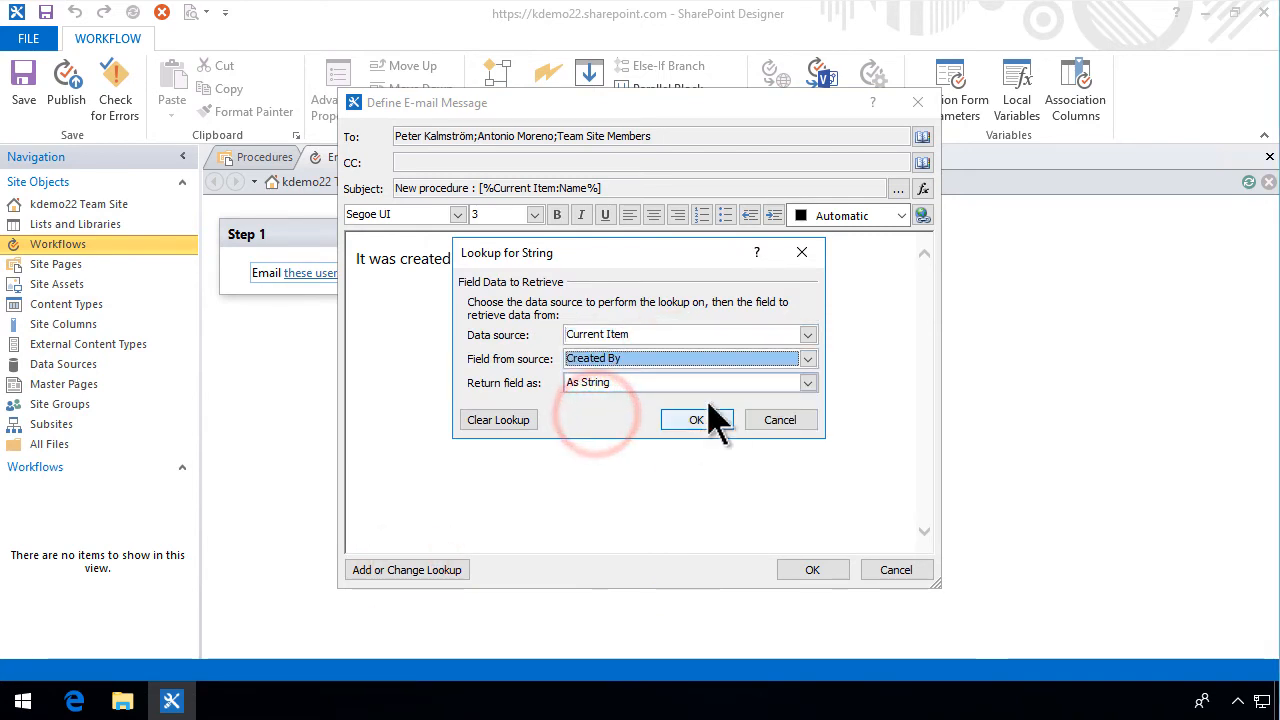
left_click(806, 382)
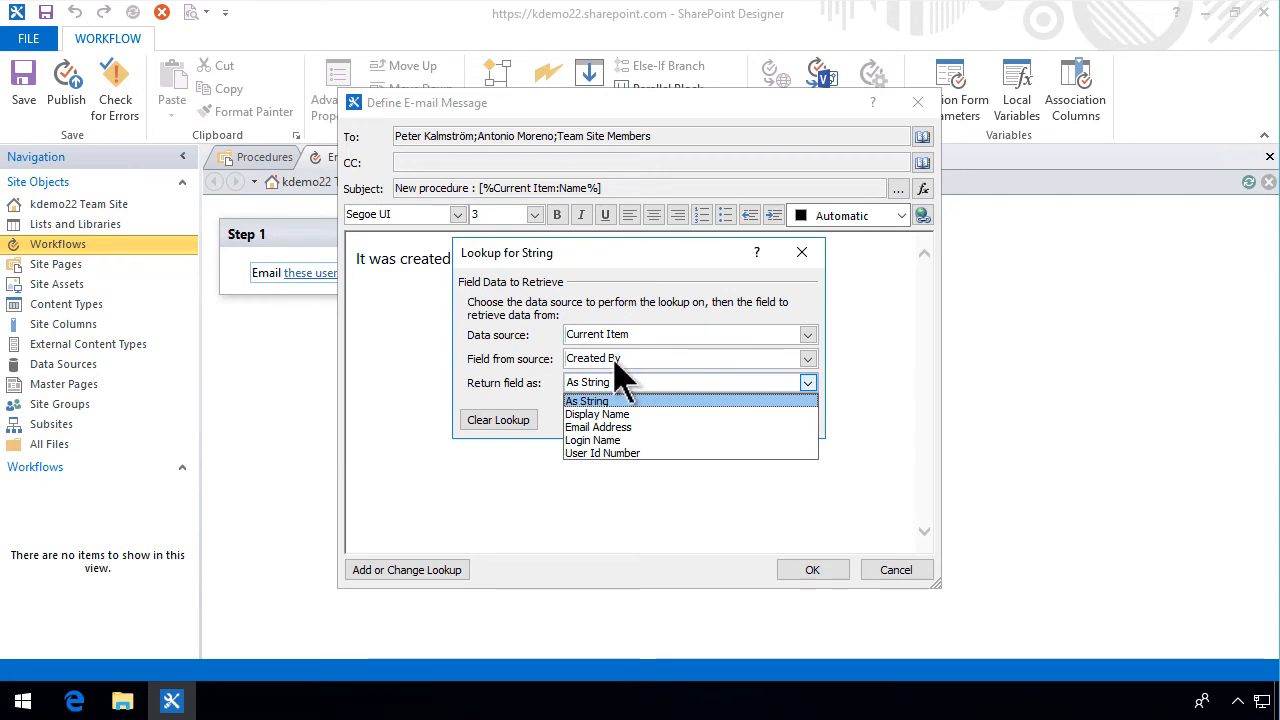
mouse_move(602, 452)
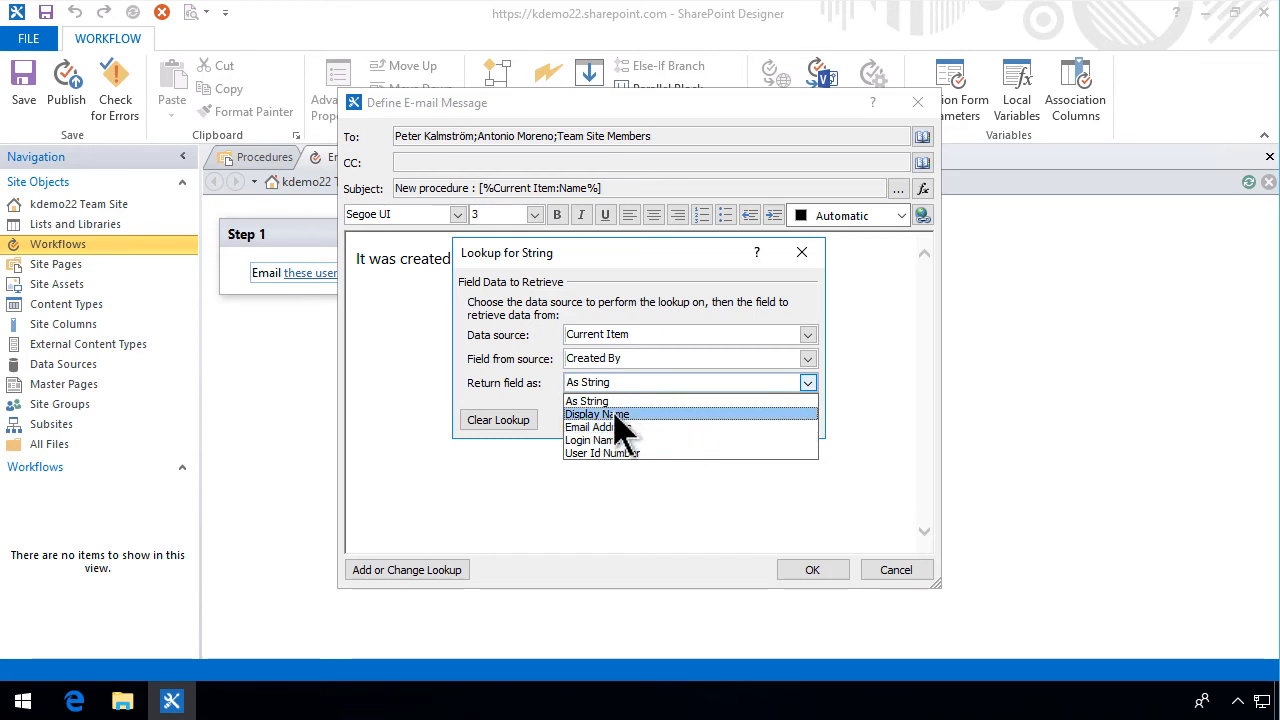
left_click(596, 414)
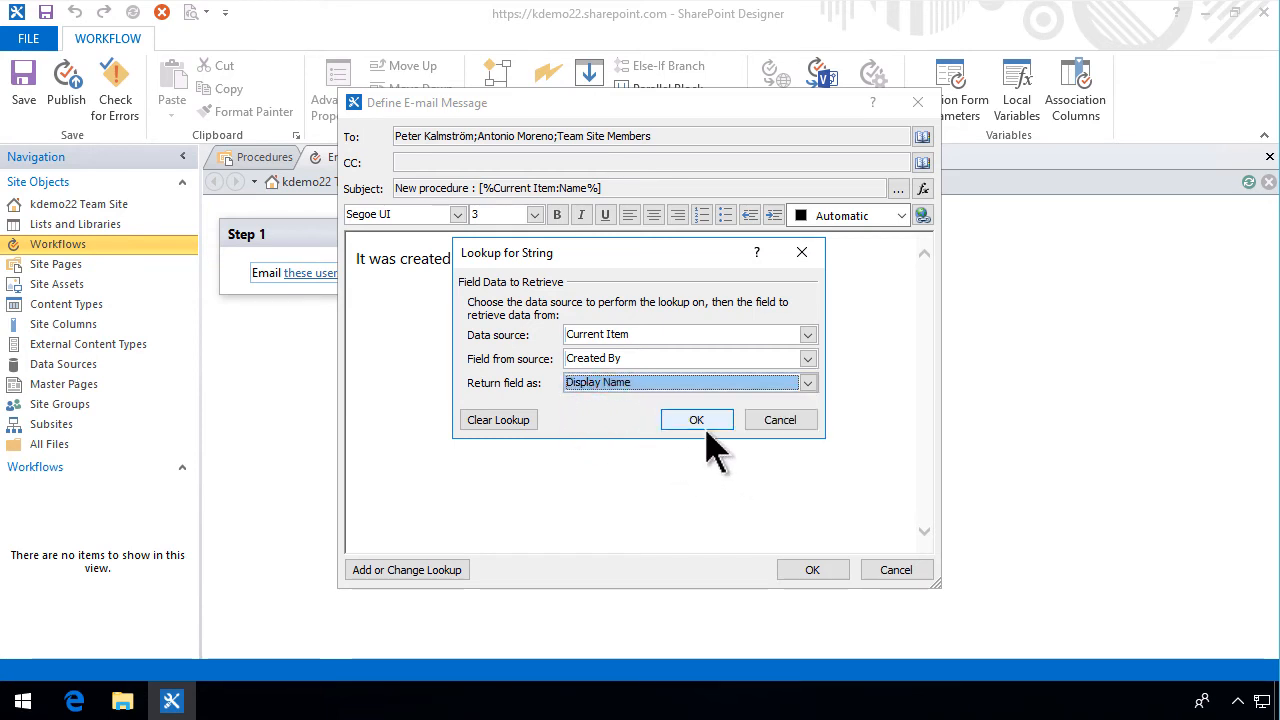
left_click(696, 420)
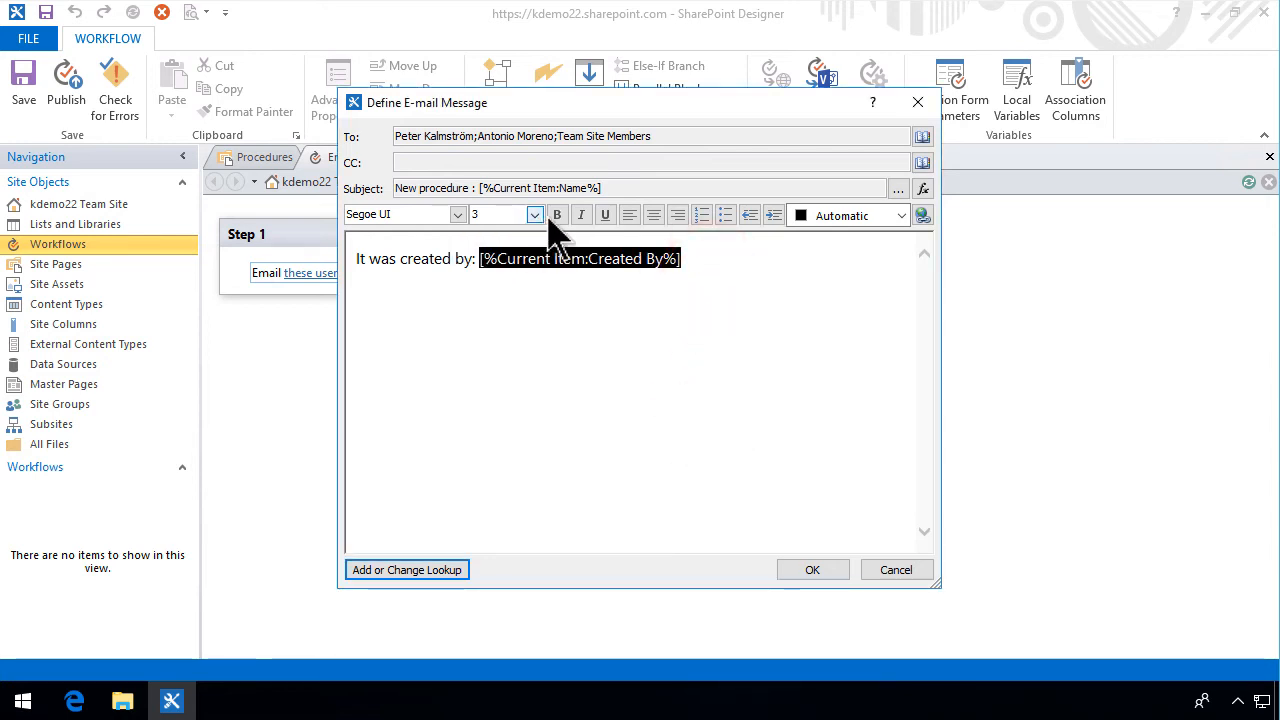
left_click(556, 216)
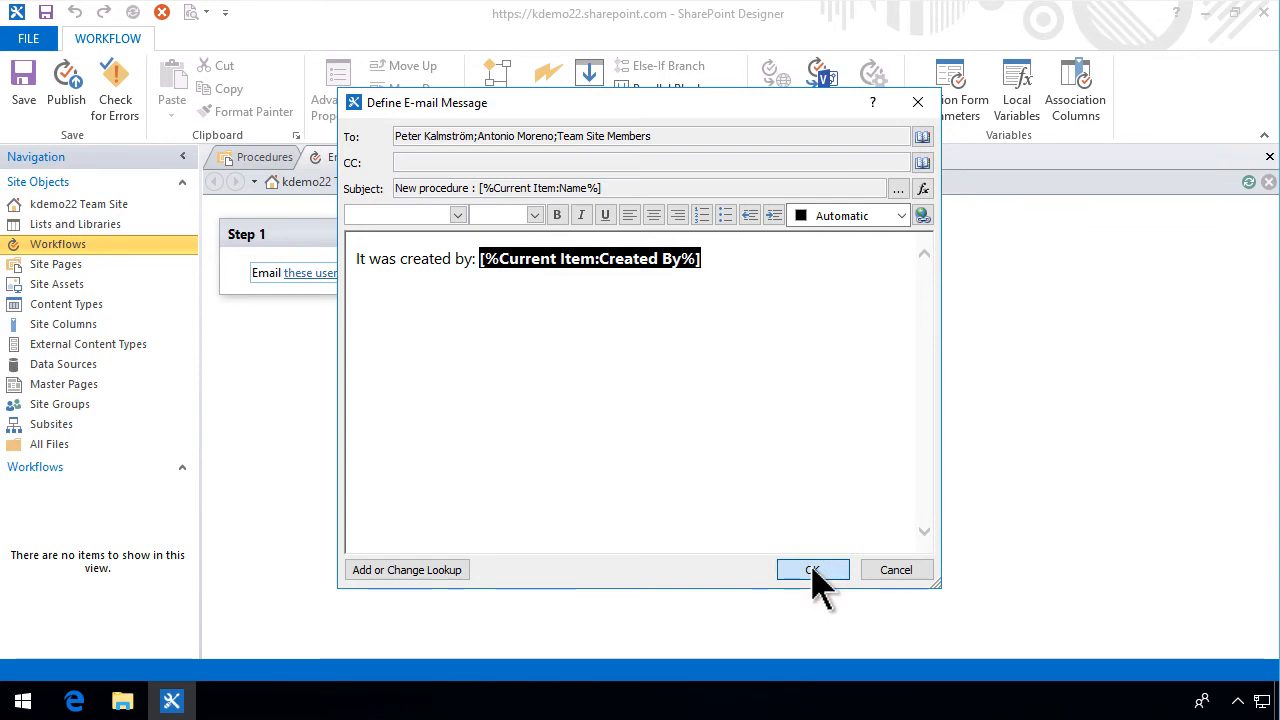
left_click(812, 568)
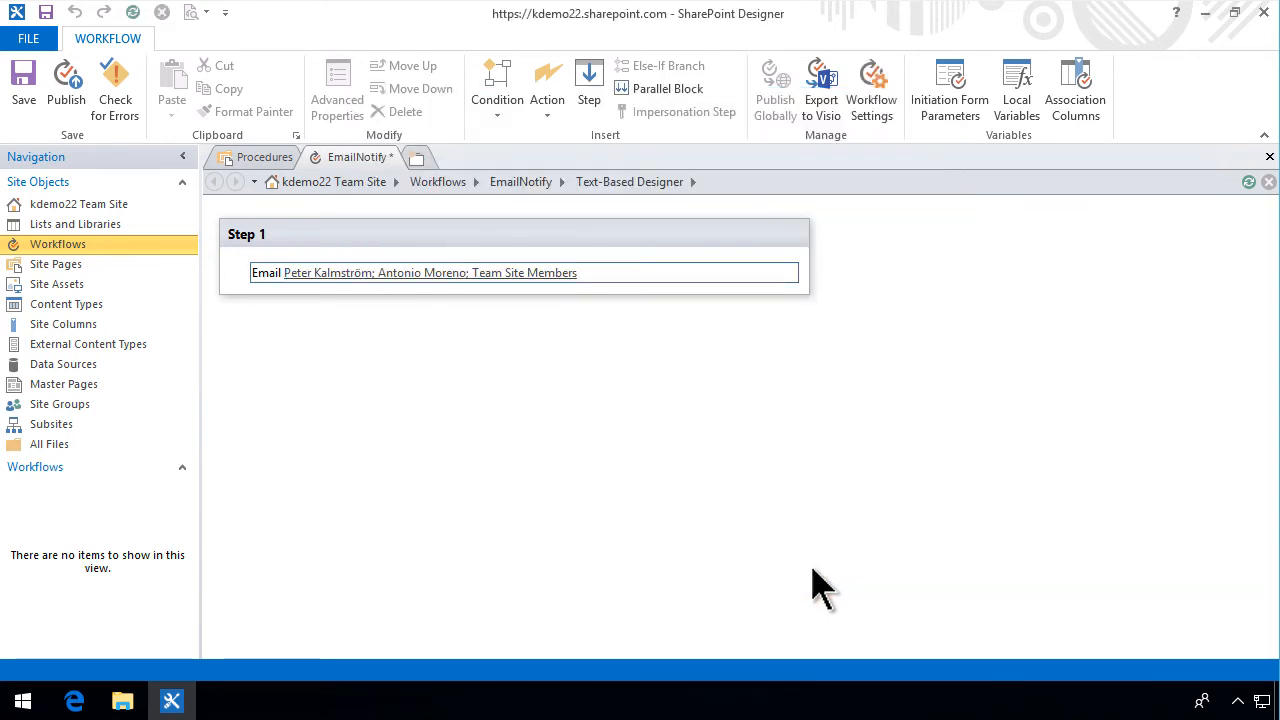
mouse_move(678, 470)
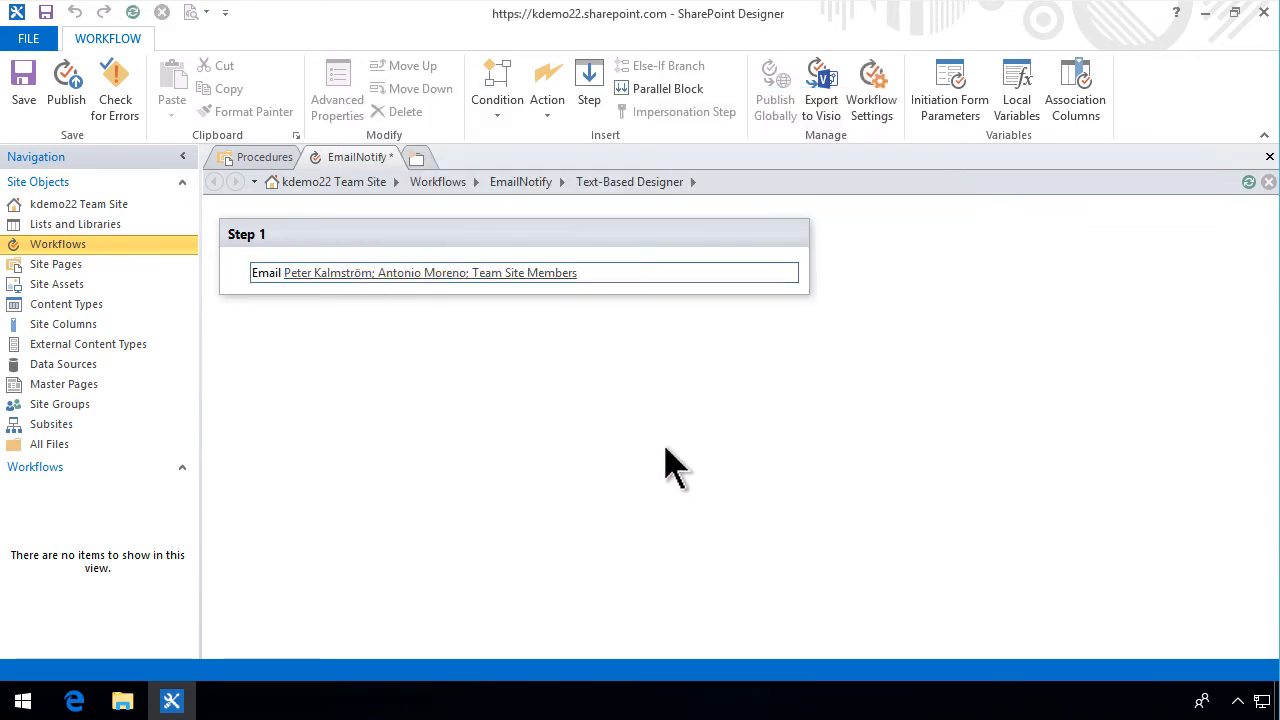
mouse_move(544, 368)
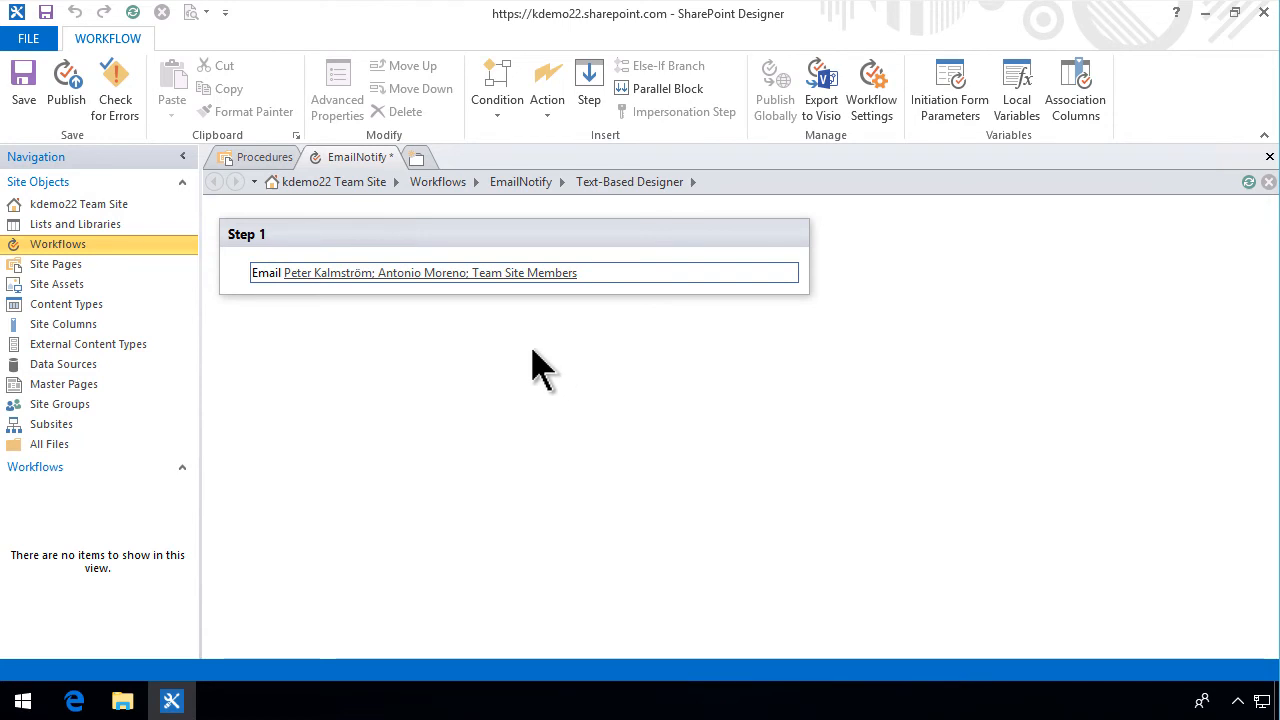
mouse_move(536, 278)
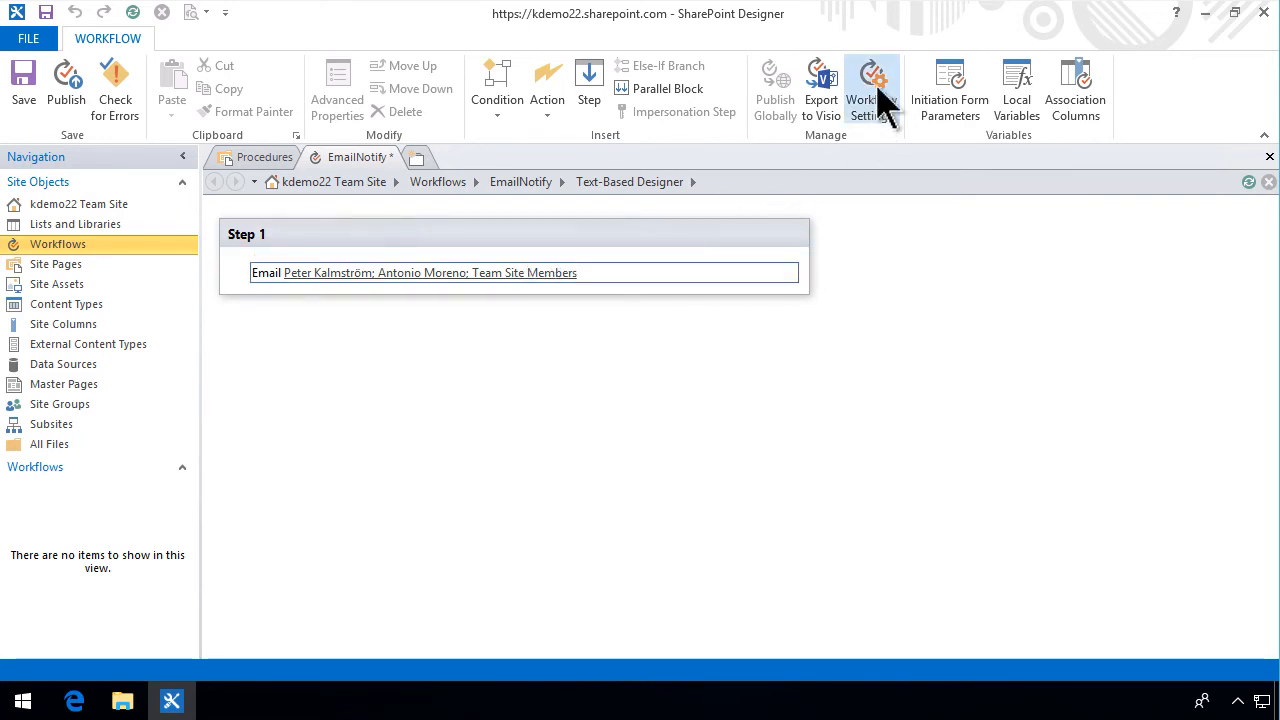
mouse_move(872, 90)
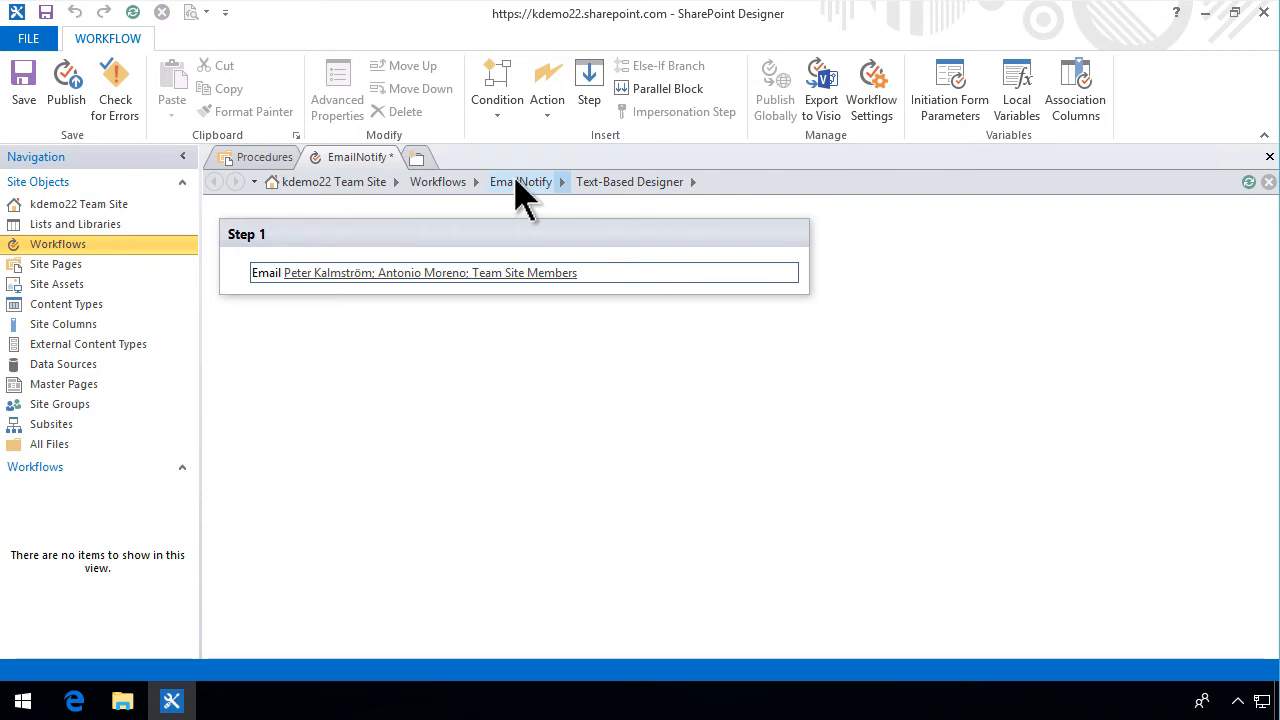
In EmailNotify settings, allow manual start, auto-start on item creation, log to Workflow History
left_click(520, 180)
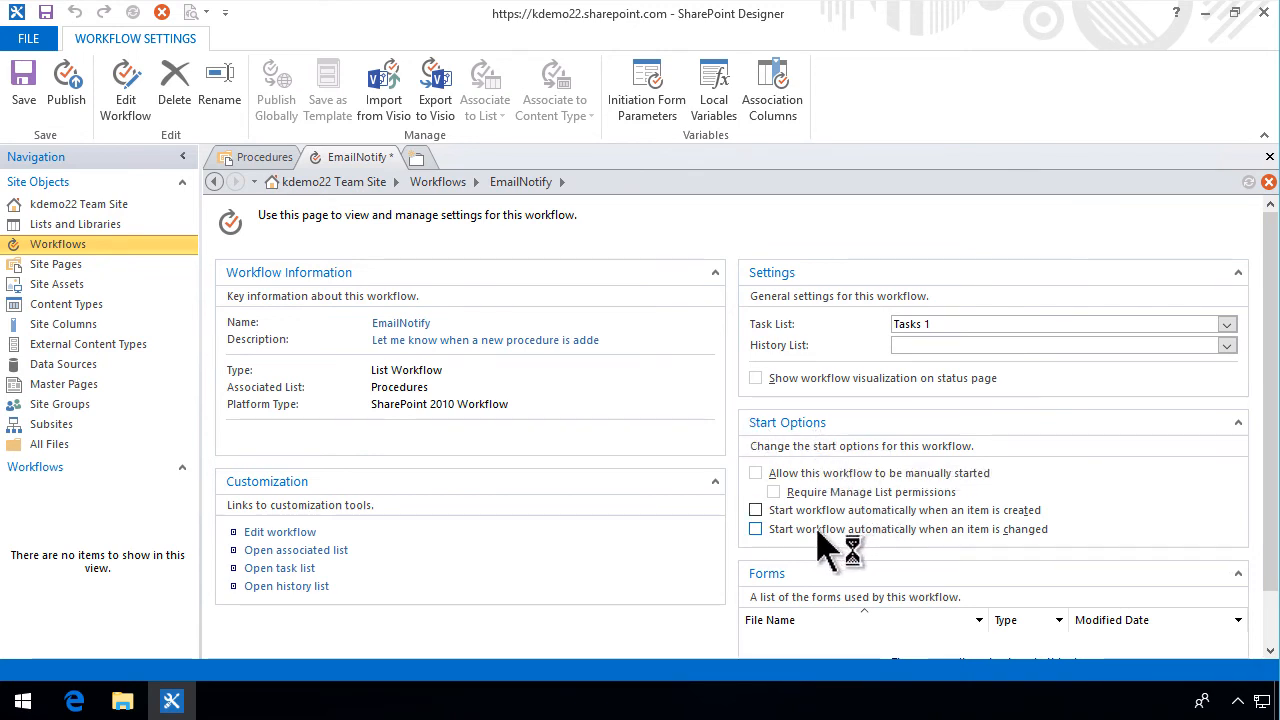
left_click(756, 472)
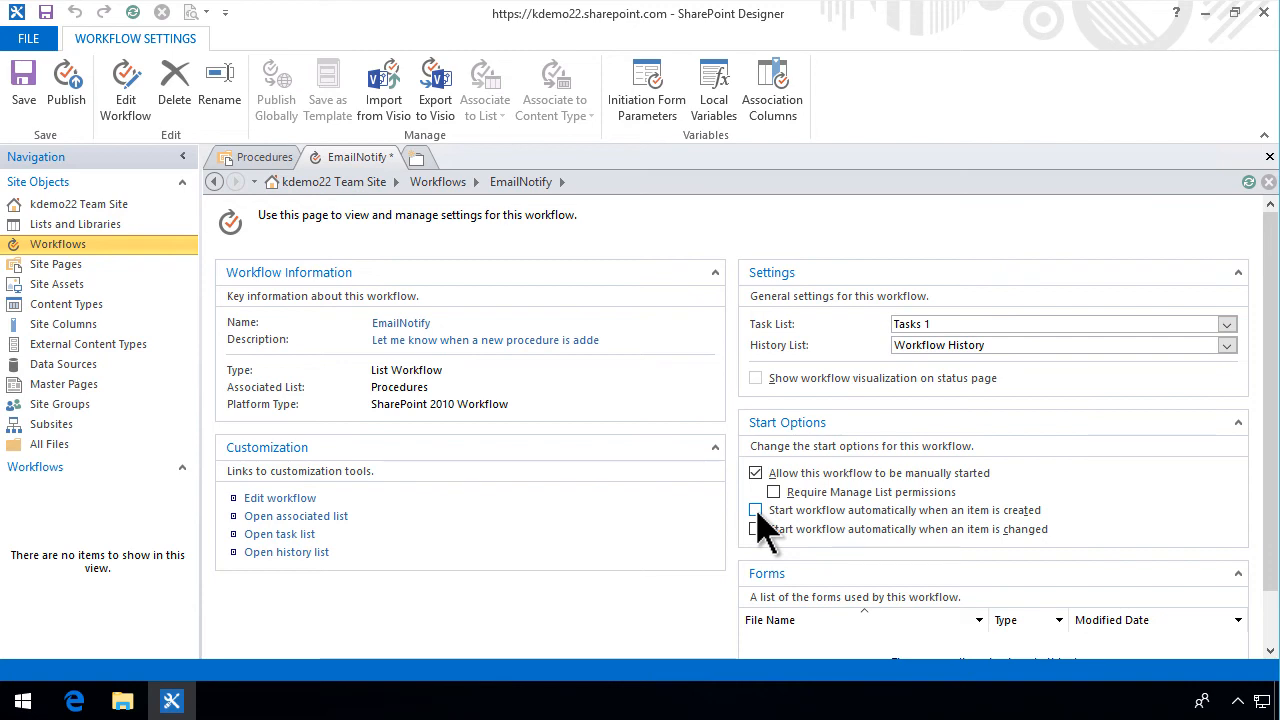
left_click(756, 510)
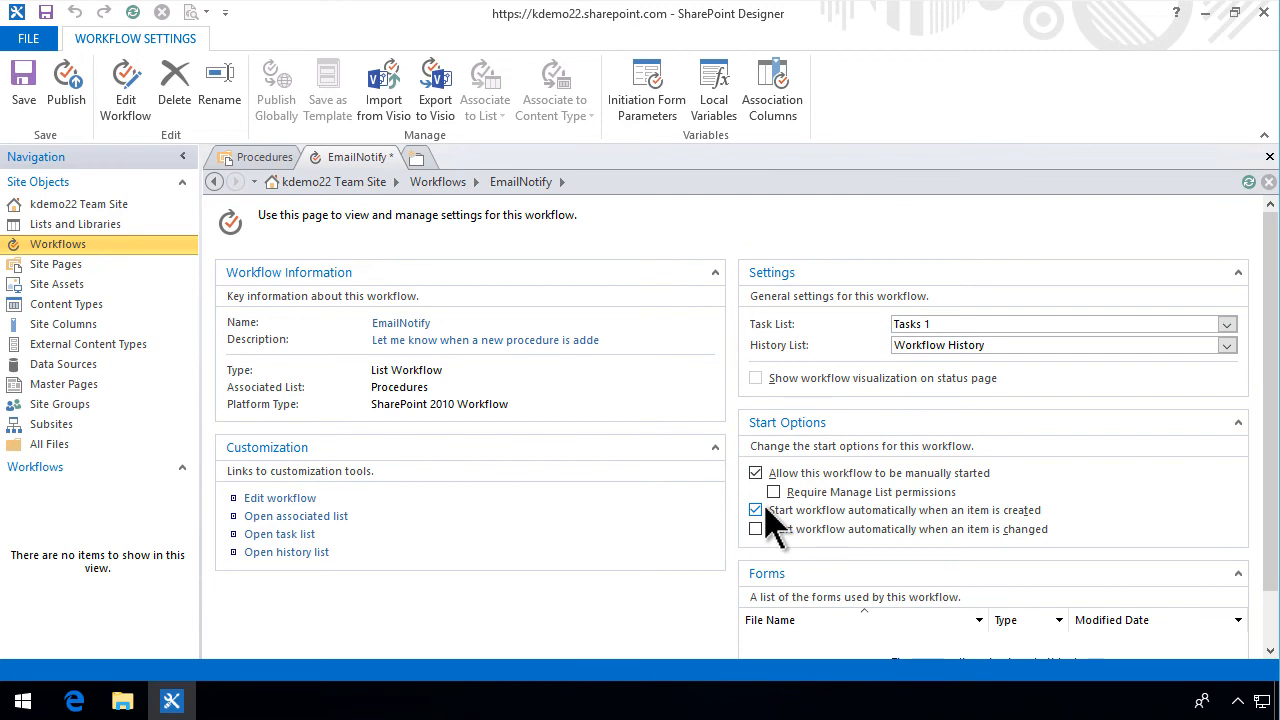
left_click(756, 528)
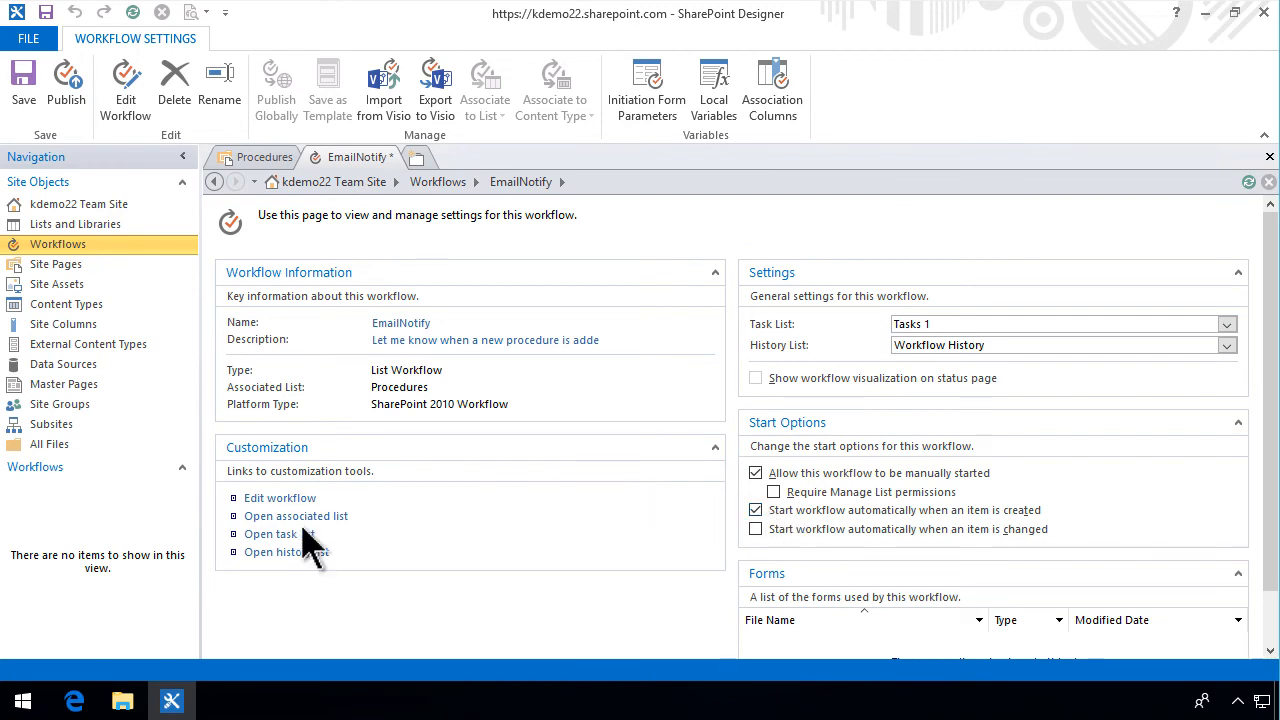
Return to the workflow editor and publish EmailNotify to the site
left_click(280, 498)
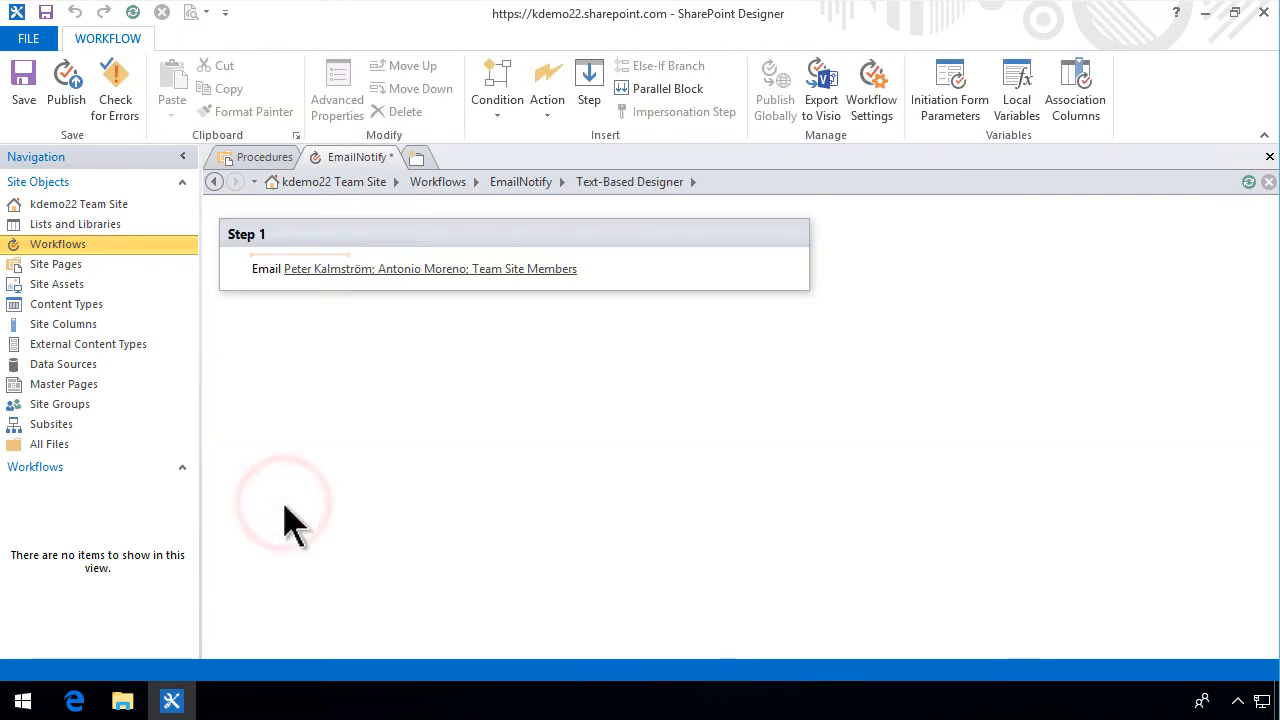
left_click(430, 268)
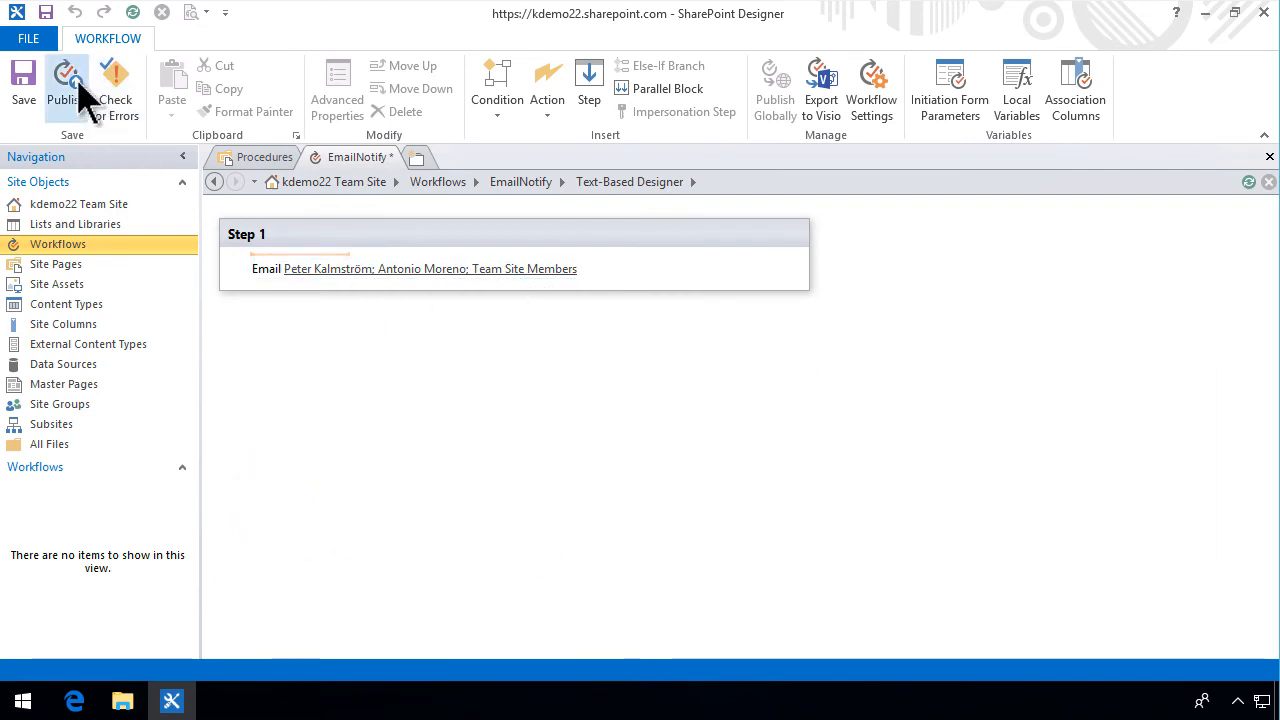
left_click(64, 84)
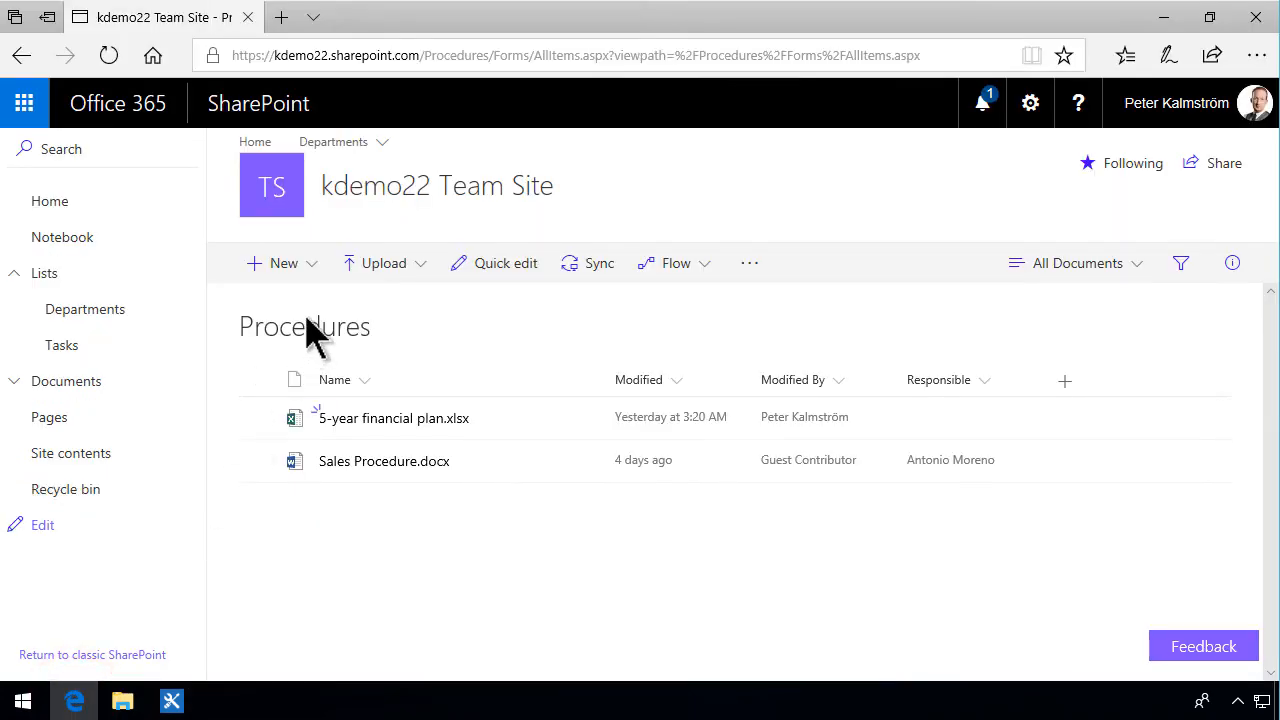
Create a PowerPoint presentation titled 'Customer Success Story' in Procedures and return to the library
left_click(284, 262)
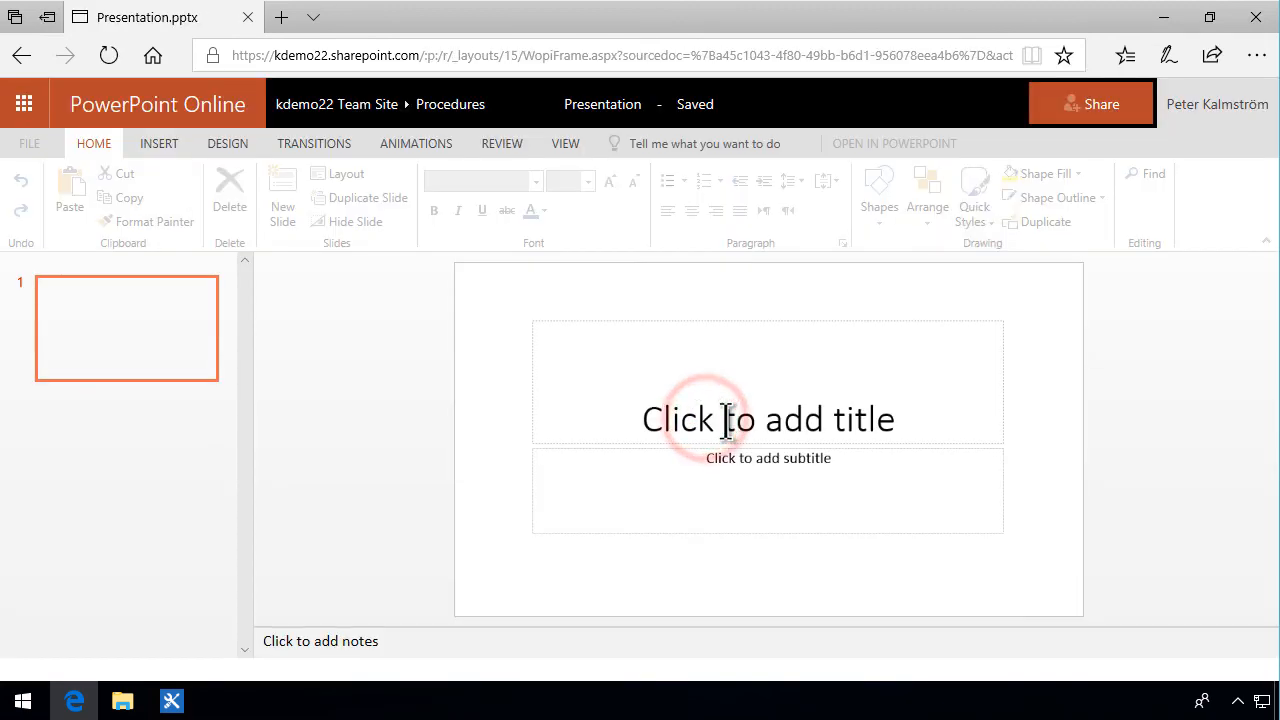
type("Cus")
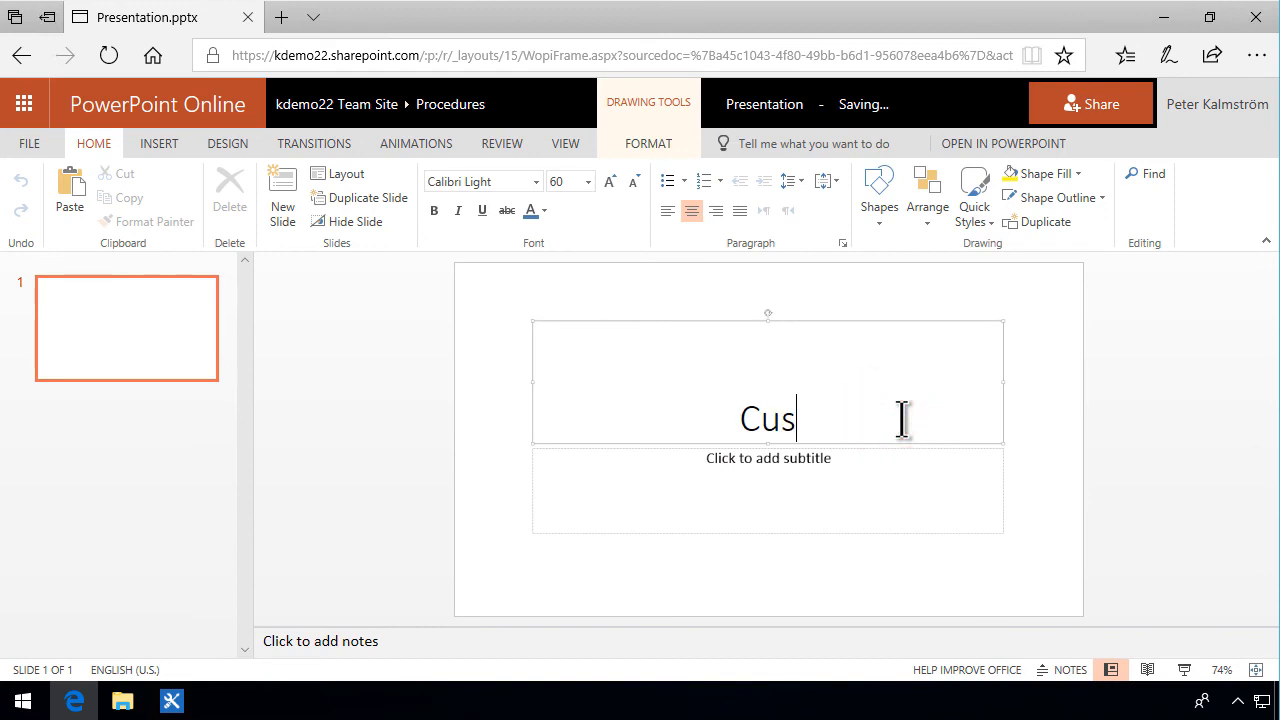
type("tomer Suc")
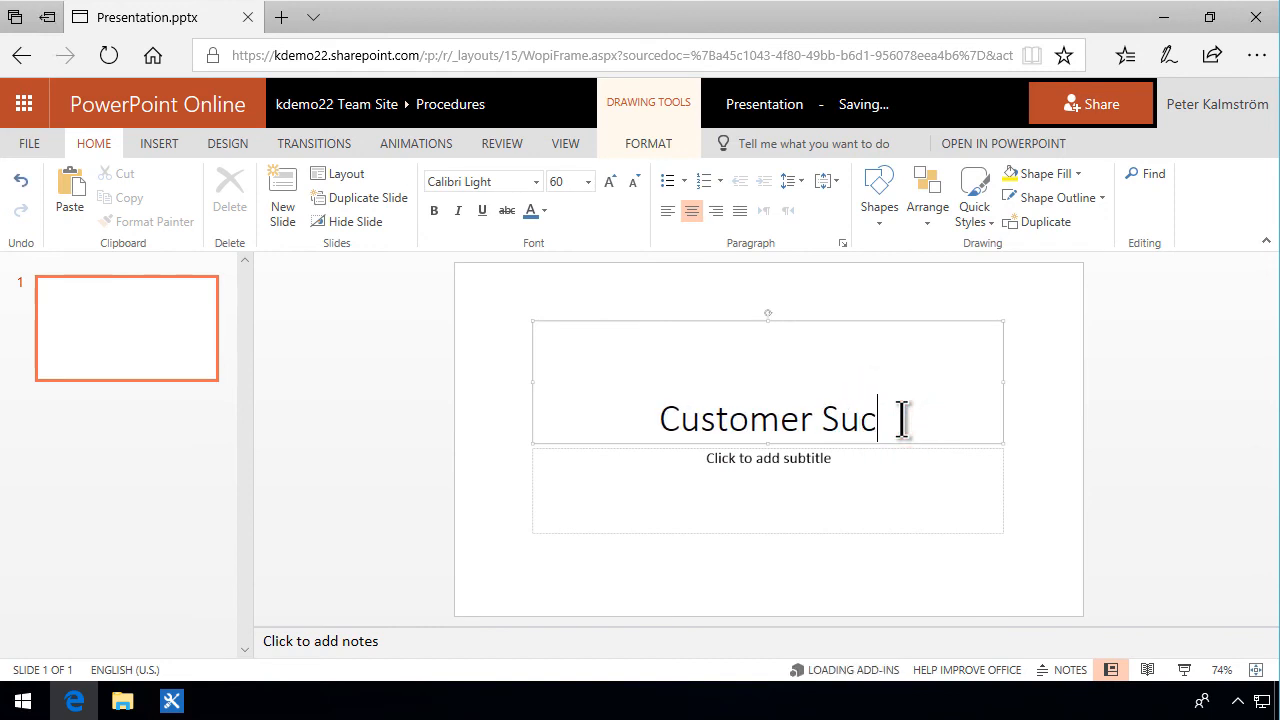
type("cess Story")
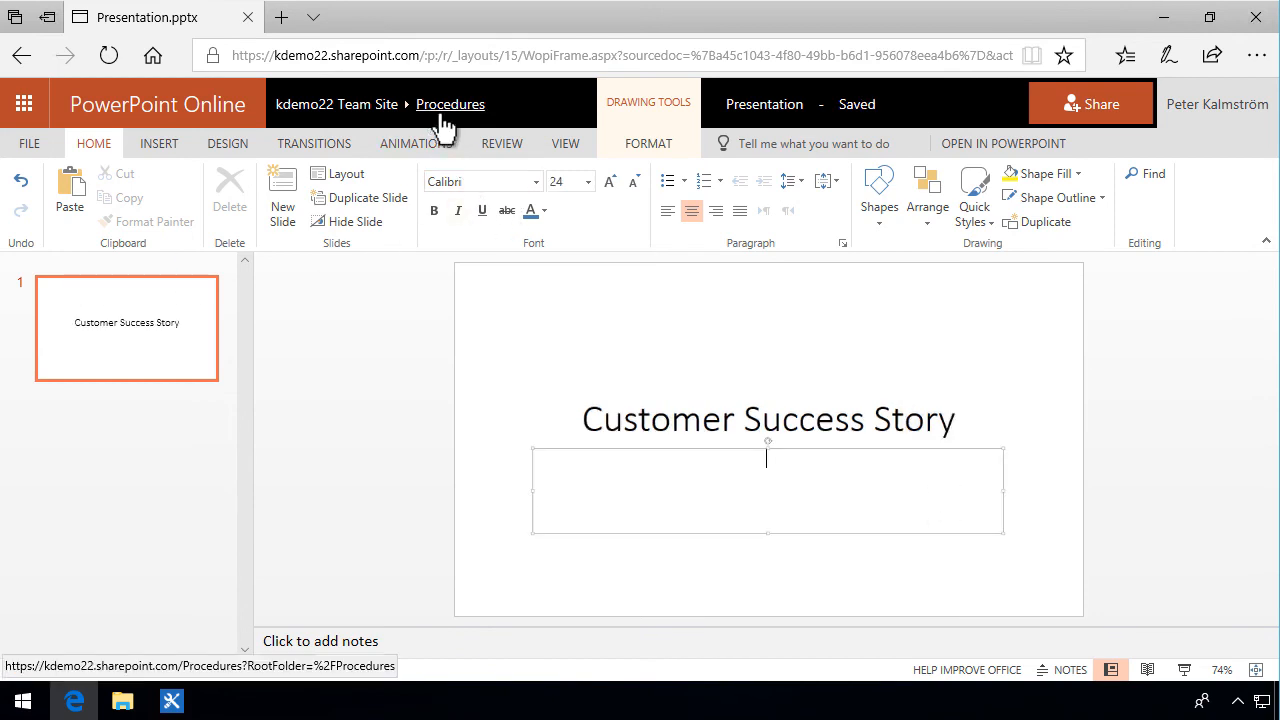
left_click(450, 104)
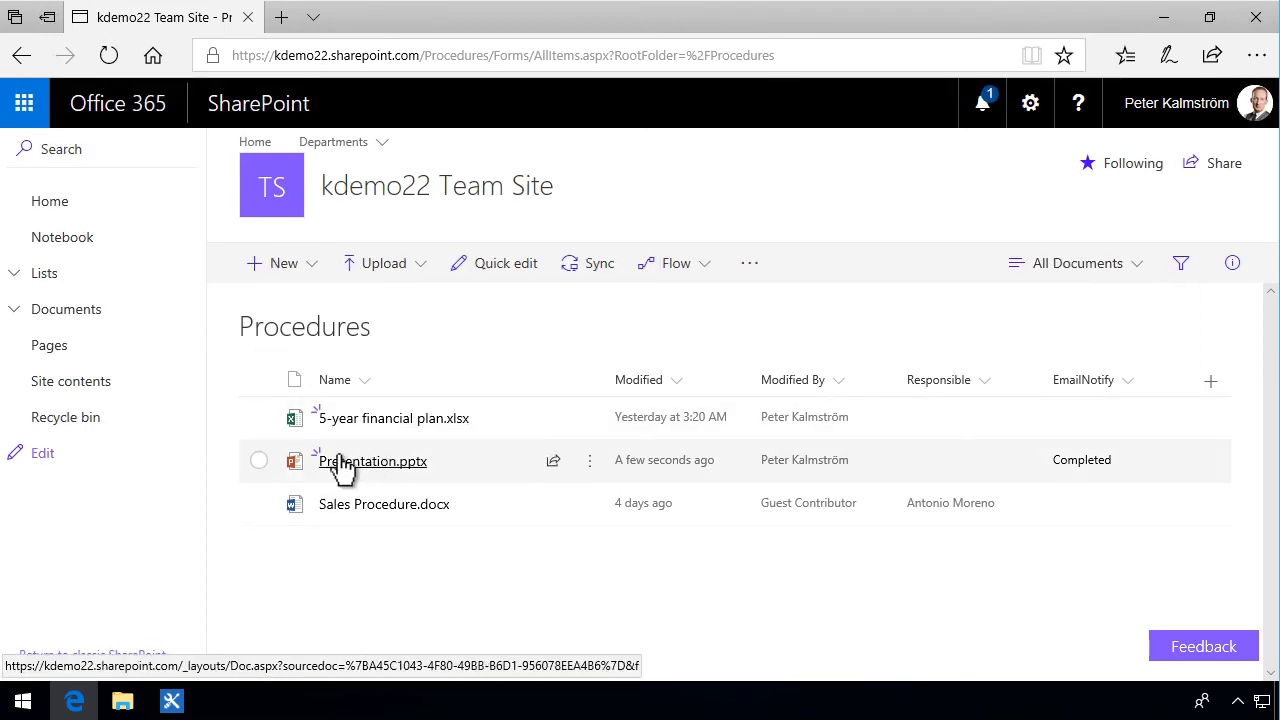
mouse_move(24, 104)
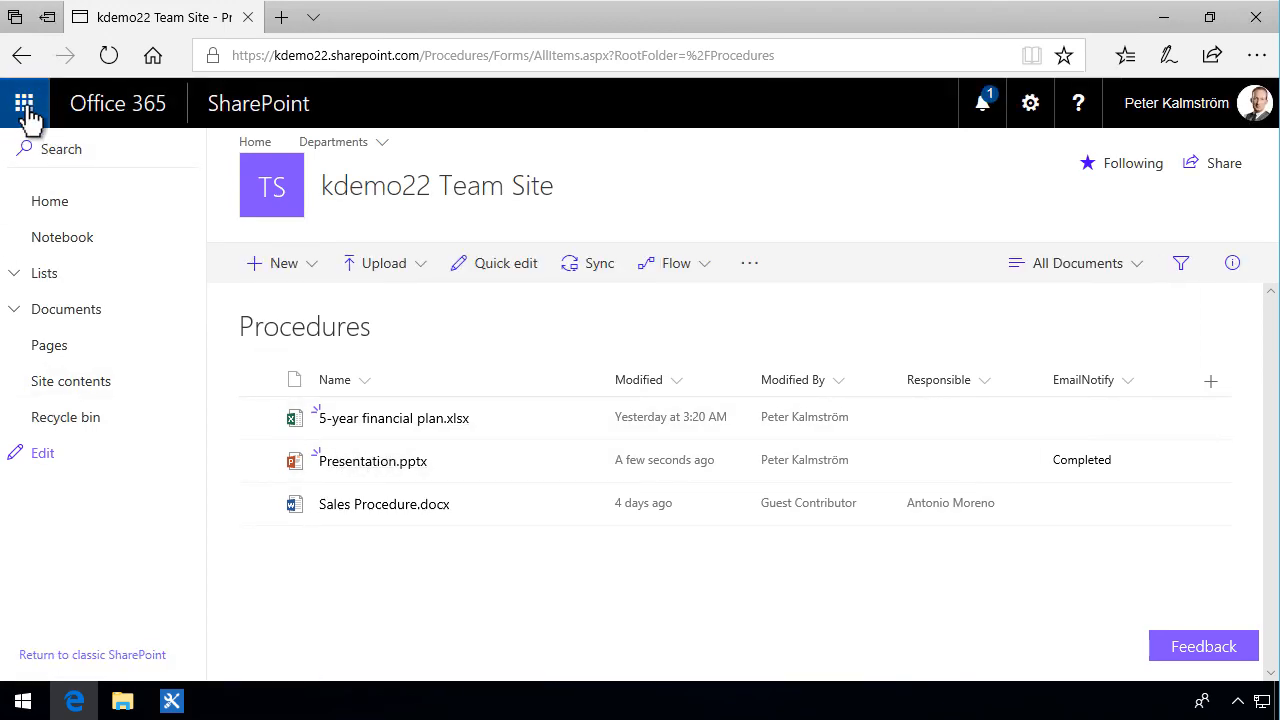
Launch Outlook Mail from the Office 365 app launcher
left_click(24, 104)
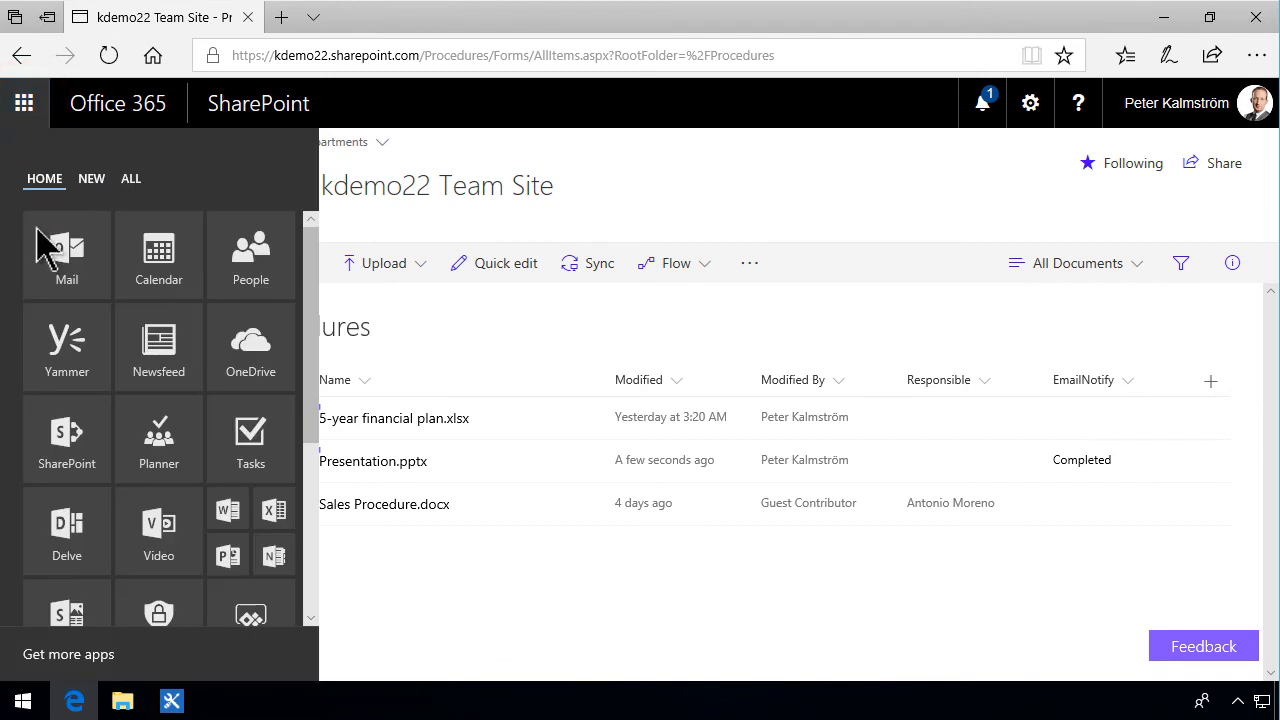
left_click(66, 256)
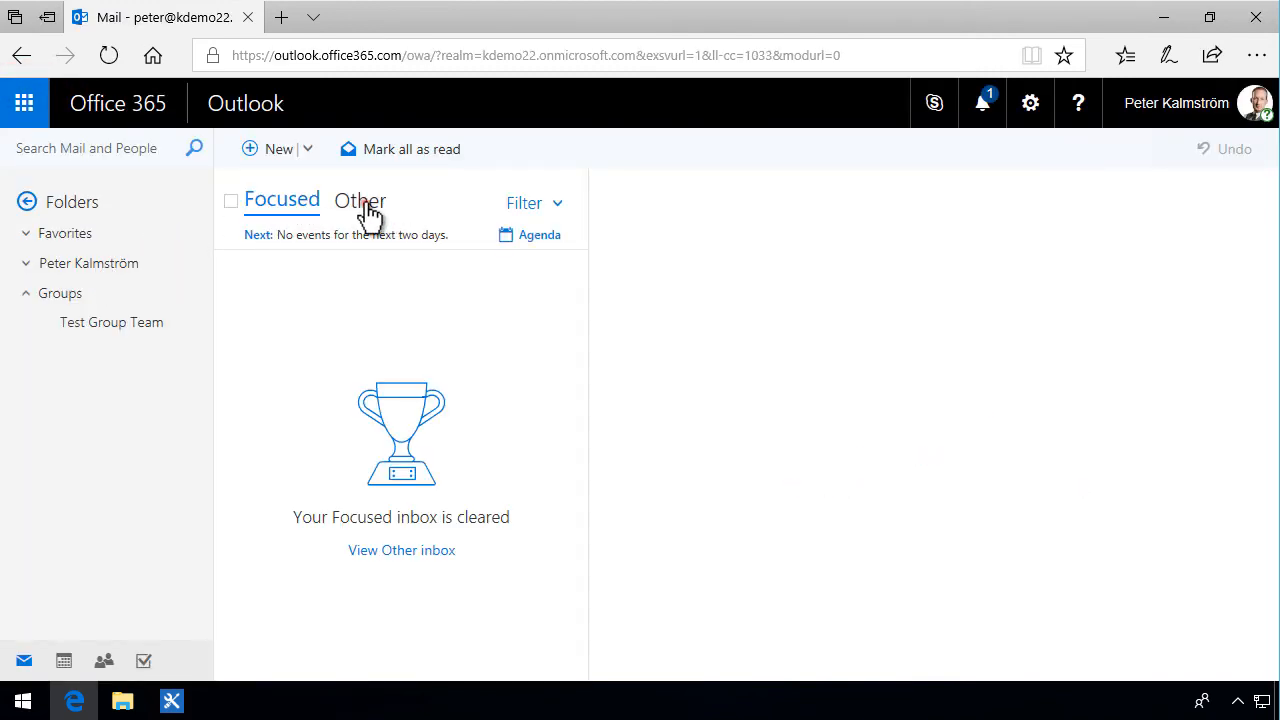
In the Other inbox, read the 'New procedure : Presentation' email from kdemo22 Team Site
left_click(360, 200)
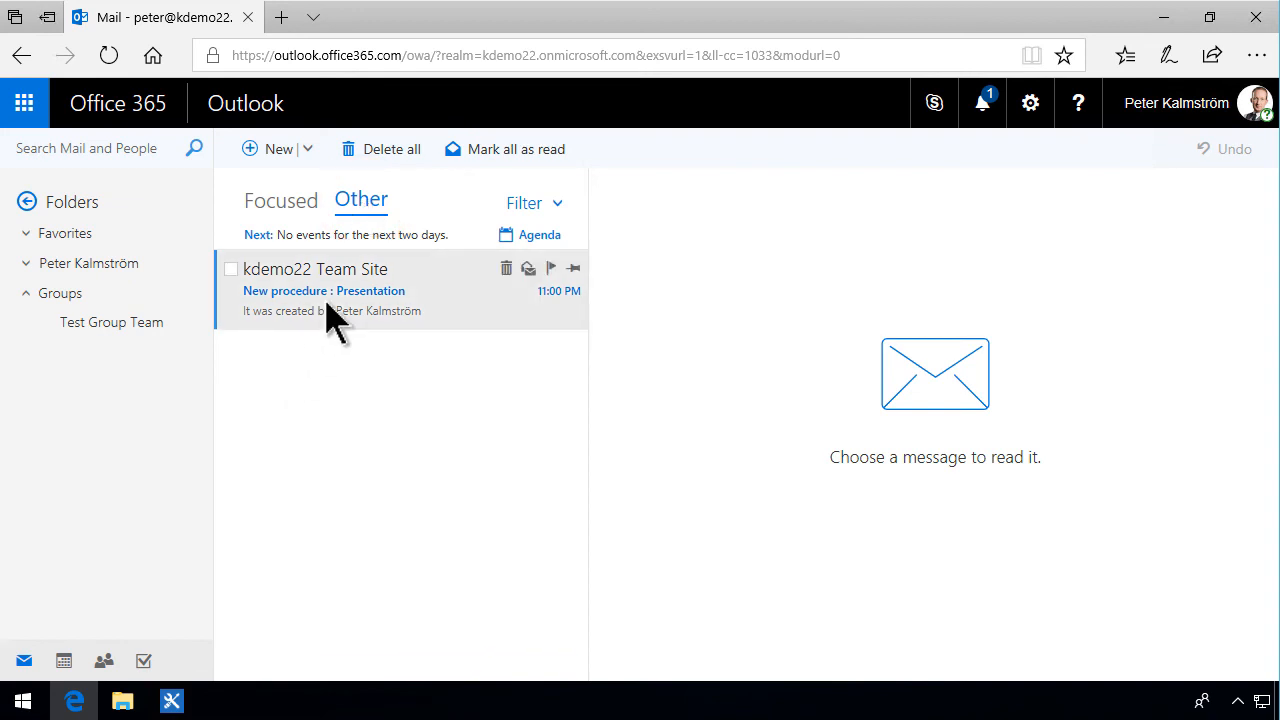
mouse_move(296, 310)
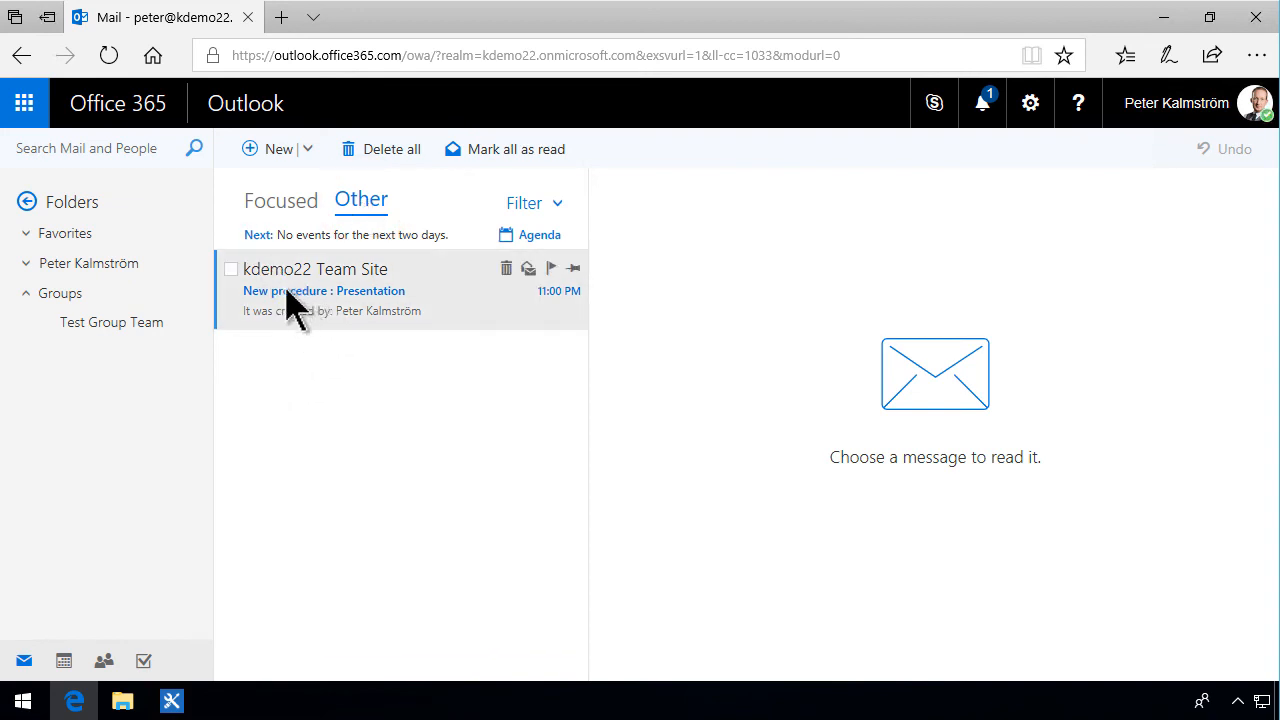
left_click(350, 290)
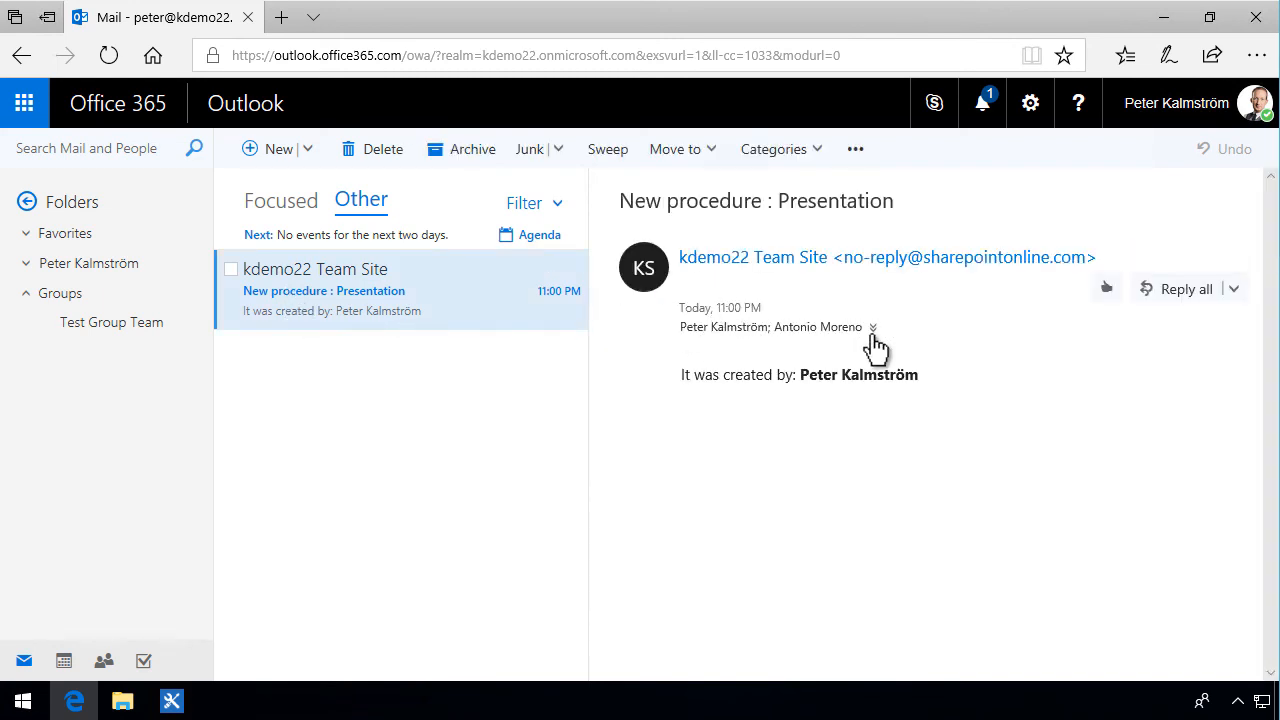
mouse_move(850, 390)
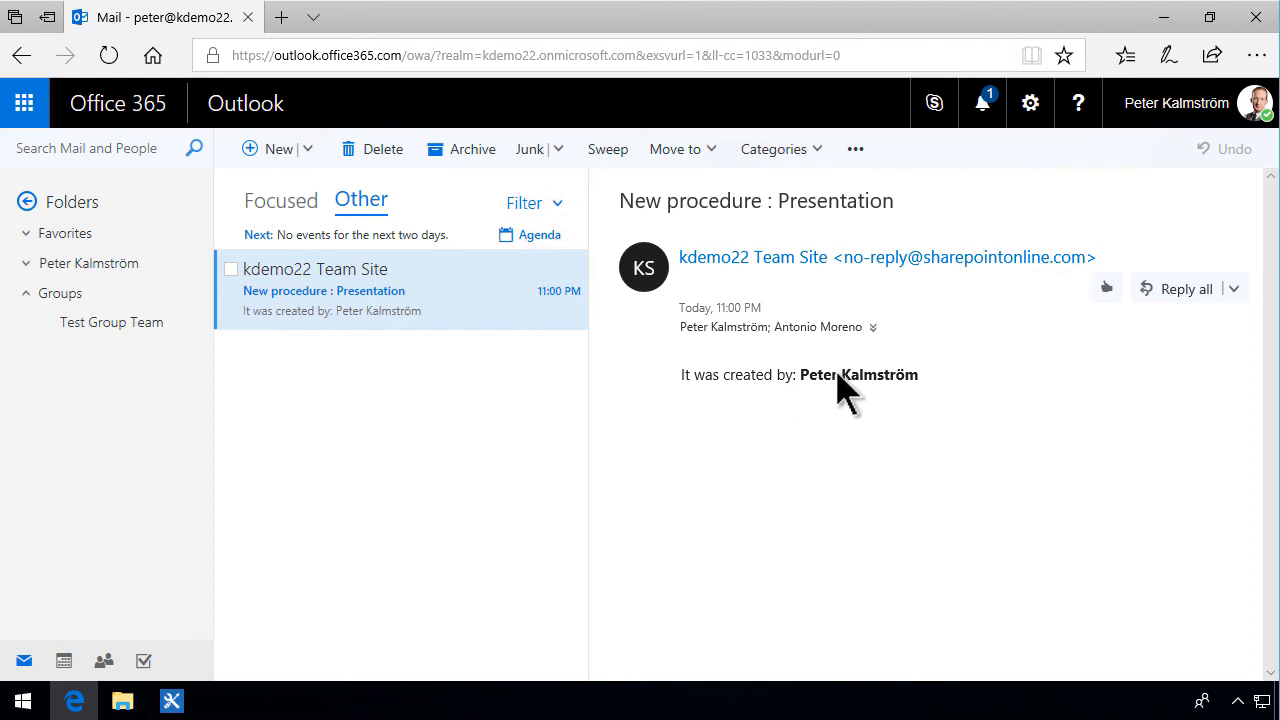
mouse_move(844, 400)
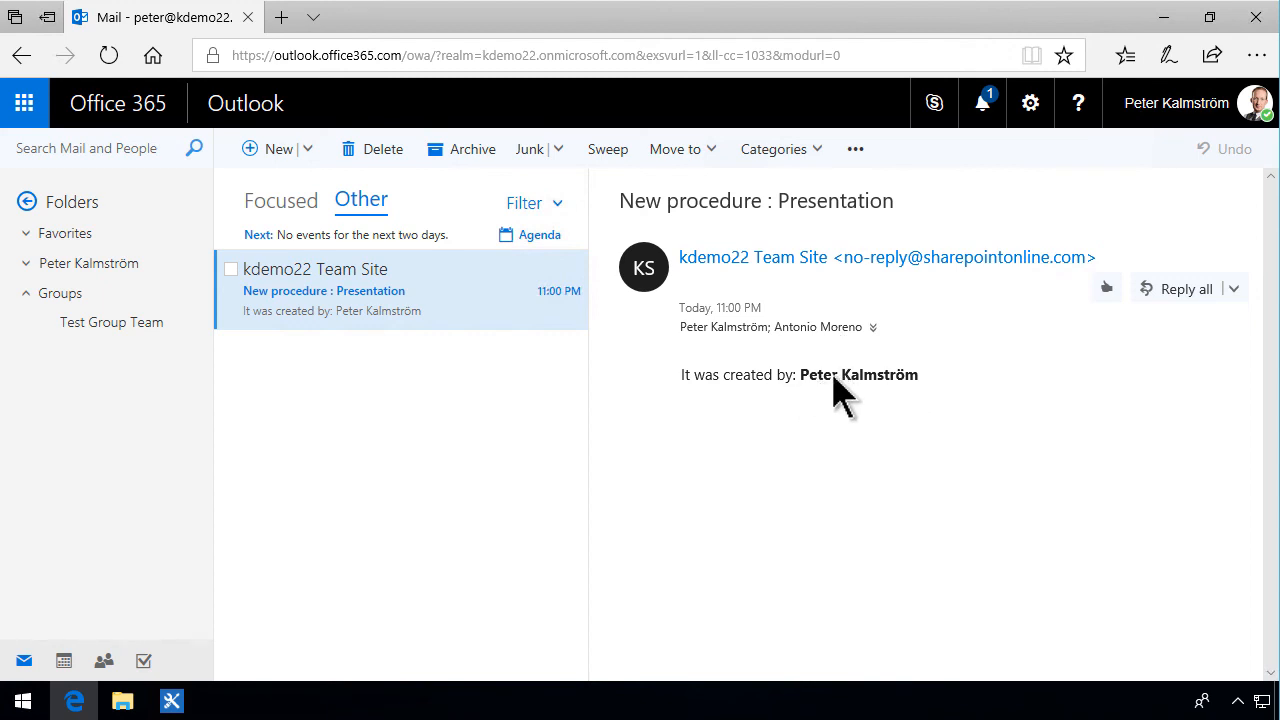
mouse_move(920, 384)
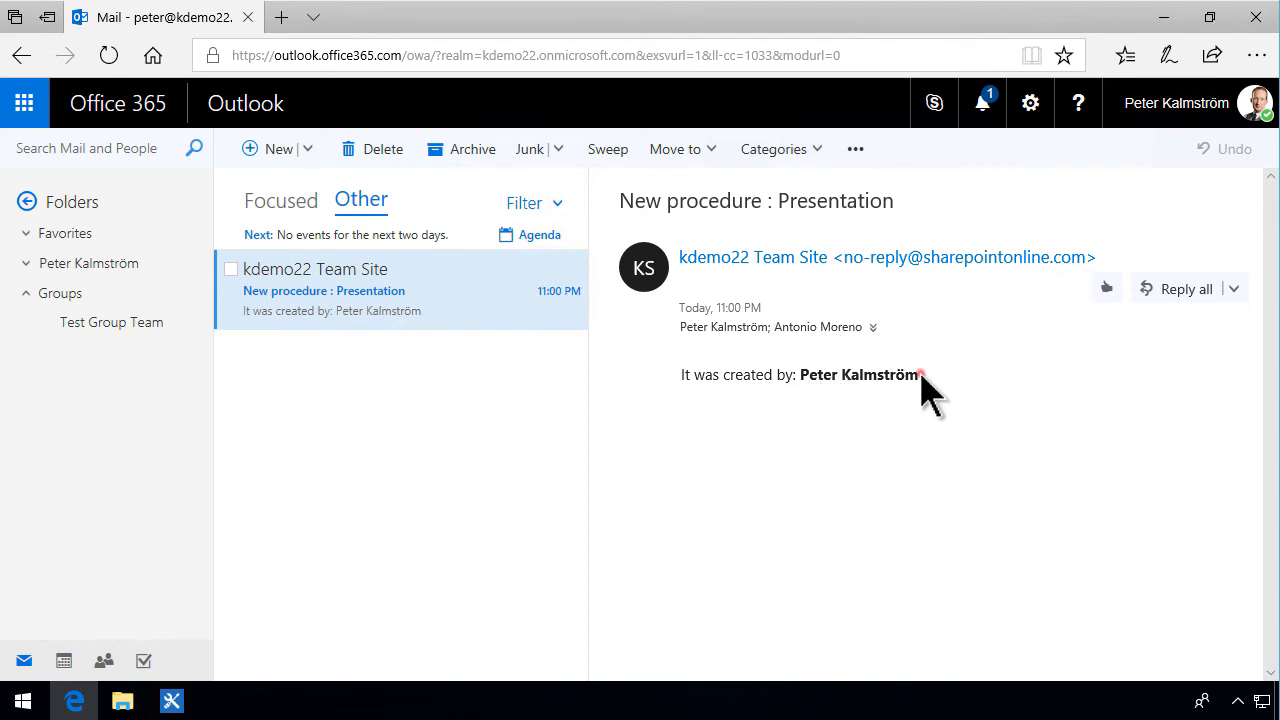
double_click(858, 374)
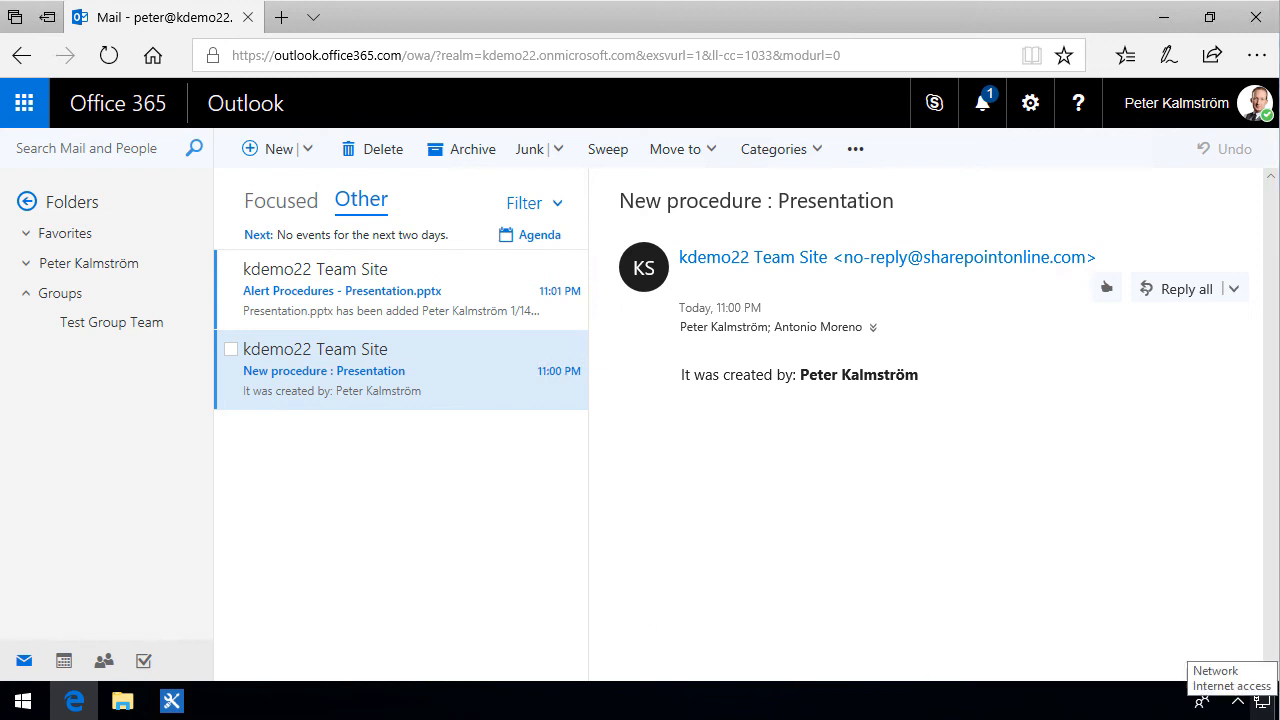
mouse_move(376, 304)
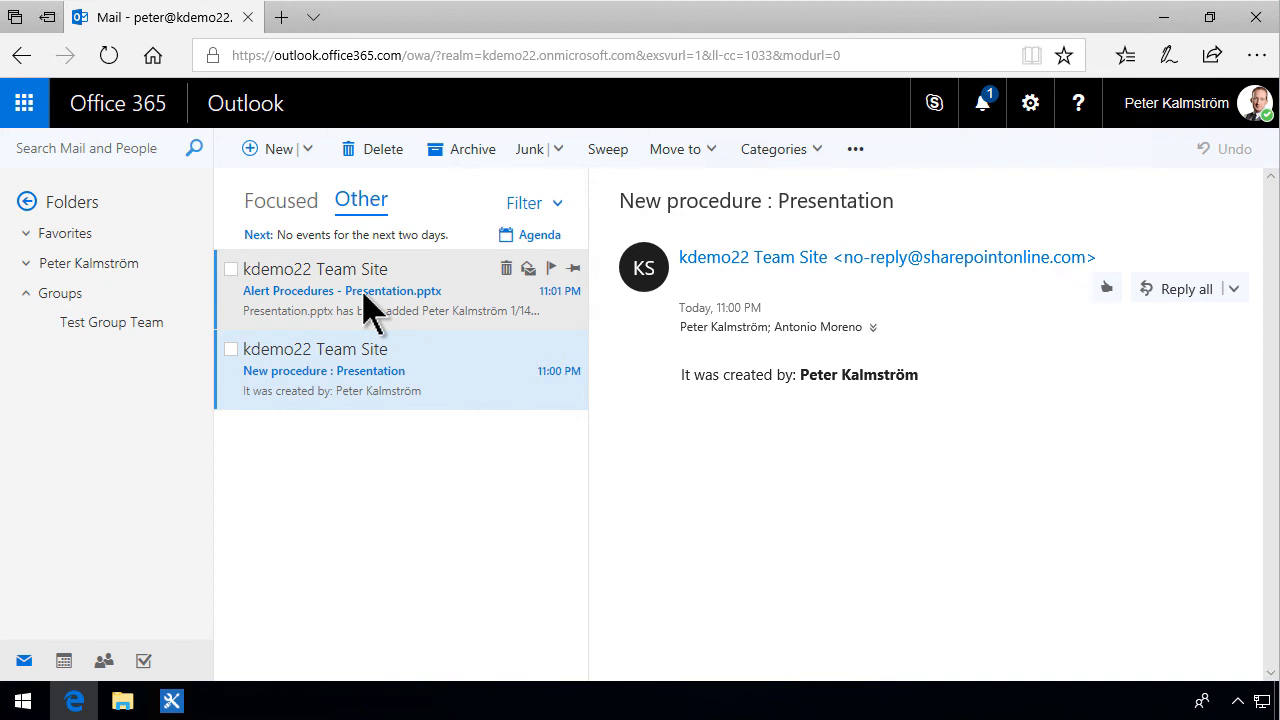
mouse_move(400, 360)
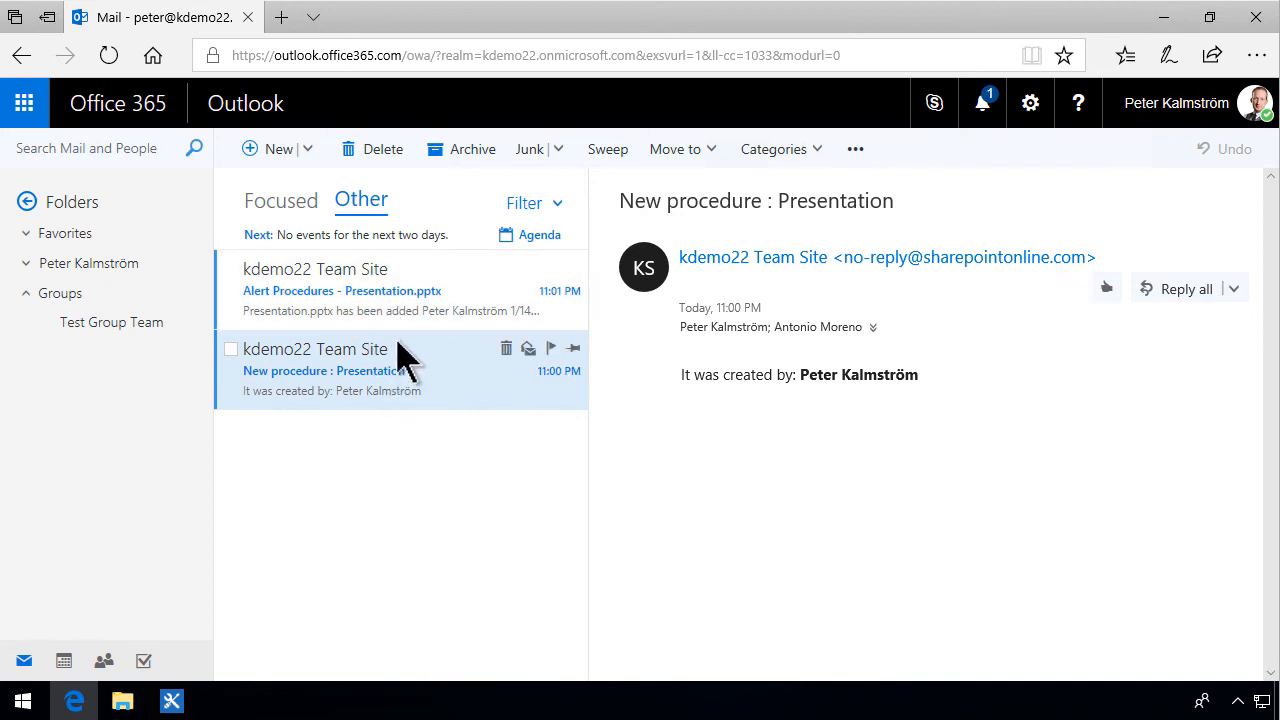
mouse_move(556, 470)
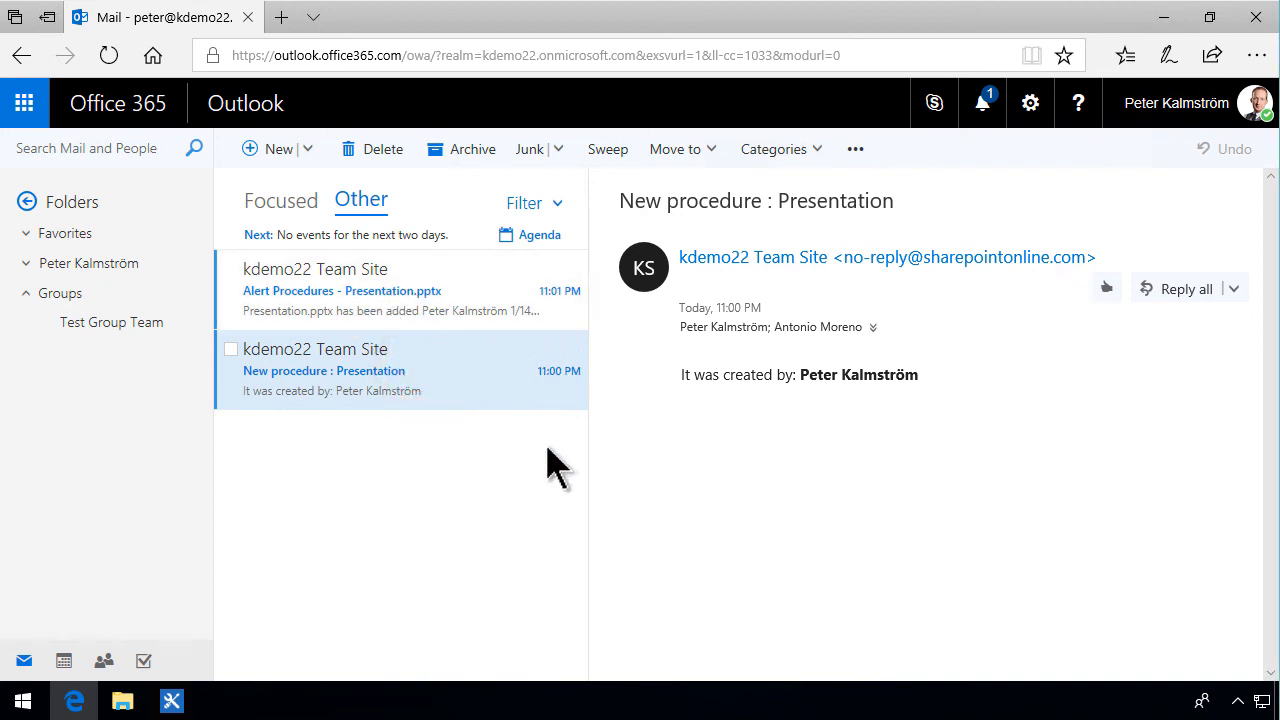